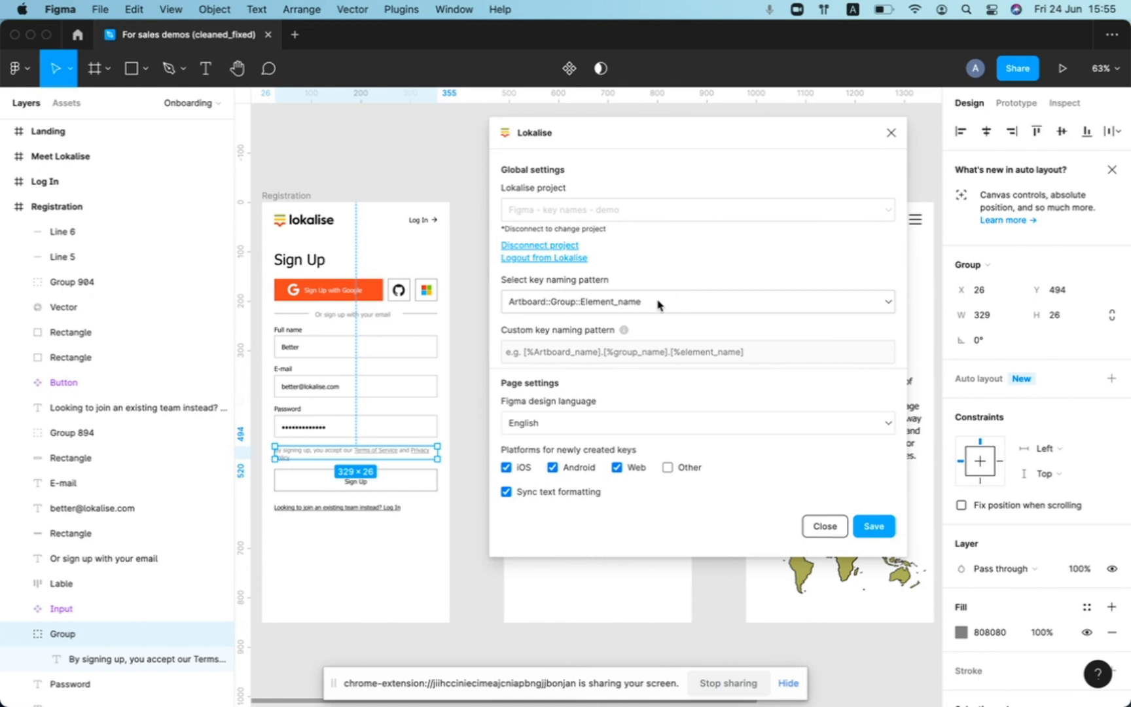
- Change the Lokalise key naming pattern from Artboard::Group::Element_name to element_name
left_click(696, 302)
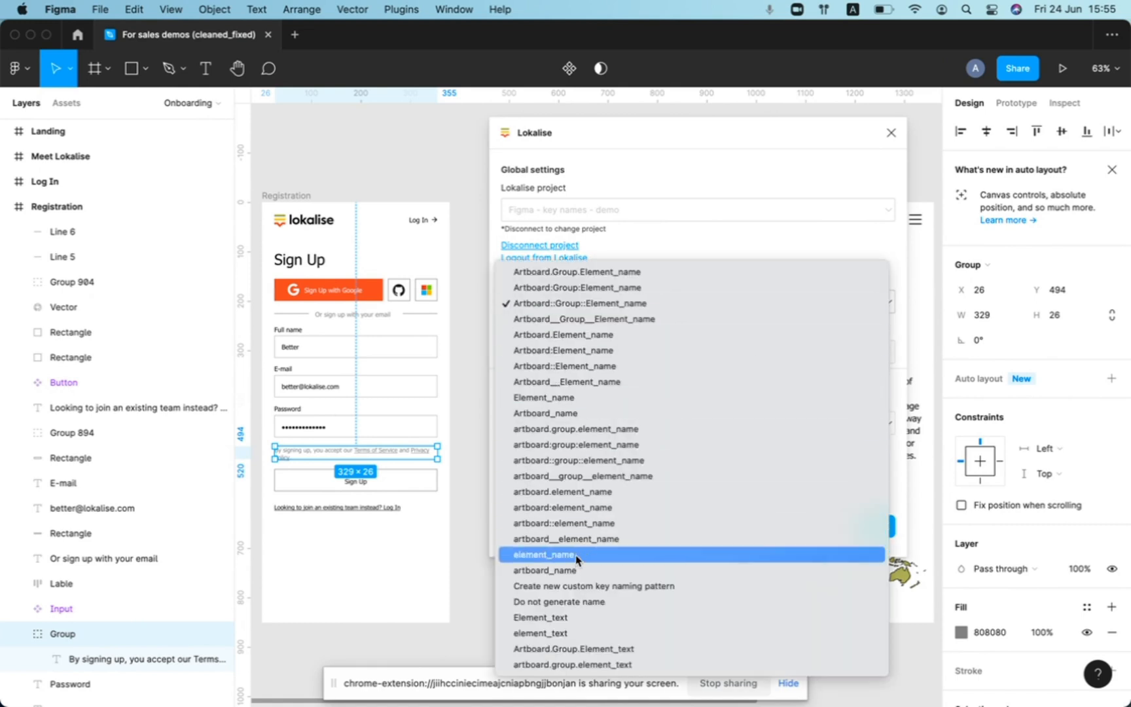
mouse_move(576, 554)
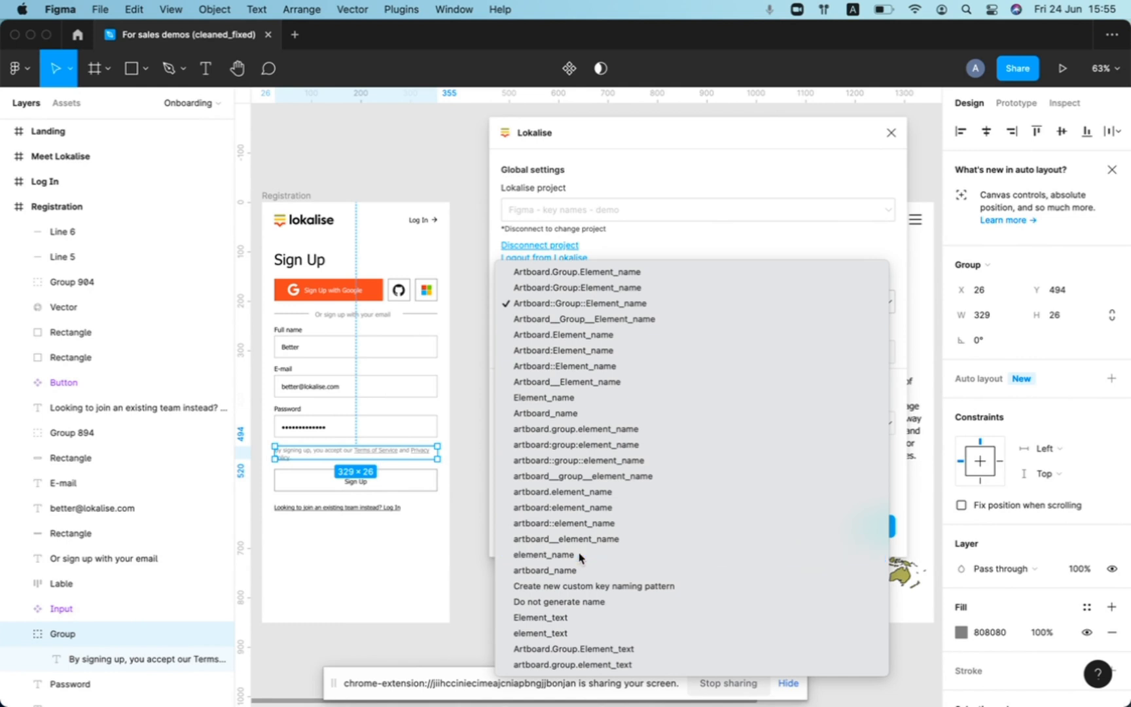
left_click(544, 555)
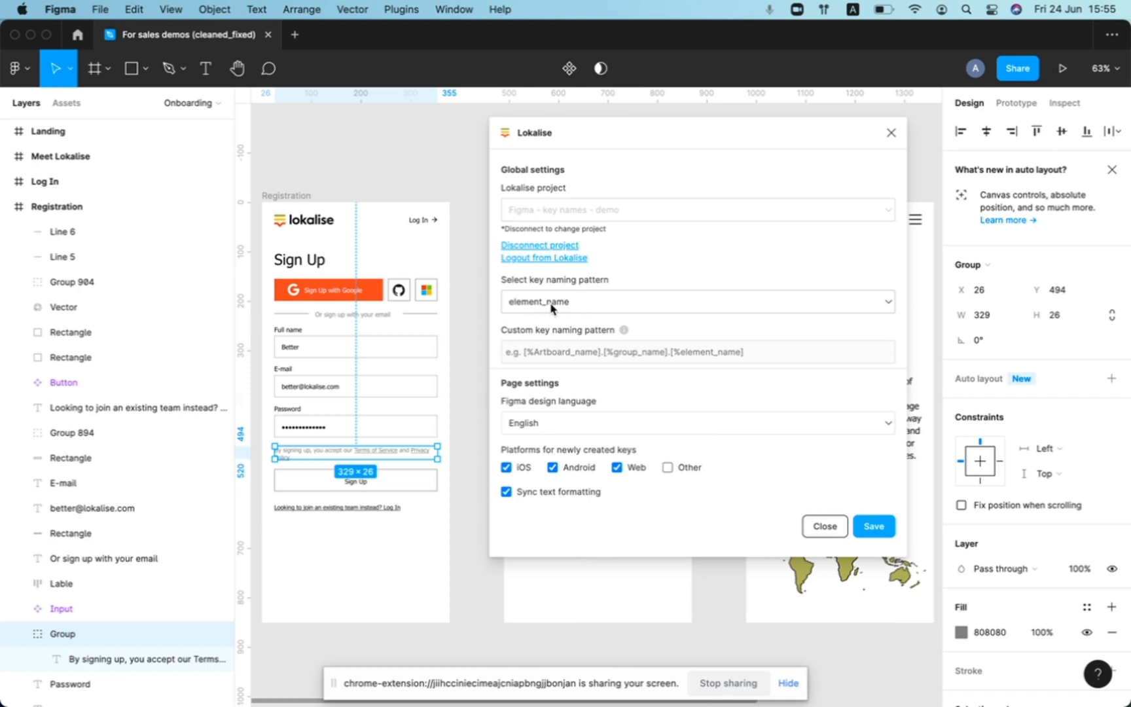
mouse_move(550, 345)
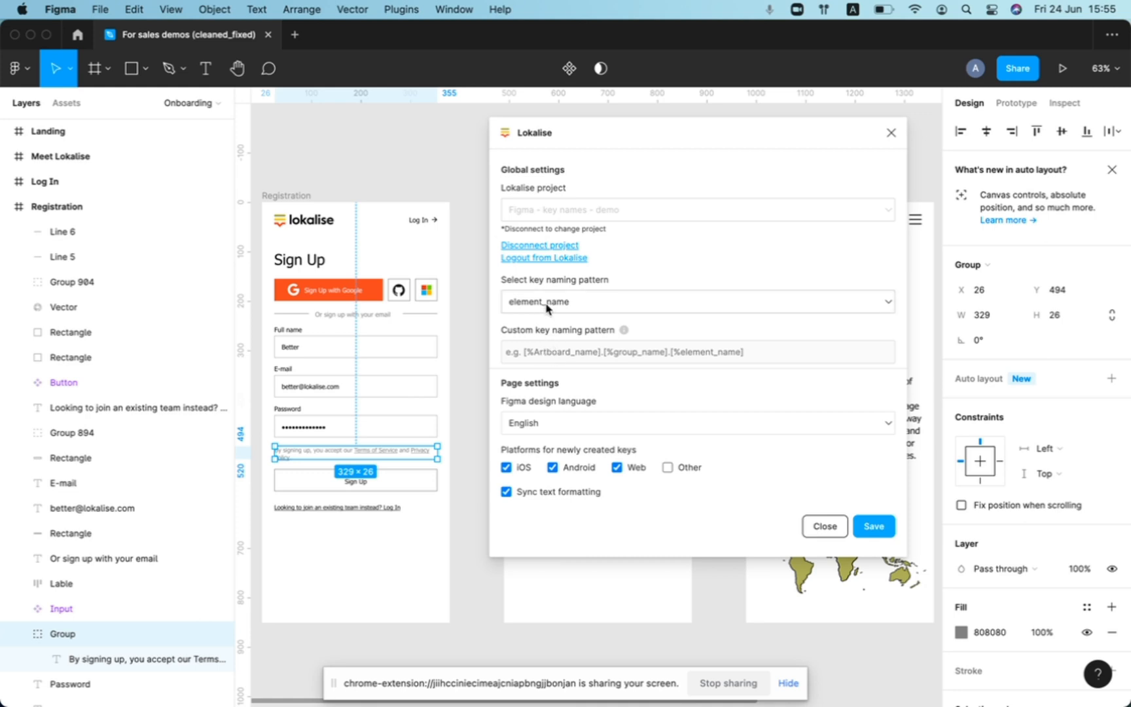
mouse_move(581, 299)
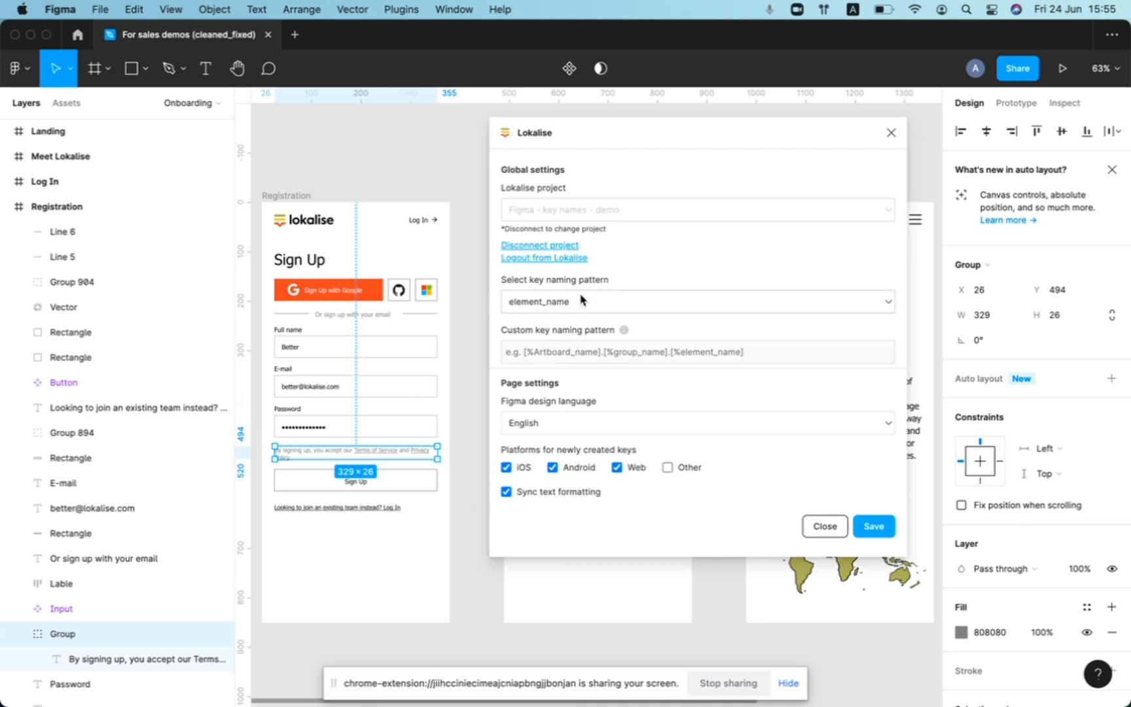
mouse_move(557, 332)
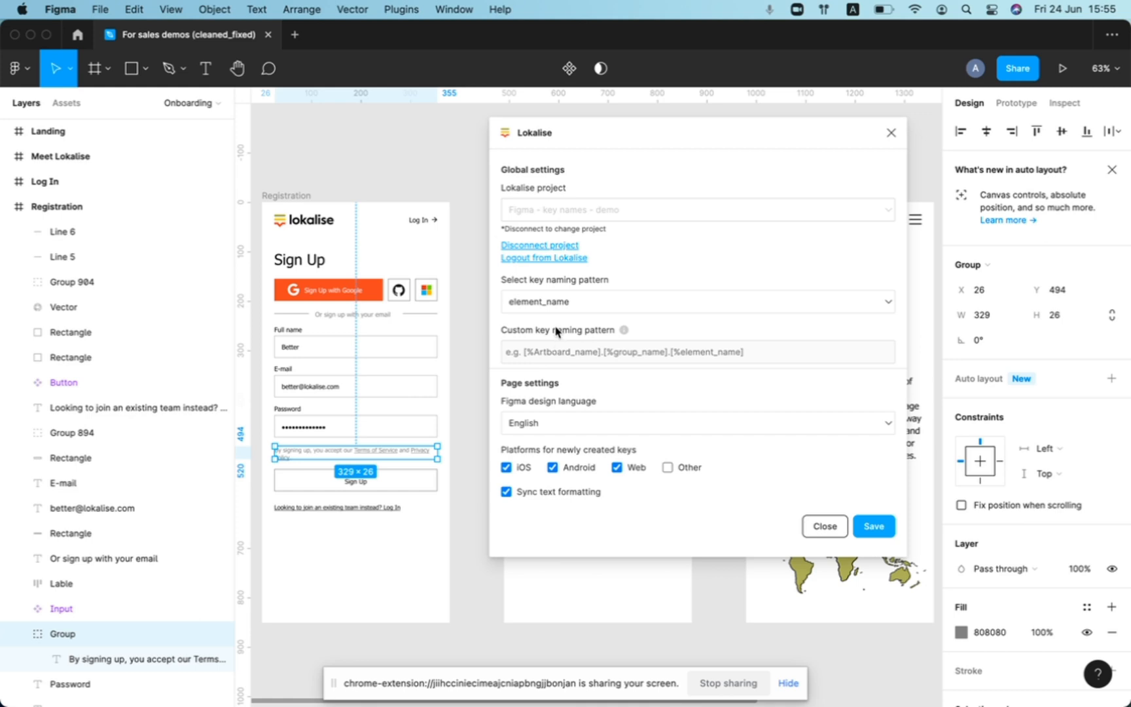
- Start a custom key naming pattern and enter the 'text:' prefix
left_click(695, 302)
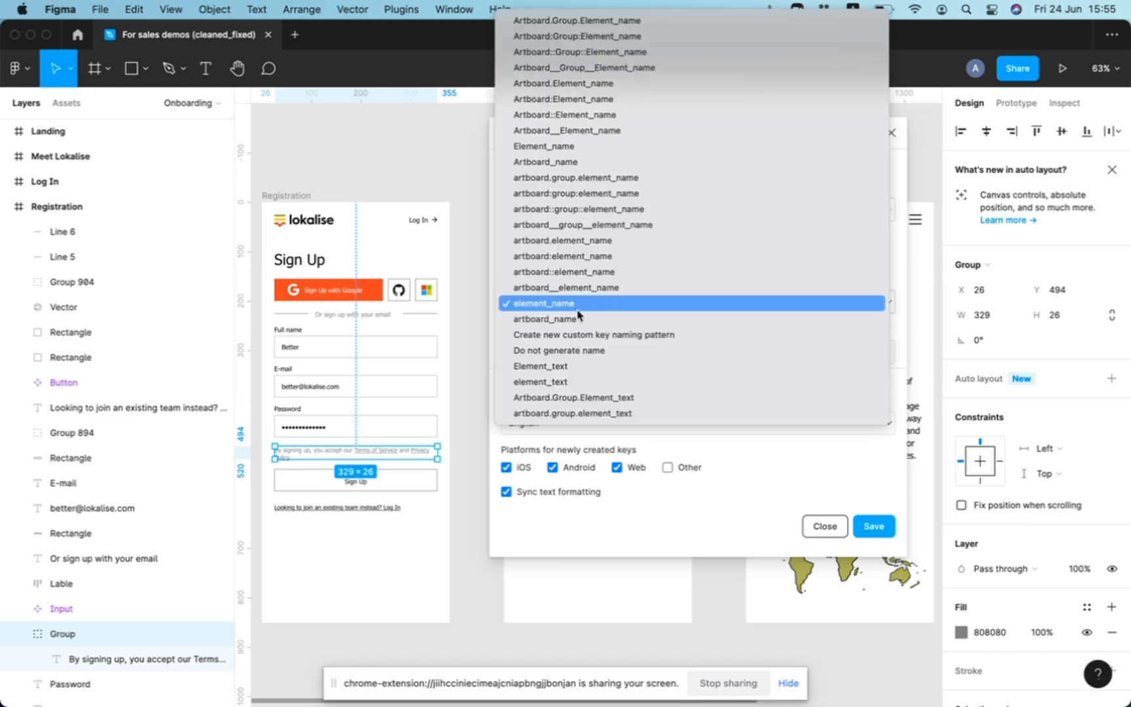
left_click(592, 334)
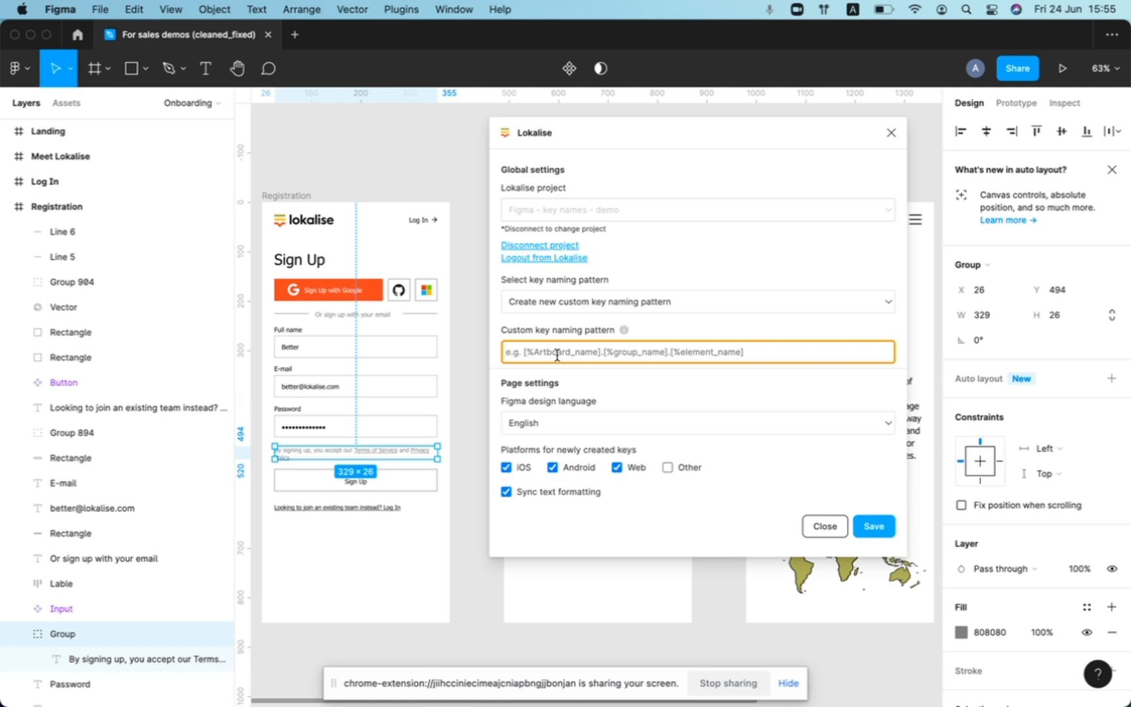
type("text.")
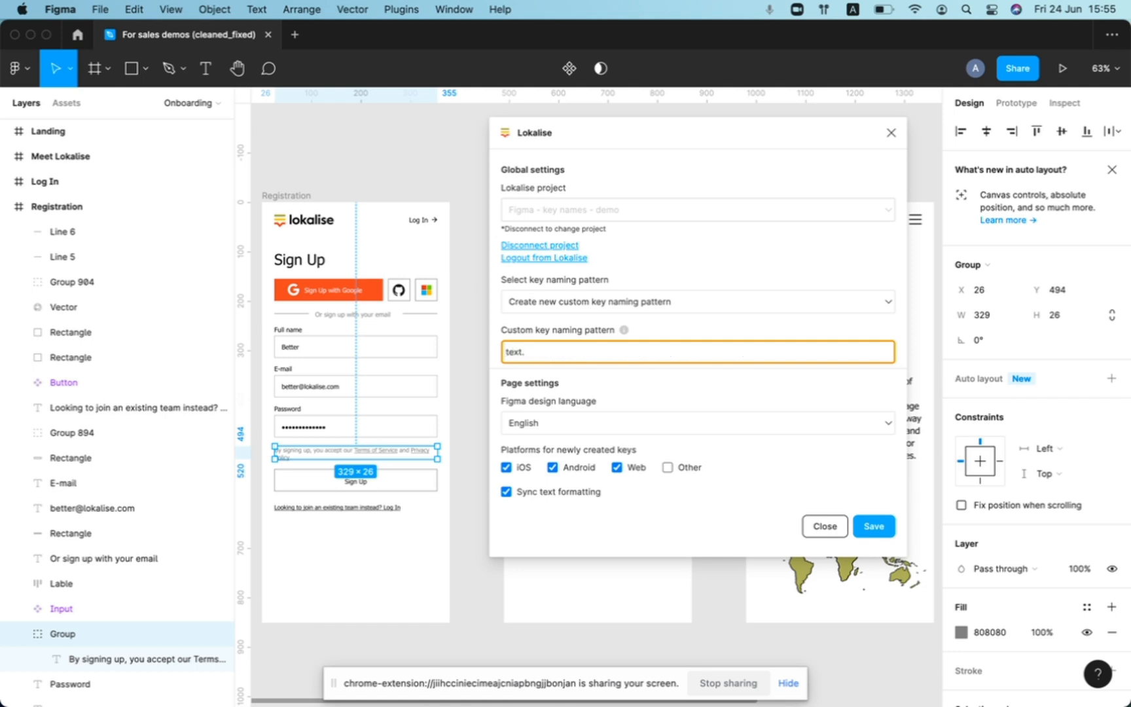
type(":[")
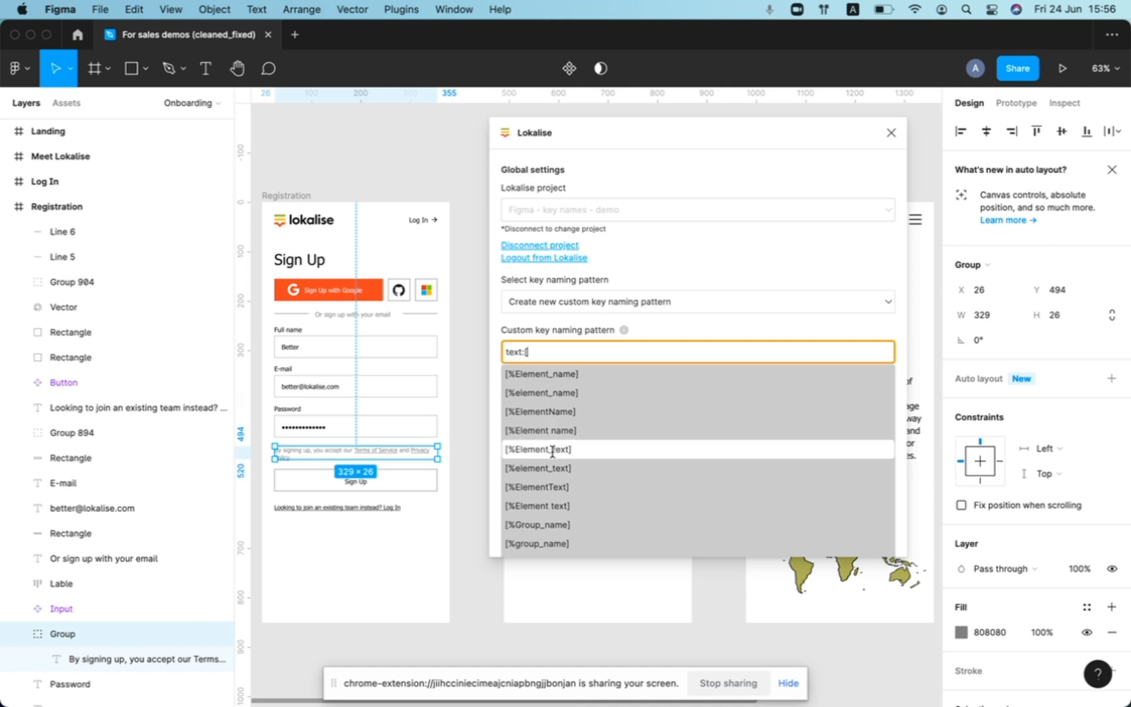
scroll("down", 3)
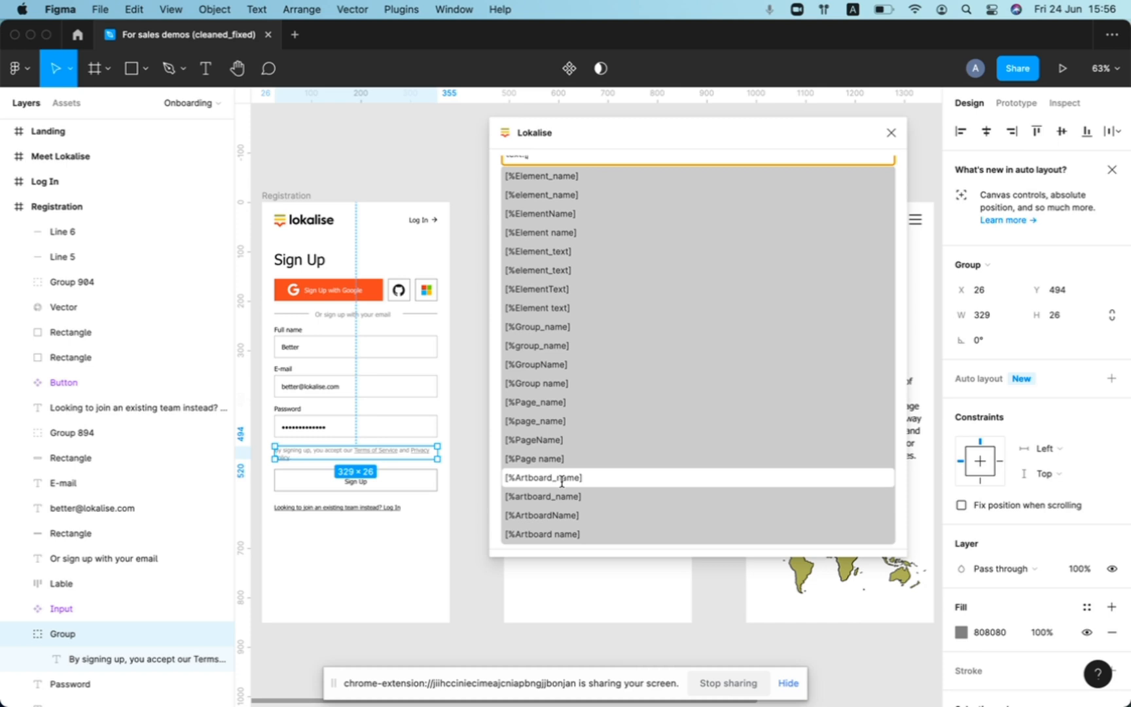
mouse_move(537, 440)
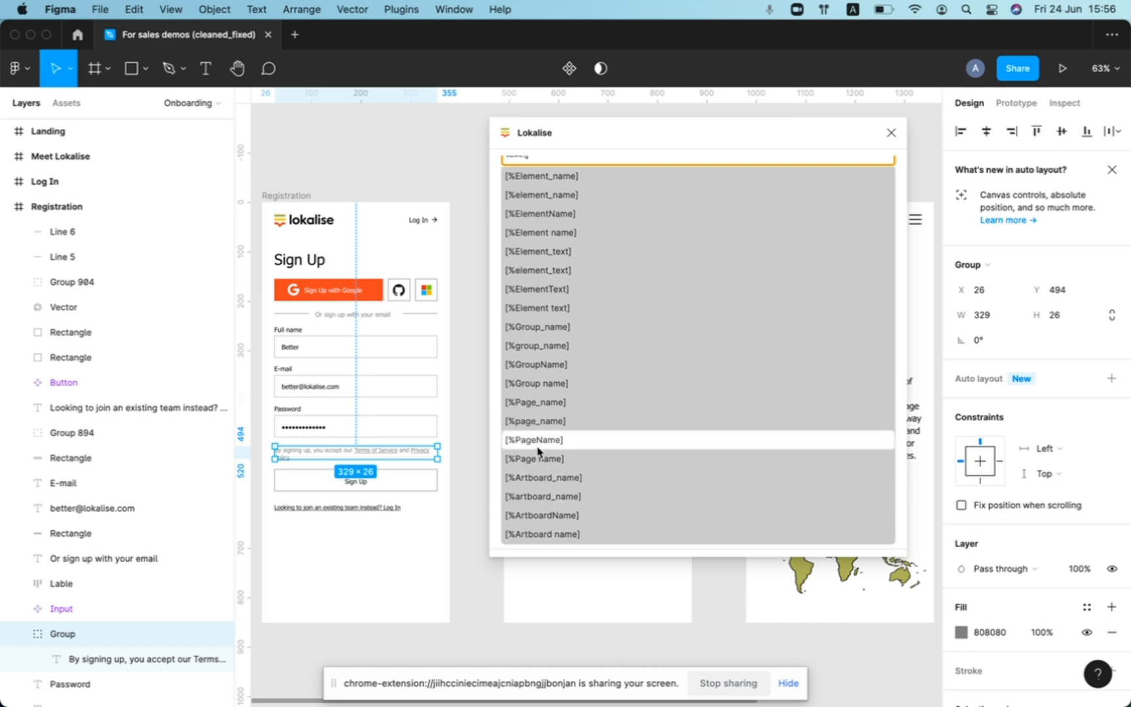
mouse_move(539, 459)
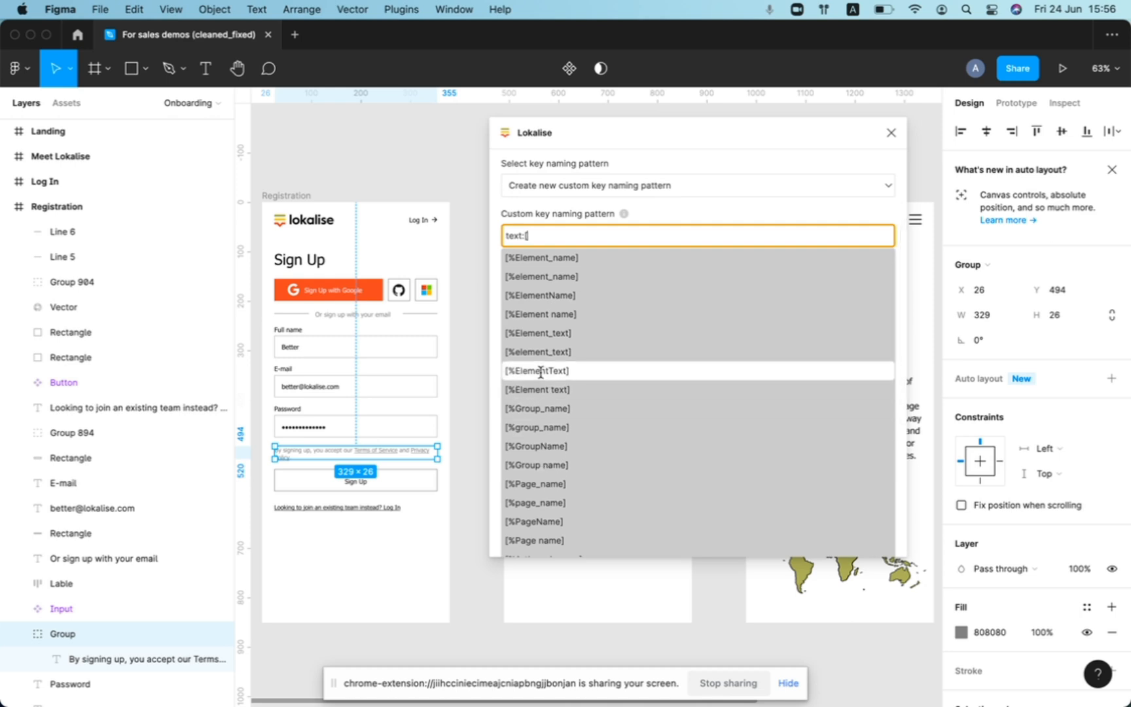
mouse_move(555, 313)
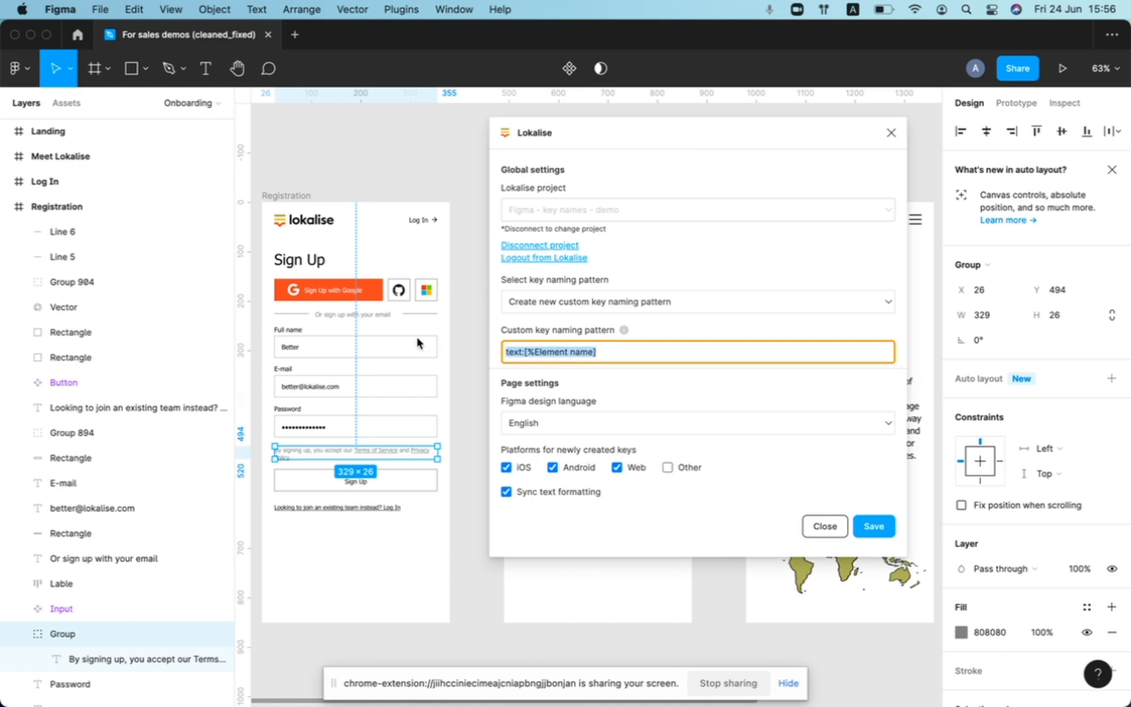
- Reselect element_name as the key naming pattern, abandoning the custom pattern
left_click(696, 302)
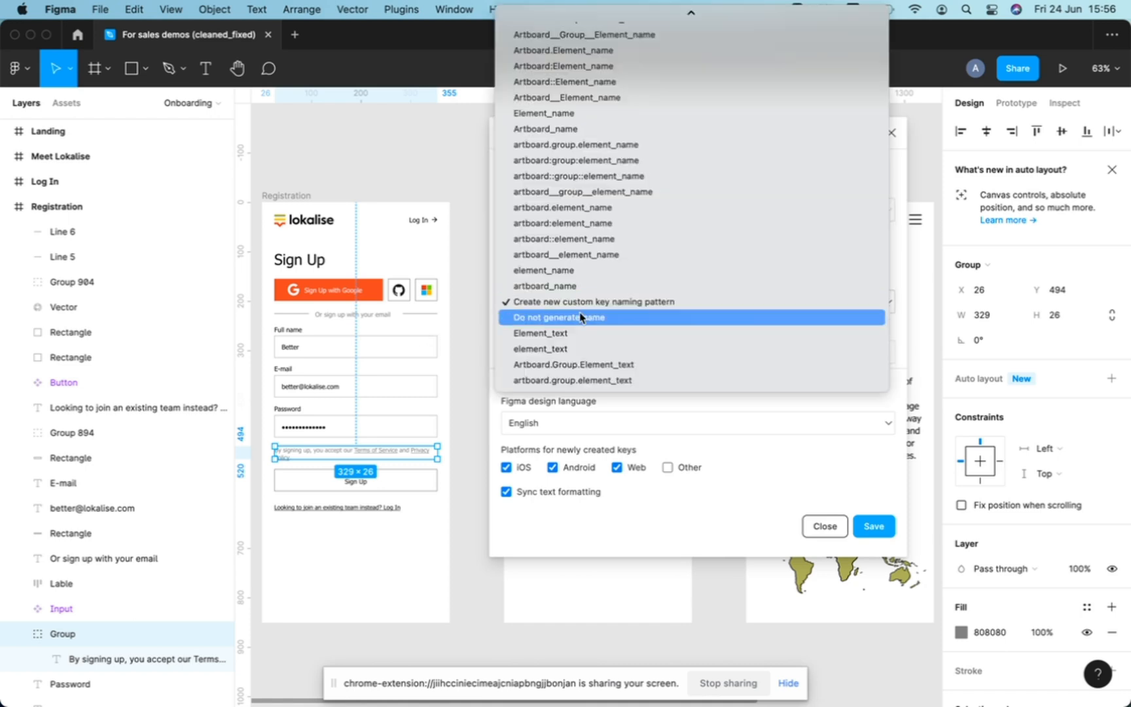
left_click(546, 269)
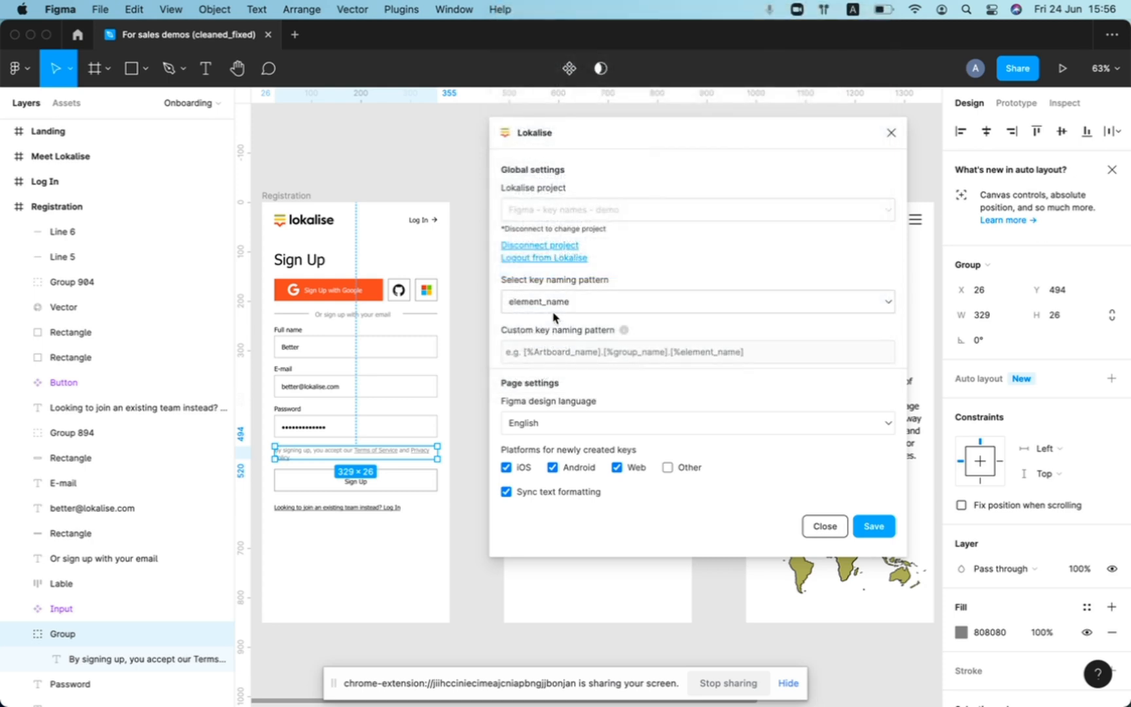
mouse_move(545, 311)
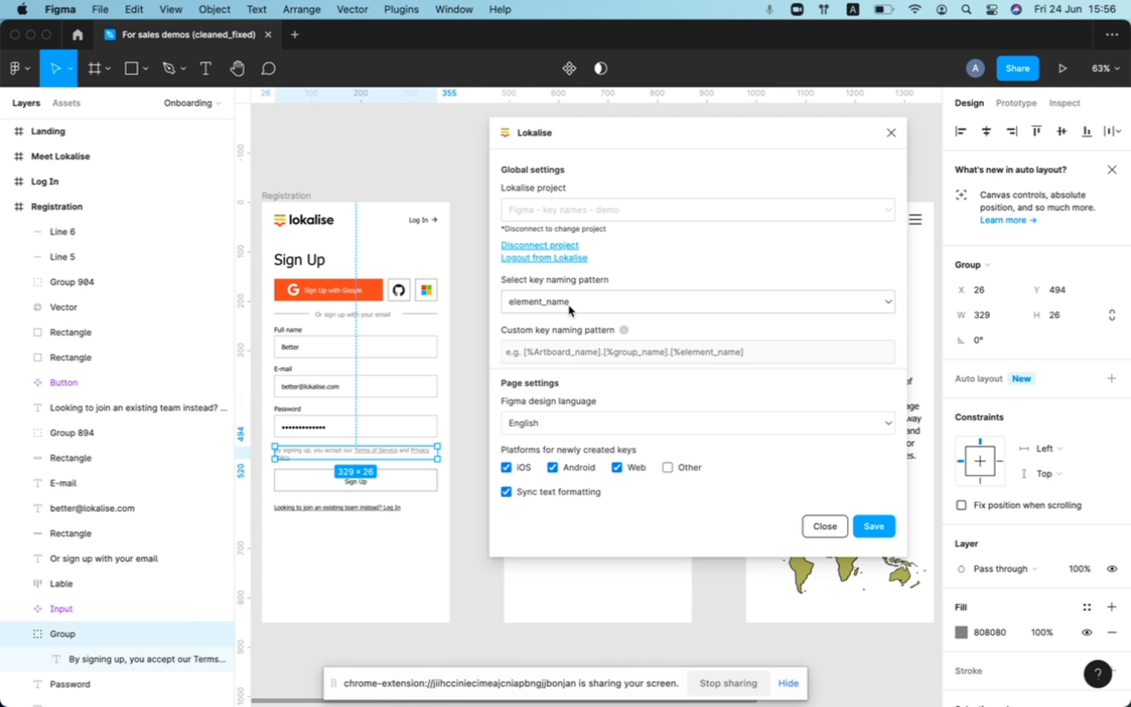
mouse_move(537, 307)
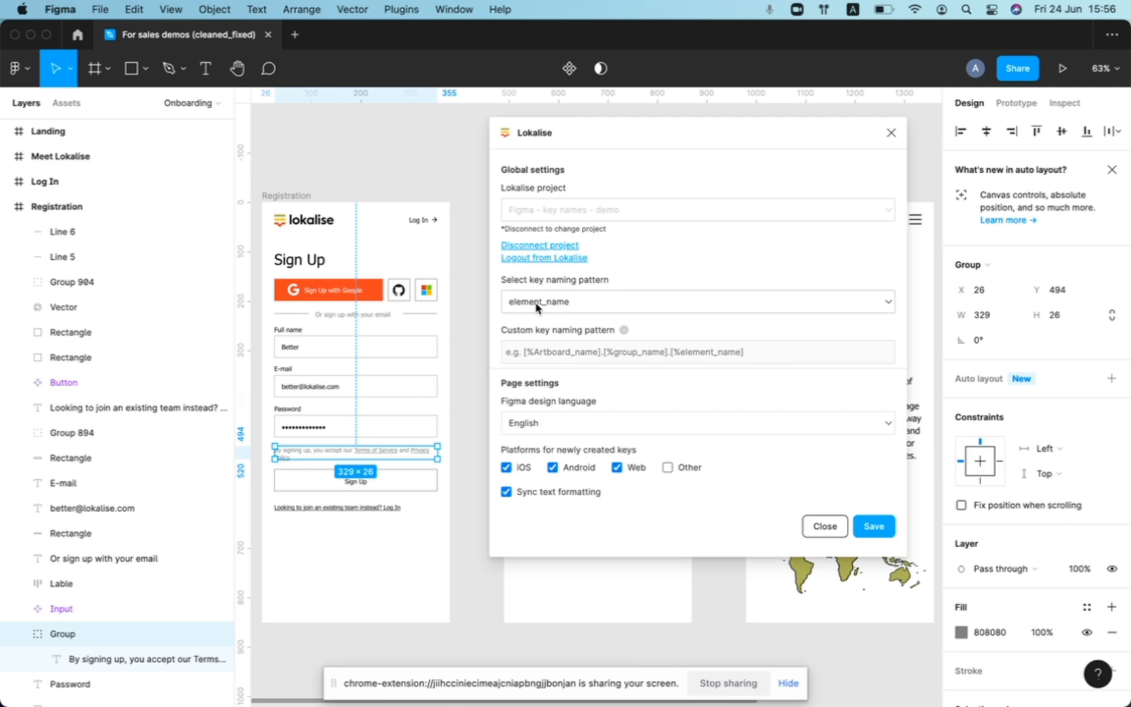
mouse_move(552, 309)
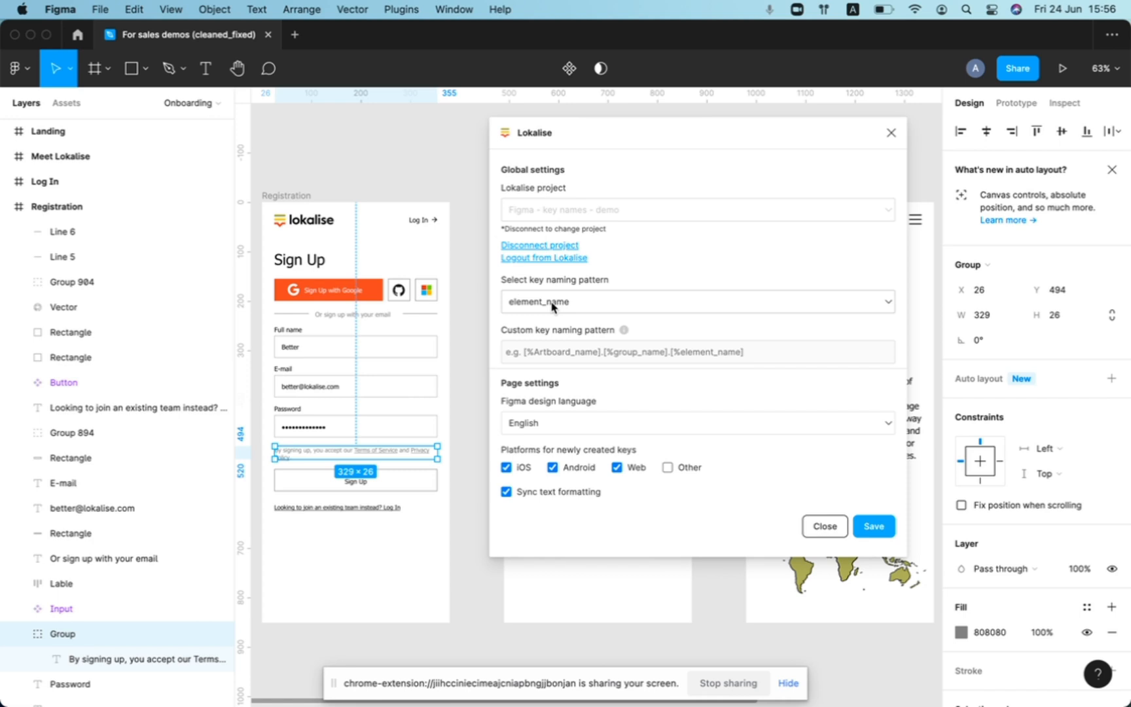
mouse_move(603, 311)
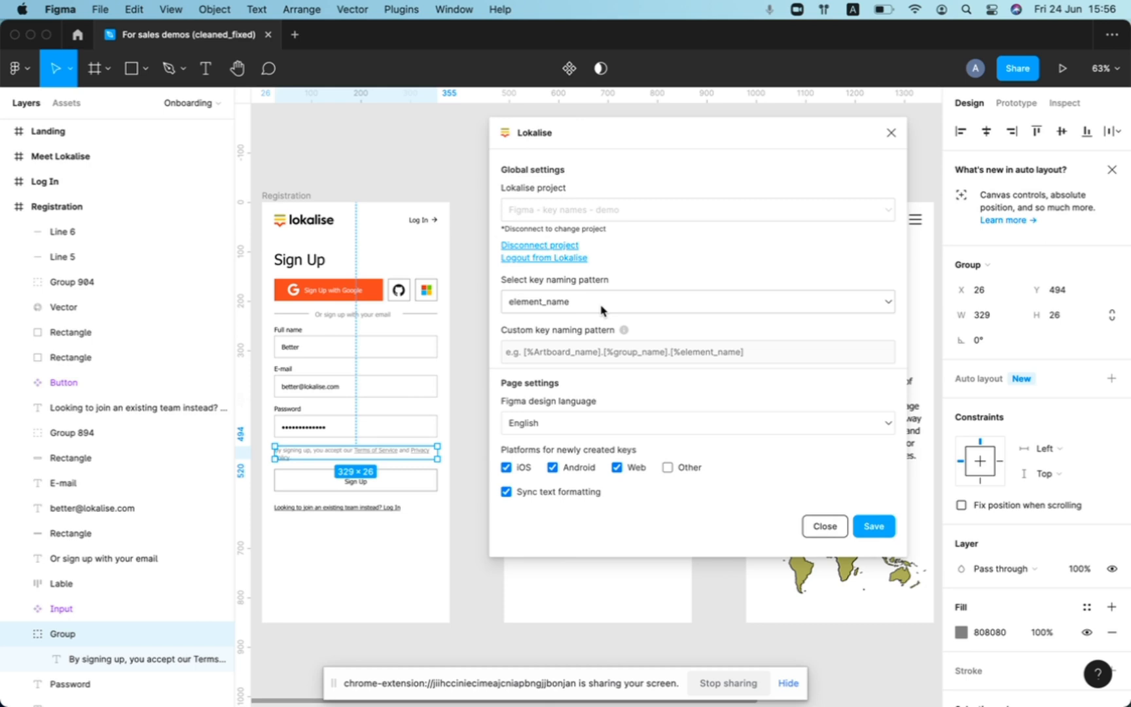
mouse_move(575, 310)
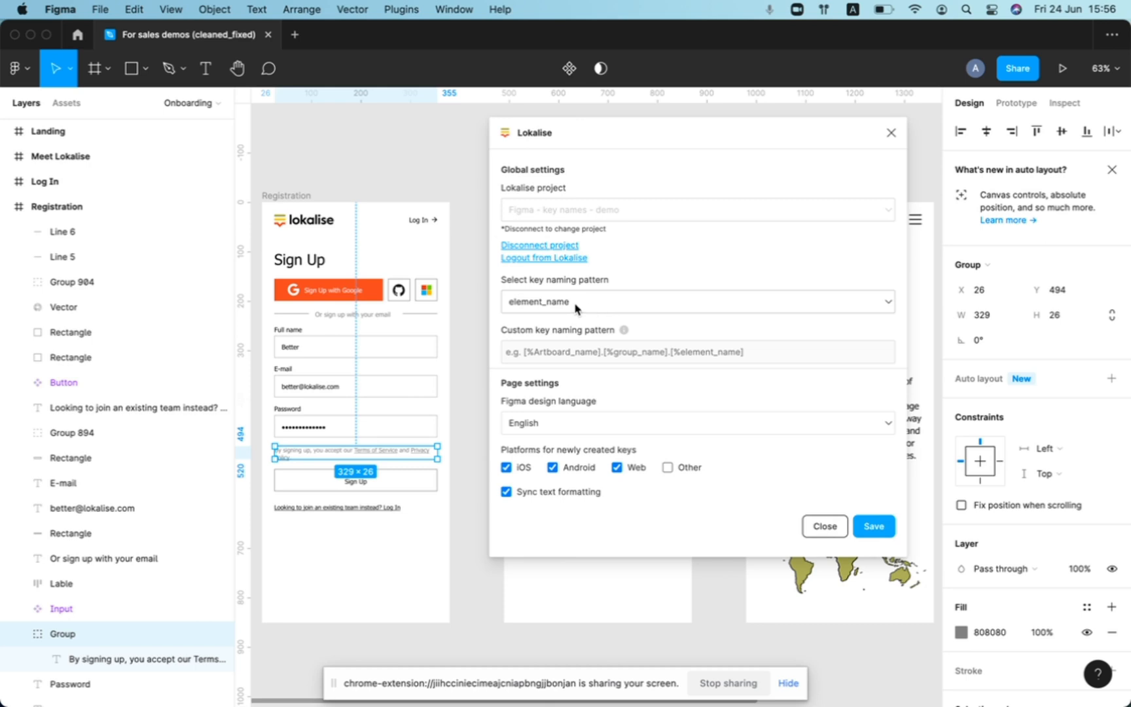
mouse_move(756, 423)
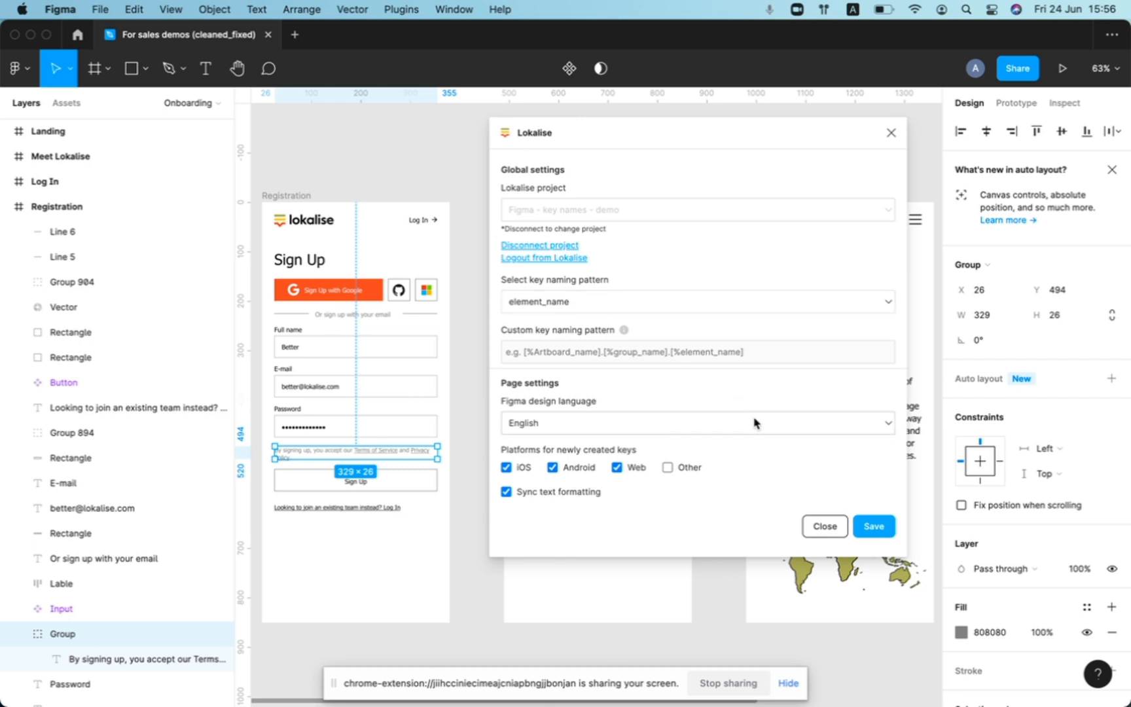
- Save the naming settings and review the Registration frame's text and key list
left_click(871, 526)
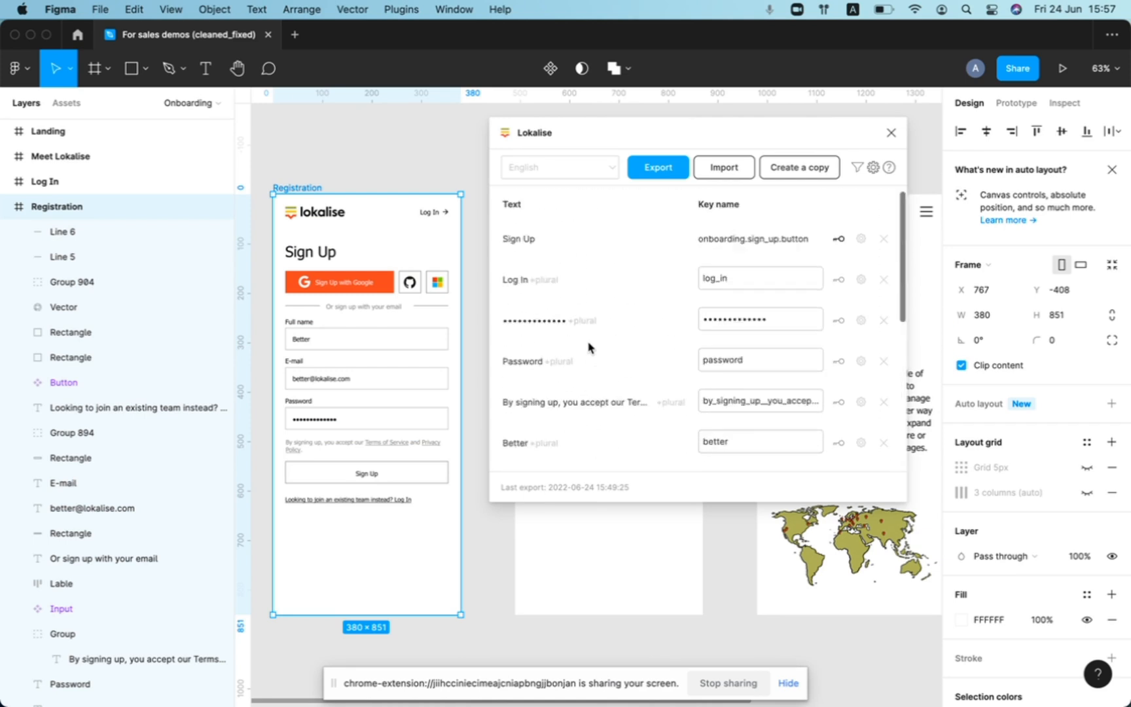
mouse_move(794, 250)
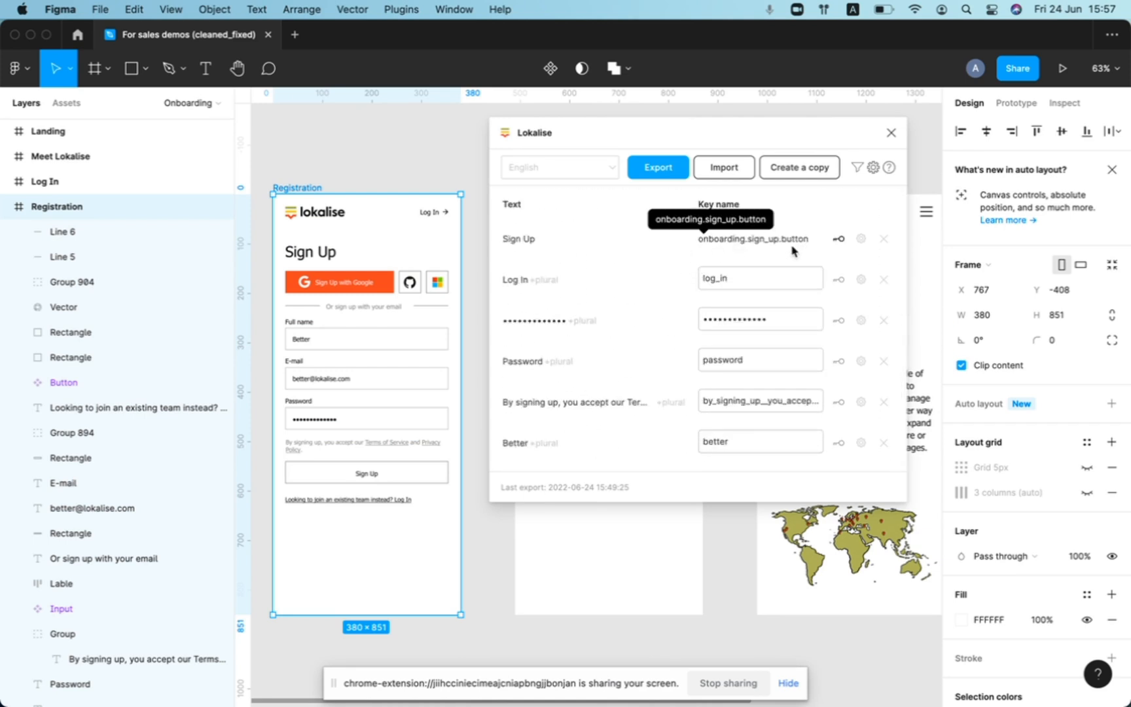
scroll("down", 3)
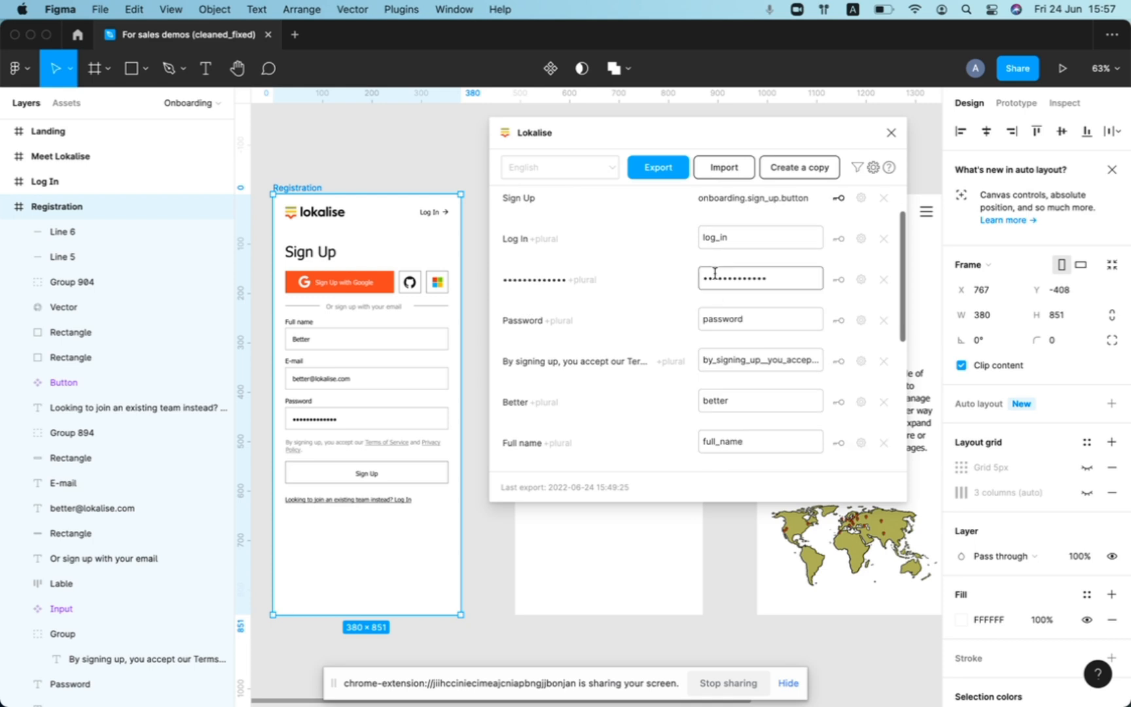
left_click(758, 238)
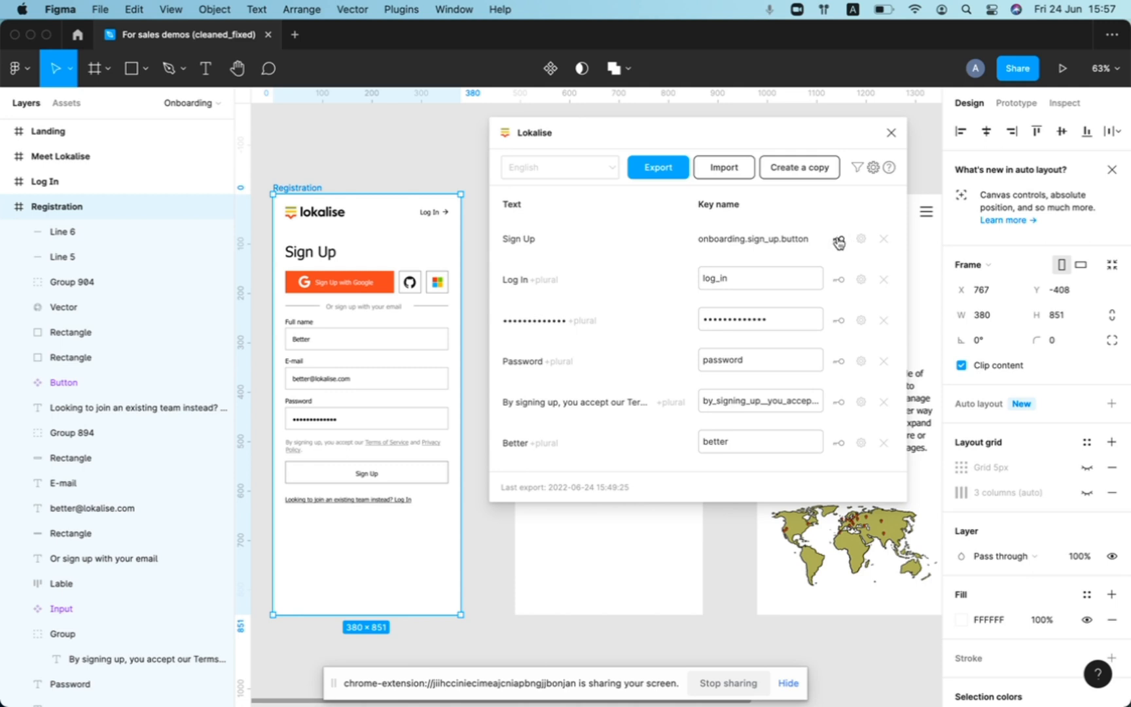
- Unlink the Sign Up text from onboarding.sign_up.button so it uses key sign_up
left_click(837, 239)
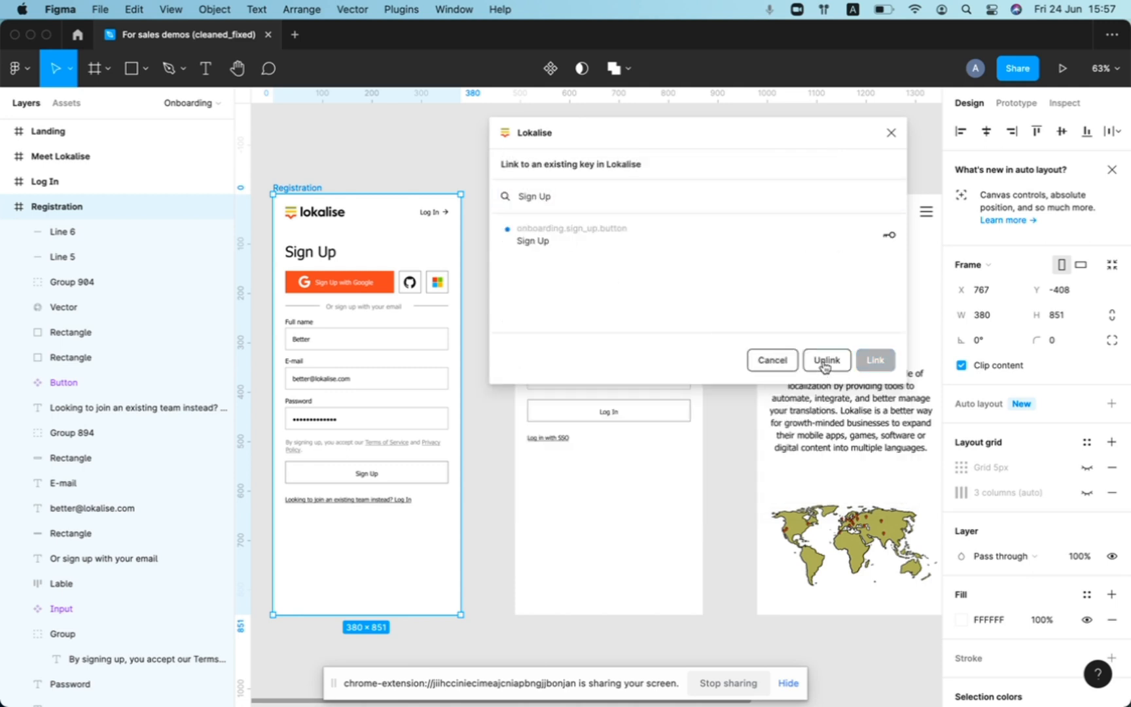
left_click(827, 360)
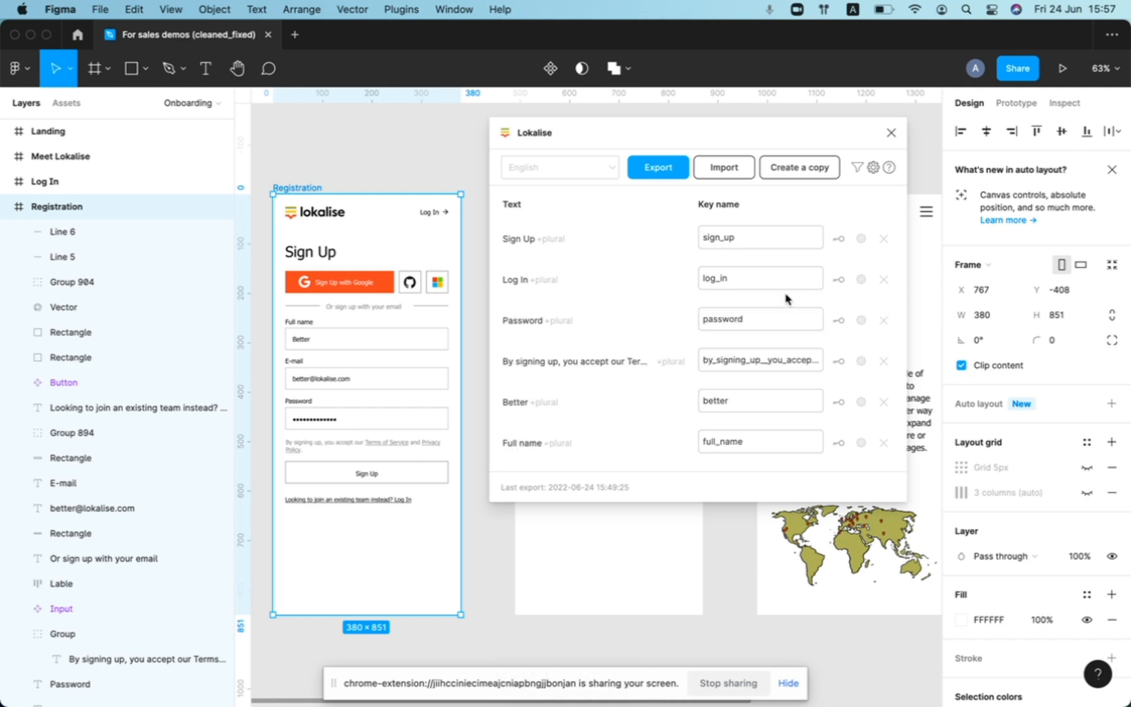
scroll("down", 3)
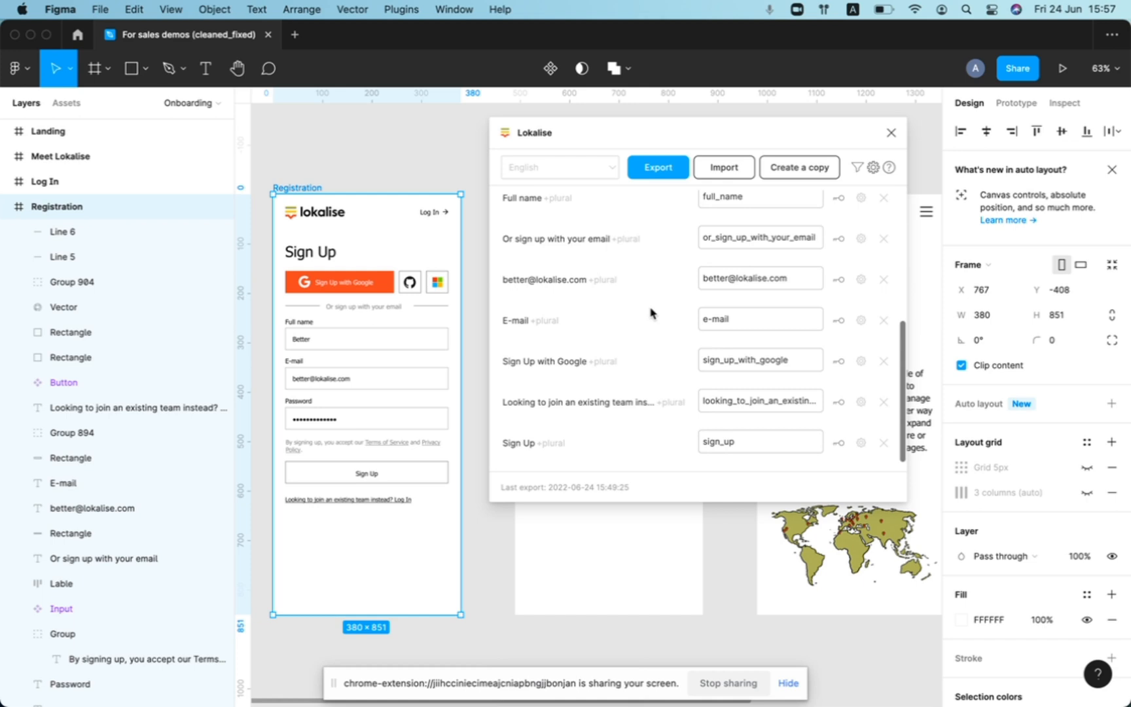
scroll("up", 3)
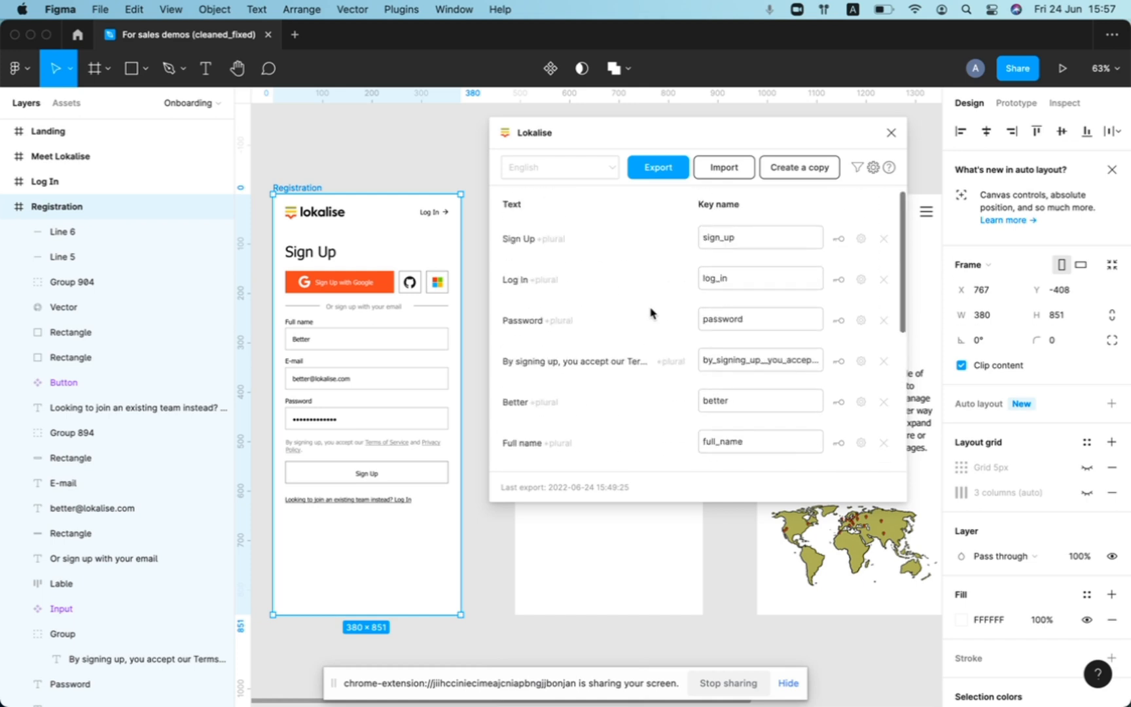
mouse_move(880, 312)
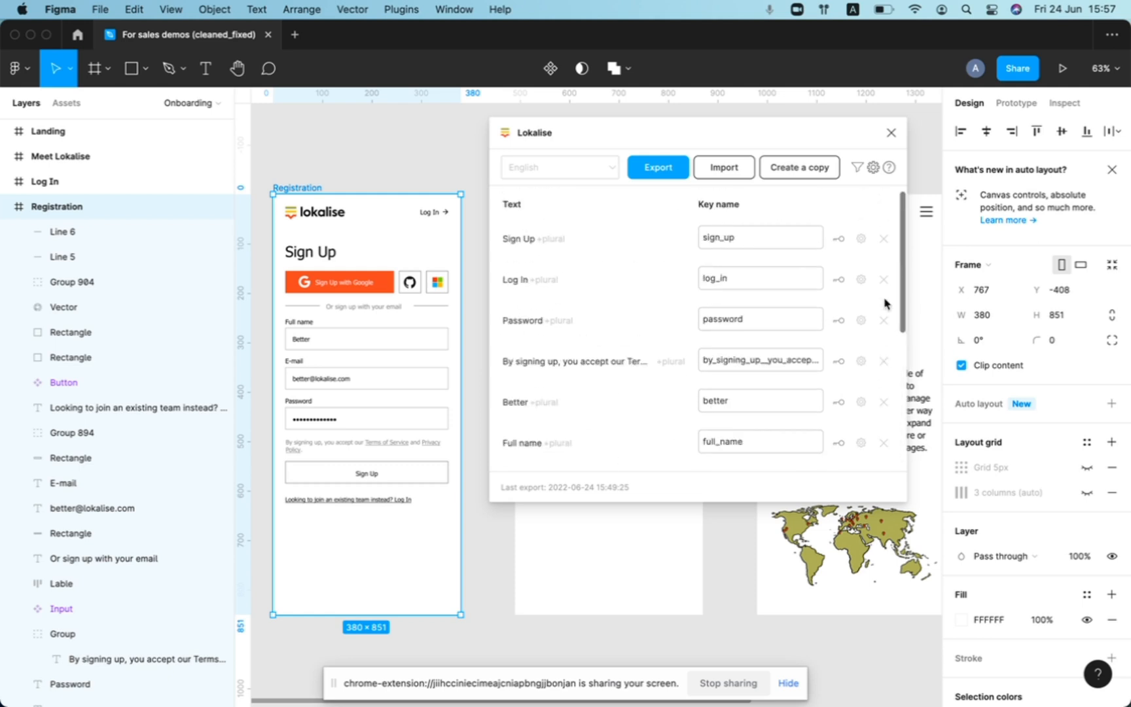
left_click(857, 167)
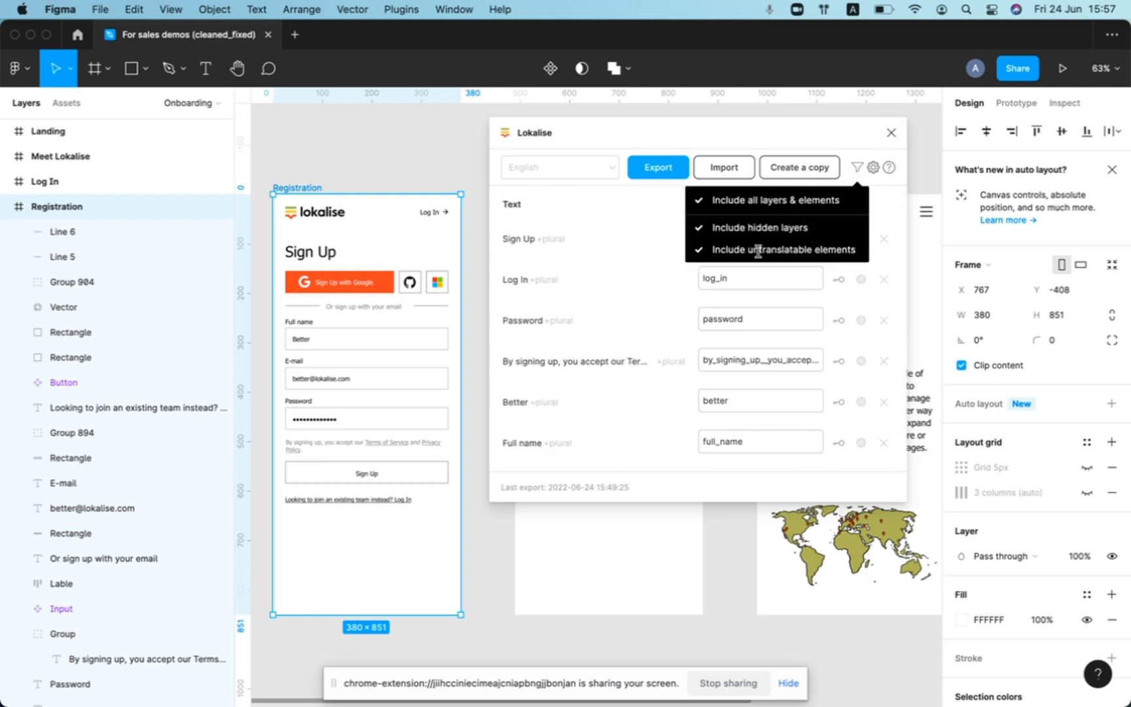
mouse_move(701, 211)
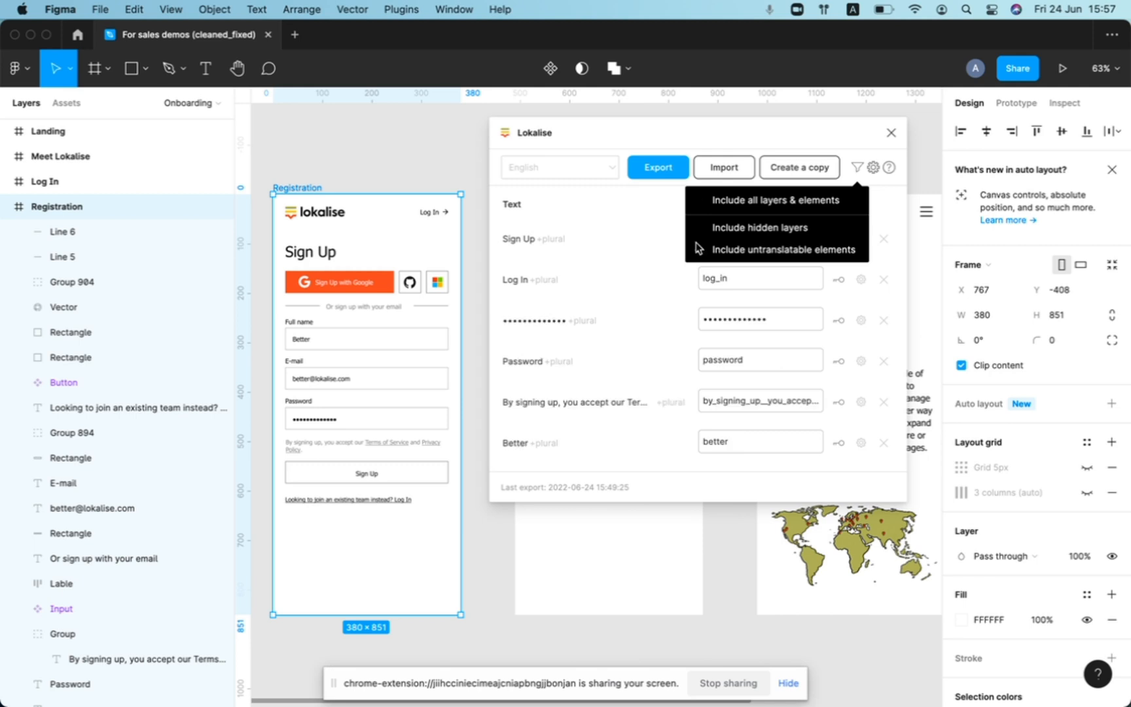
mouse_move(698, 249)
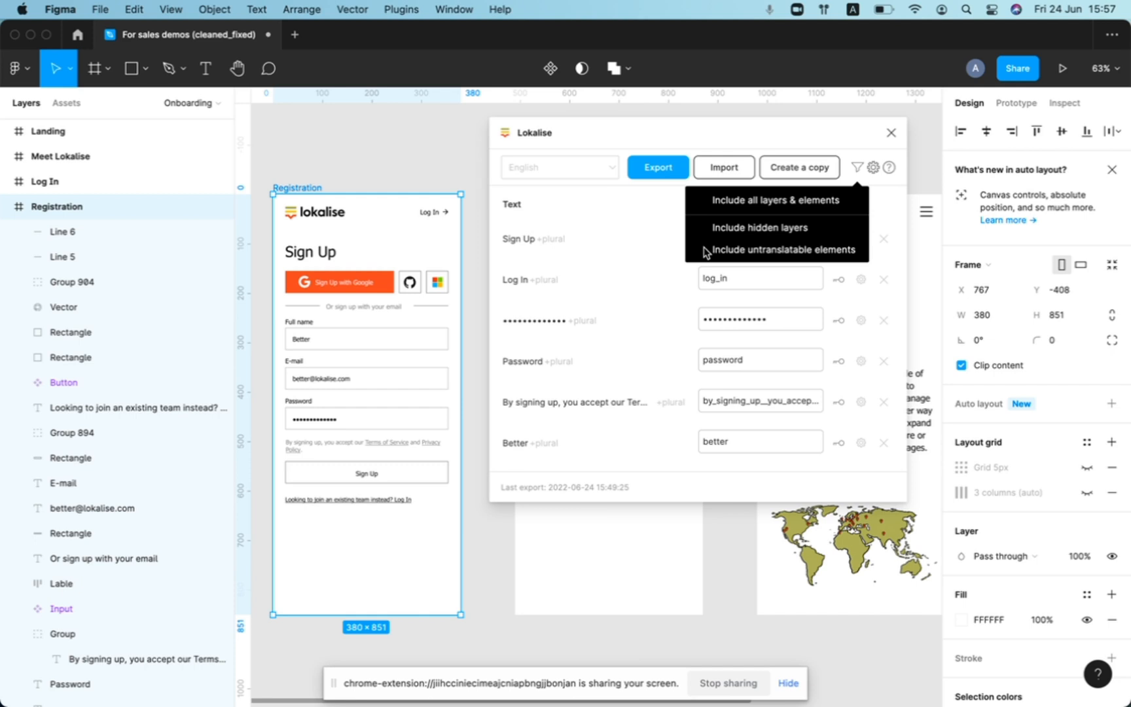
mouse_move(699, 254)
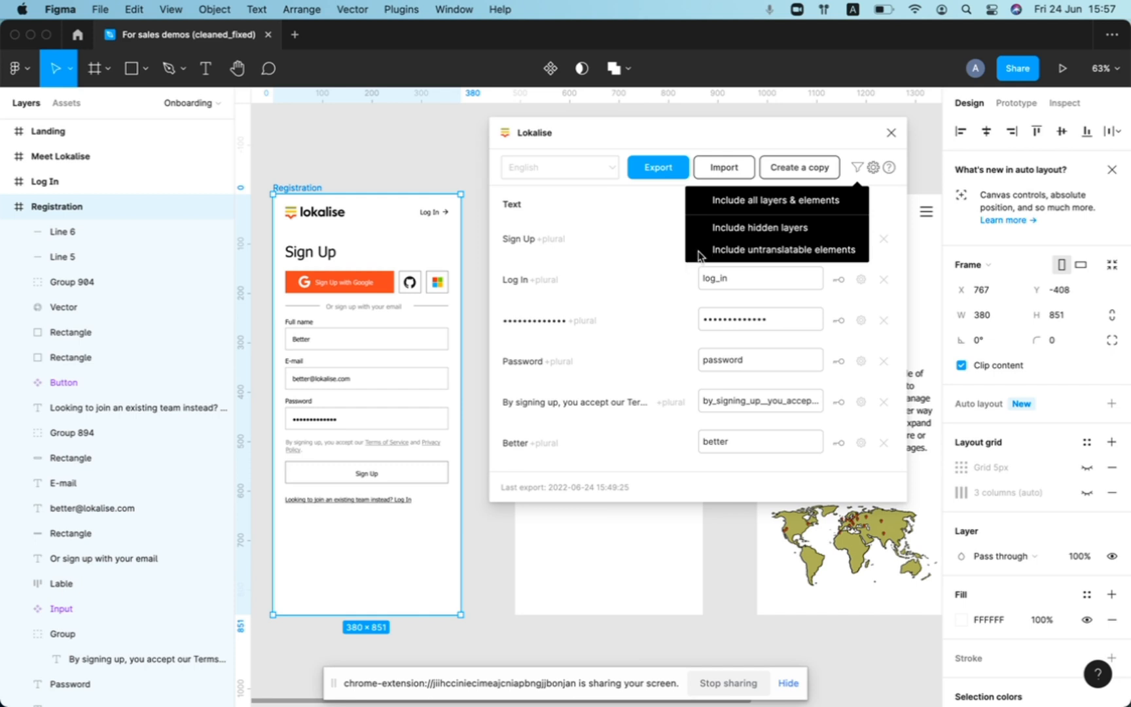
mouse_move(667, 238)
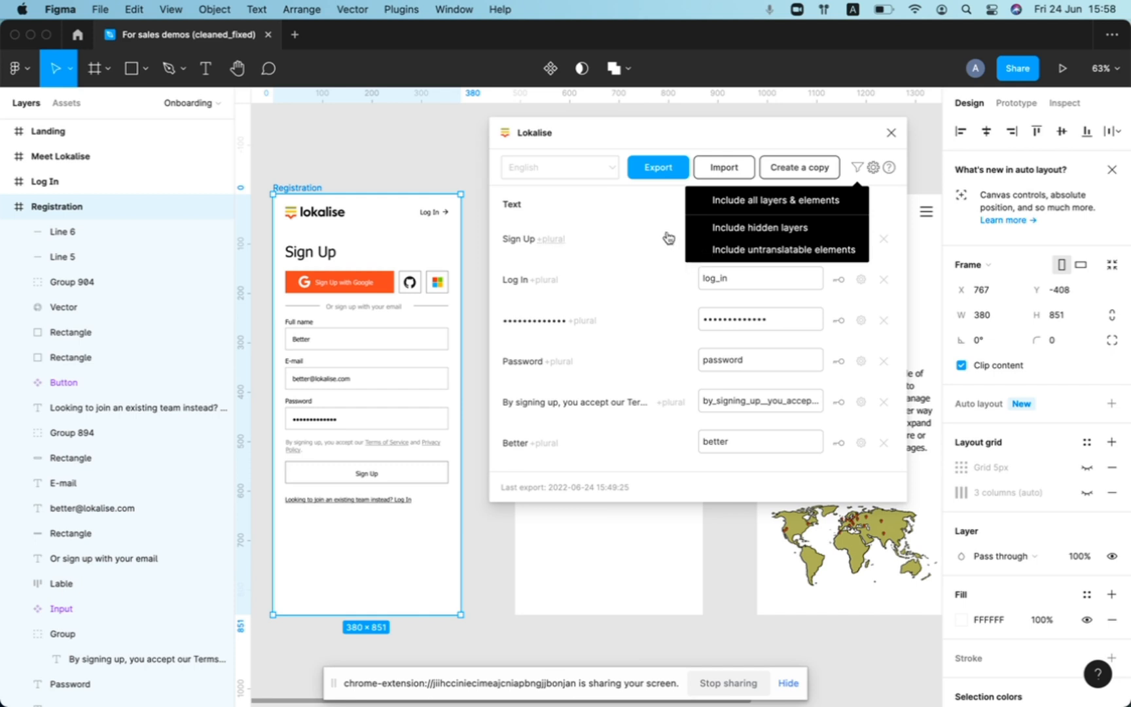
mouse_move(657, 228)
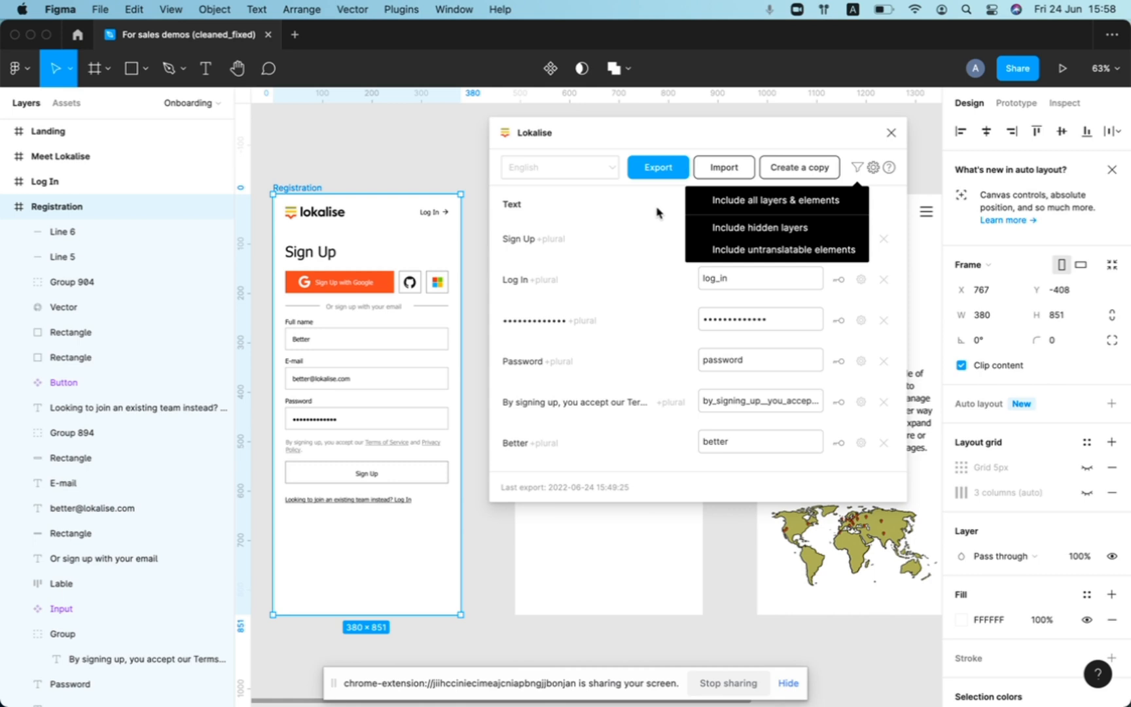
mouse_move(891, 201)
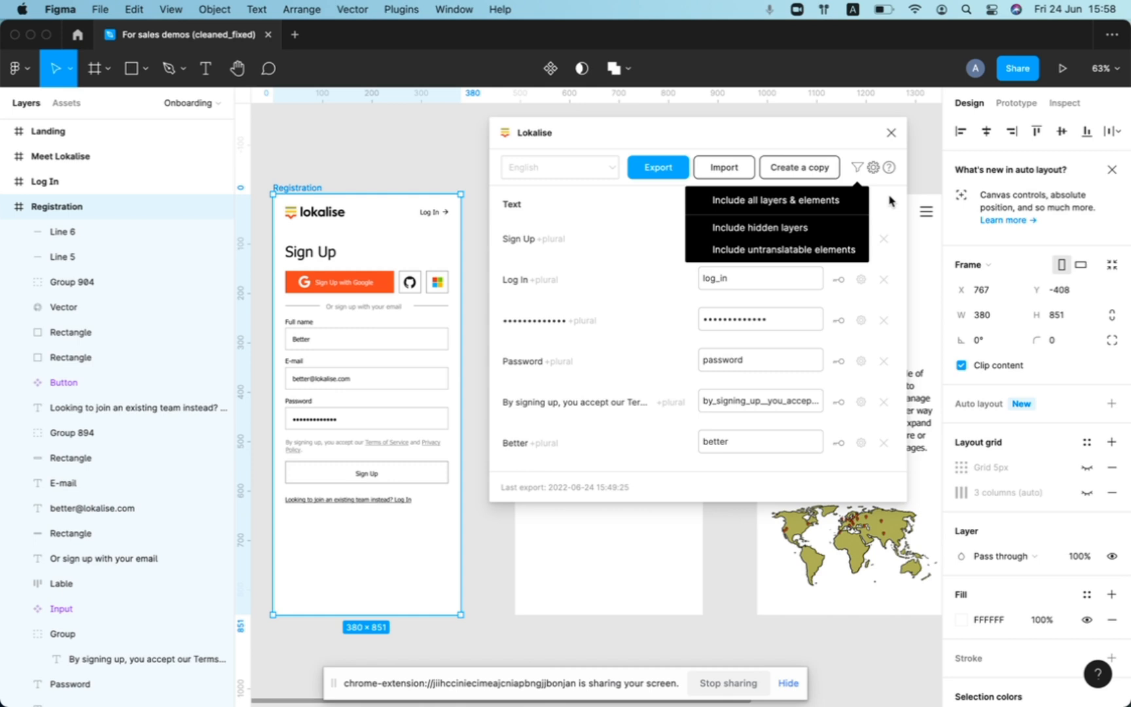
mouse_move(865, 326)
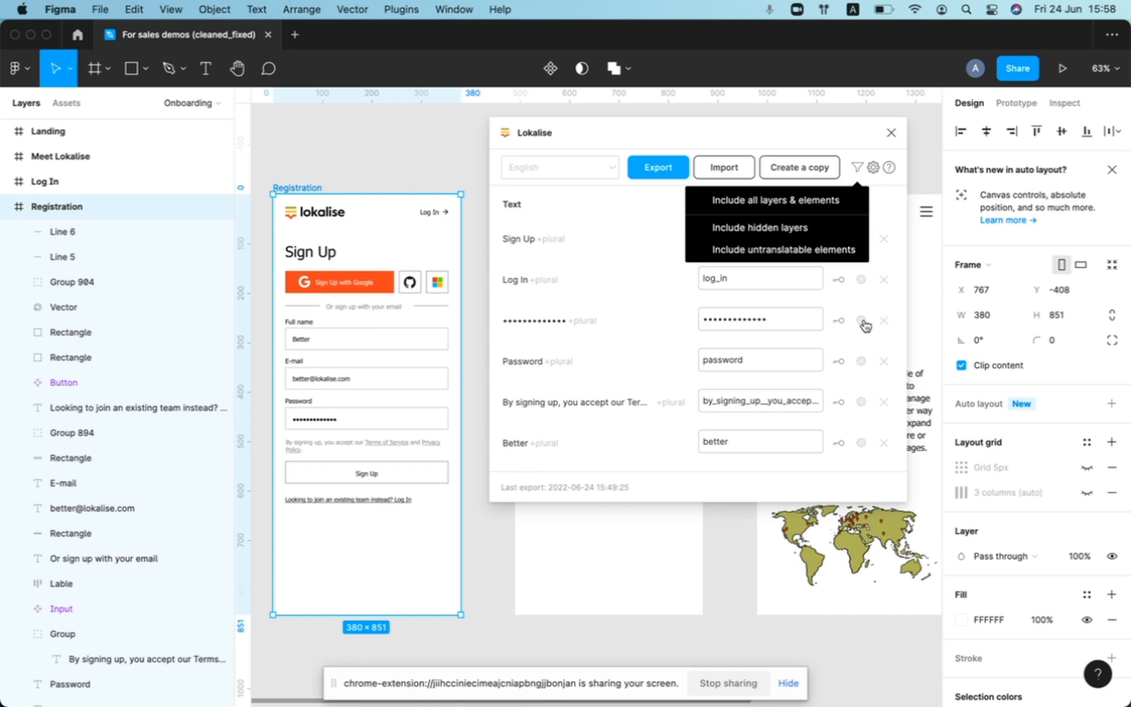
mouse_move(851, 309)
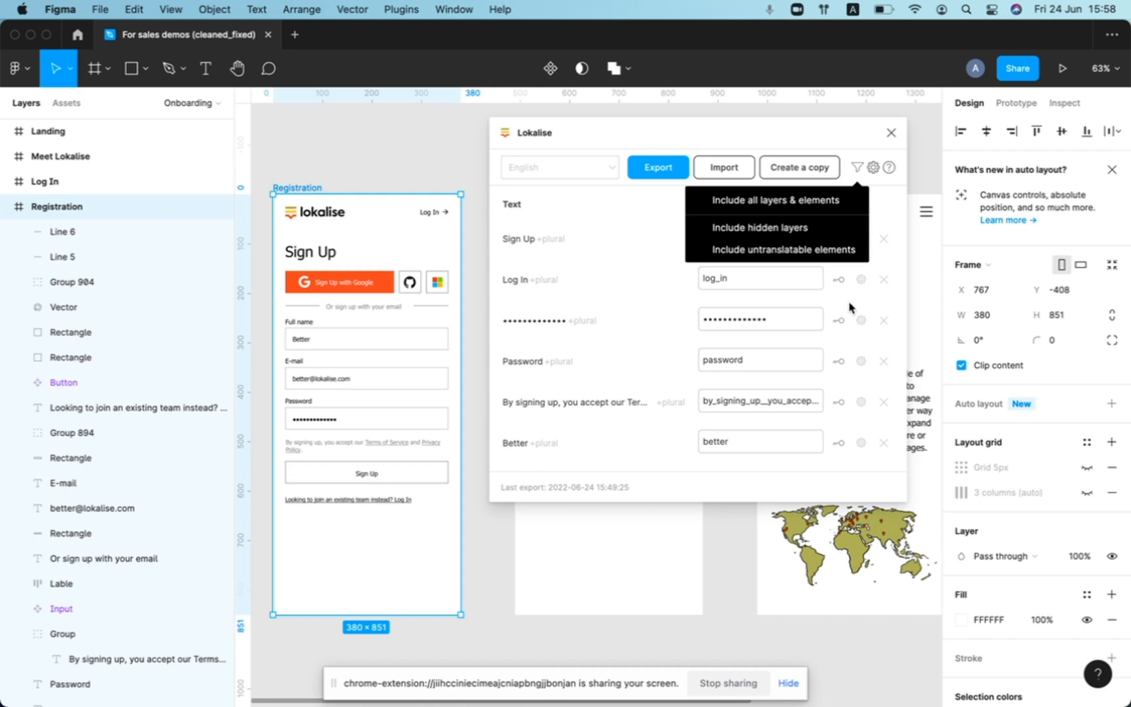
mouse_move(882, 324)
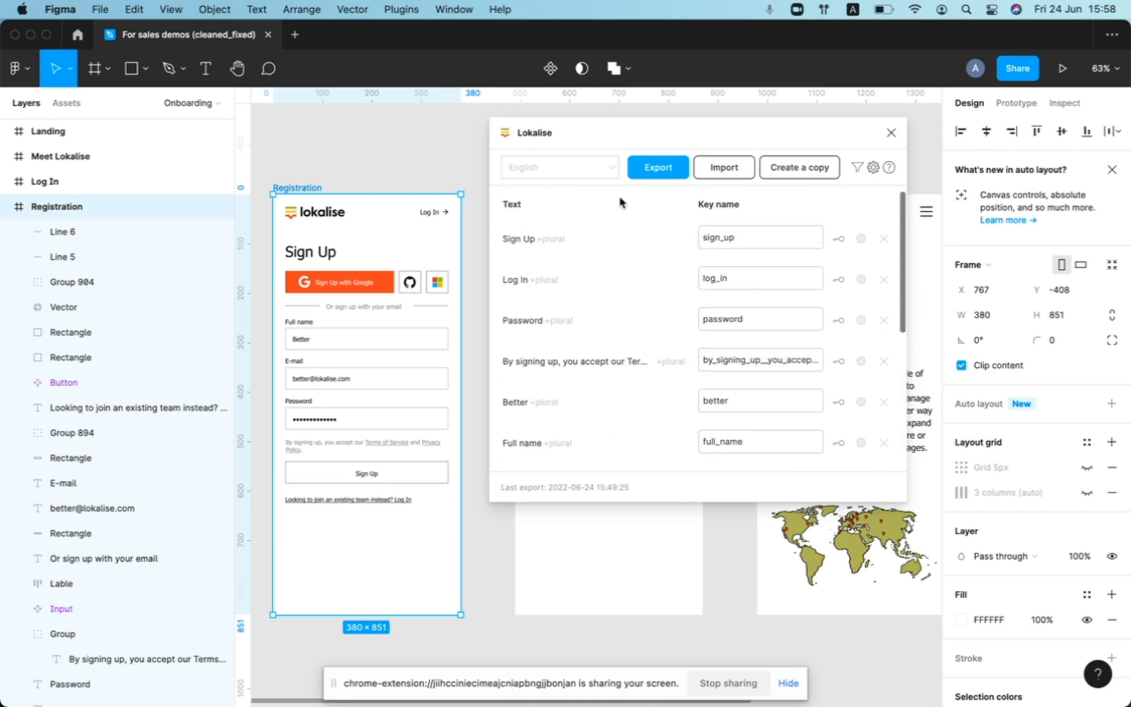
mouse_move(649, 218)
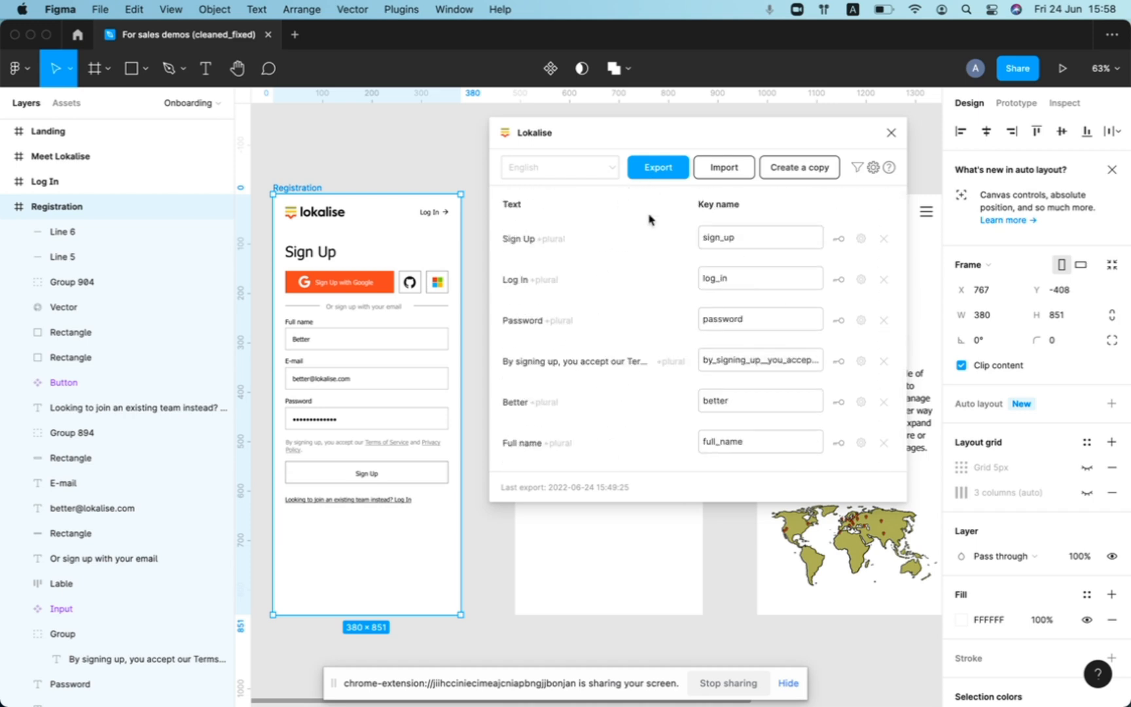
mouse_move(638, 274)
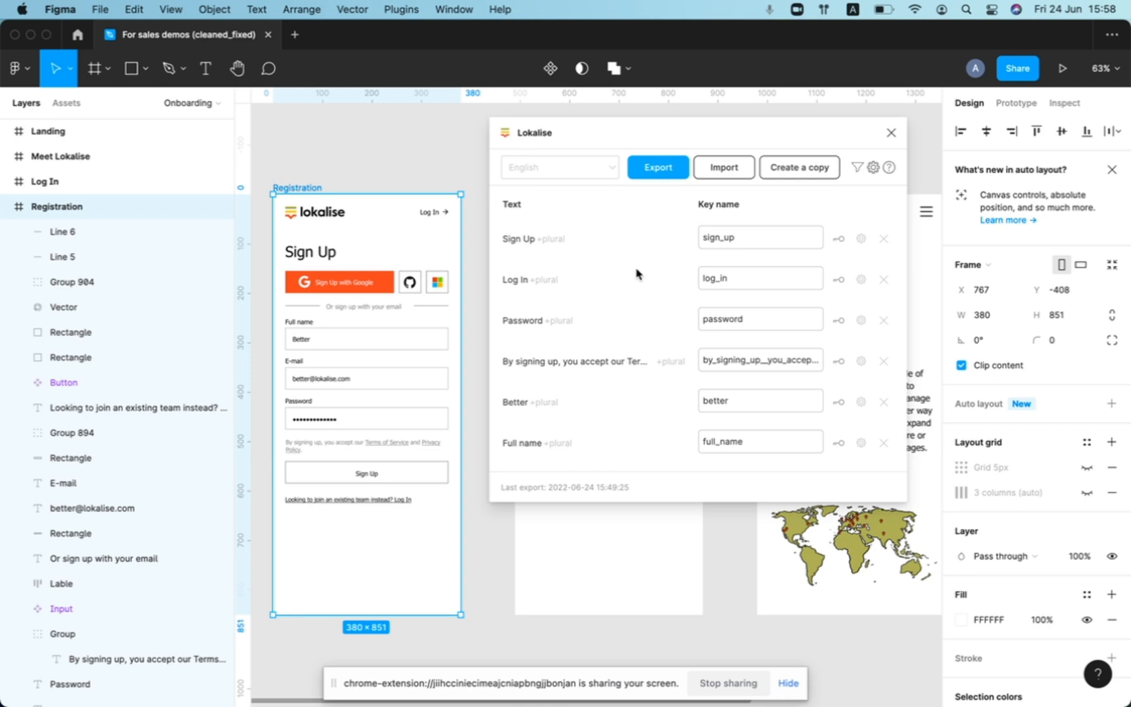
mouse_move(376, 270)
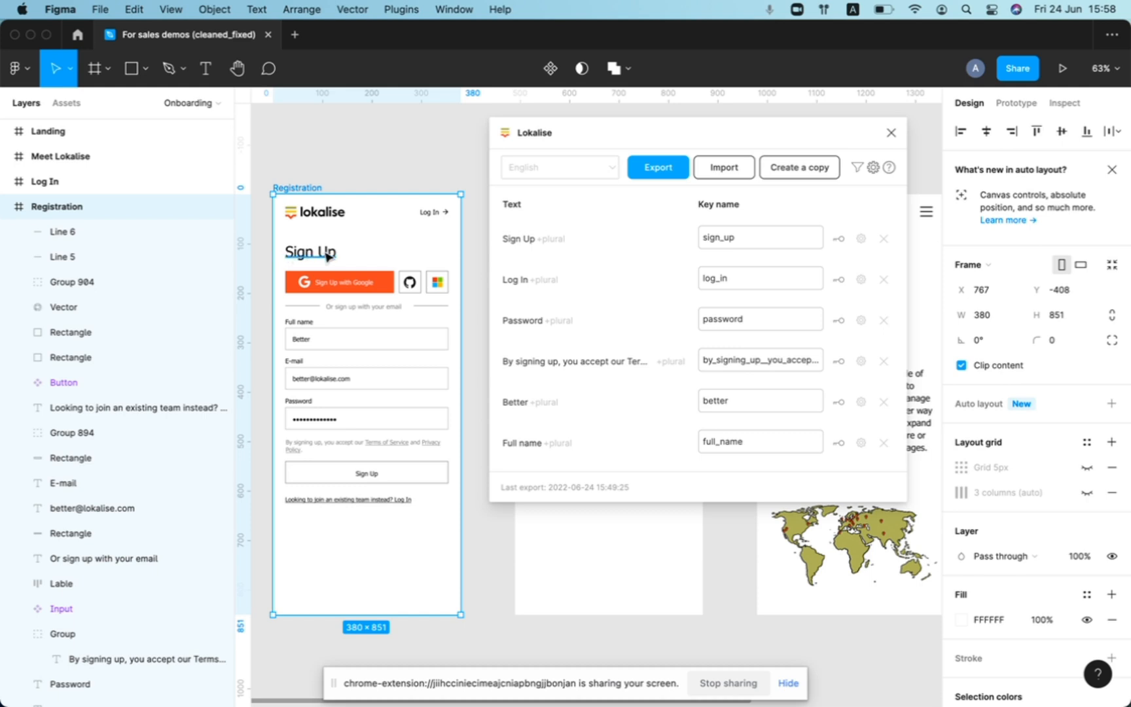
- Set the Sign Up button text's key name to sign_up, matching the heading
left_click(367, 473)
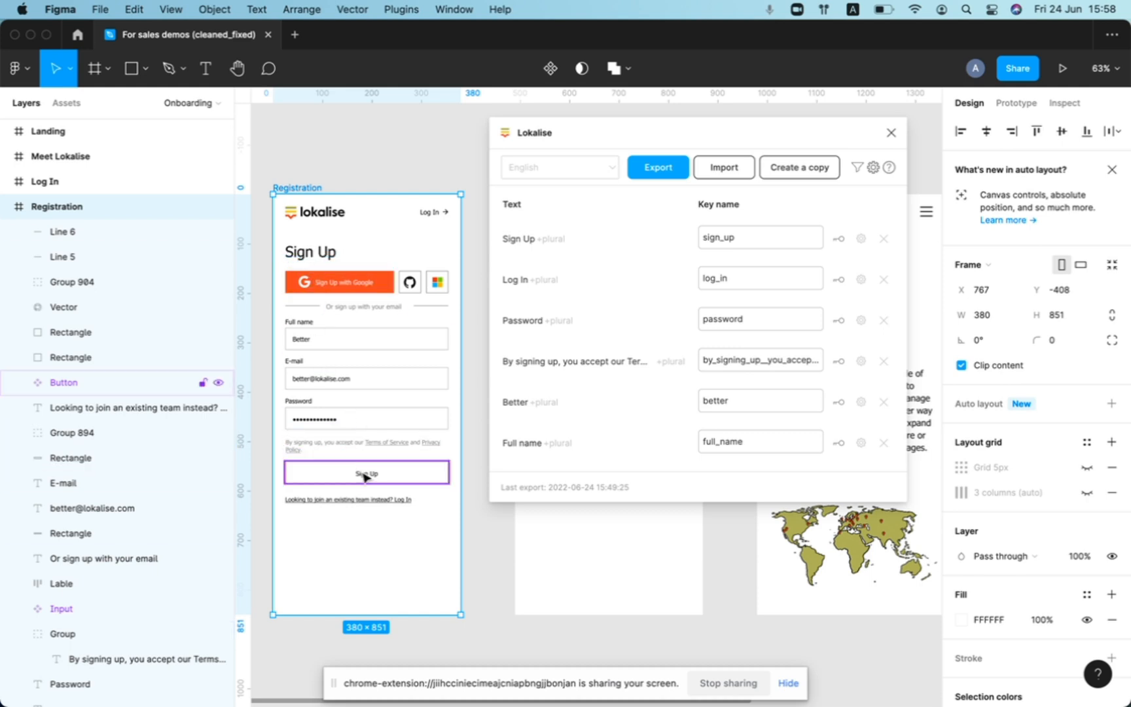
left_click(759, 238)
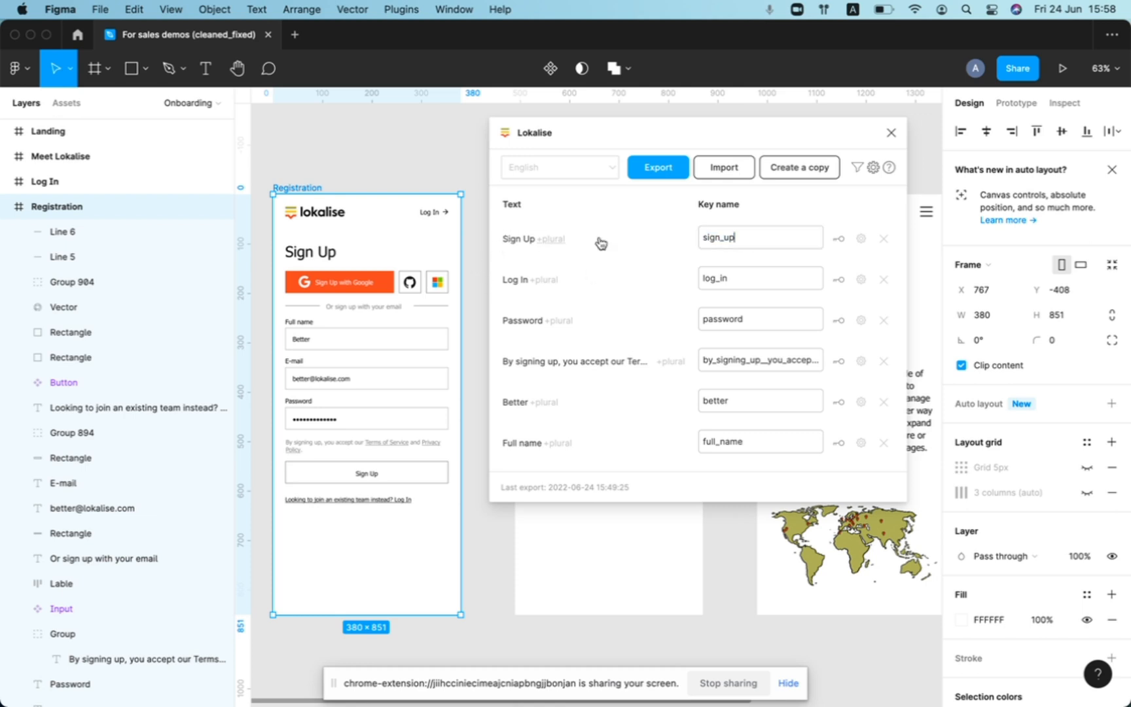
scroll("down", 3)
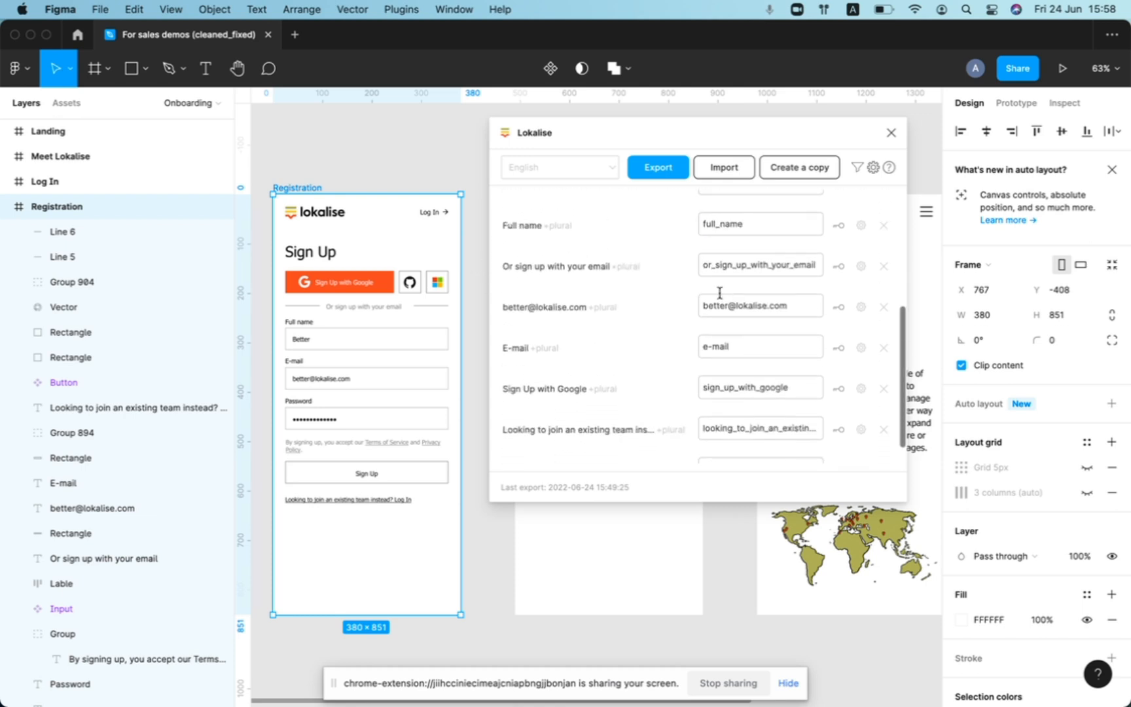
scroll("down", 3)
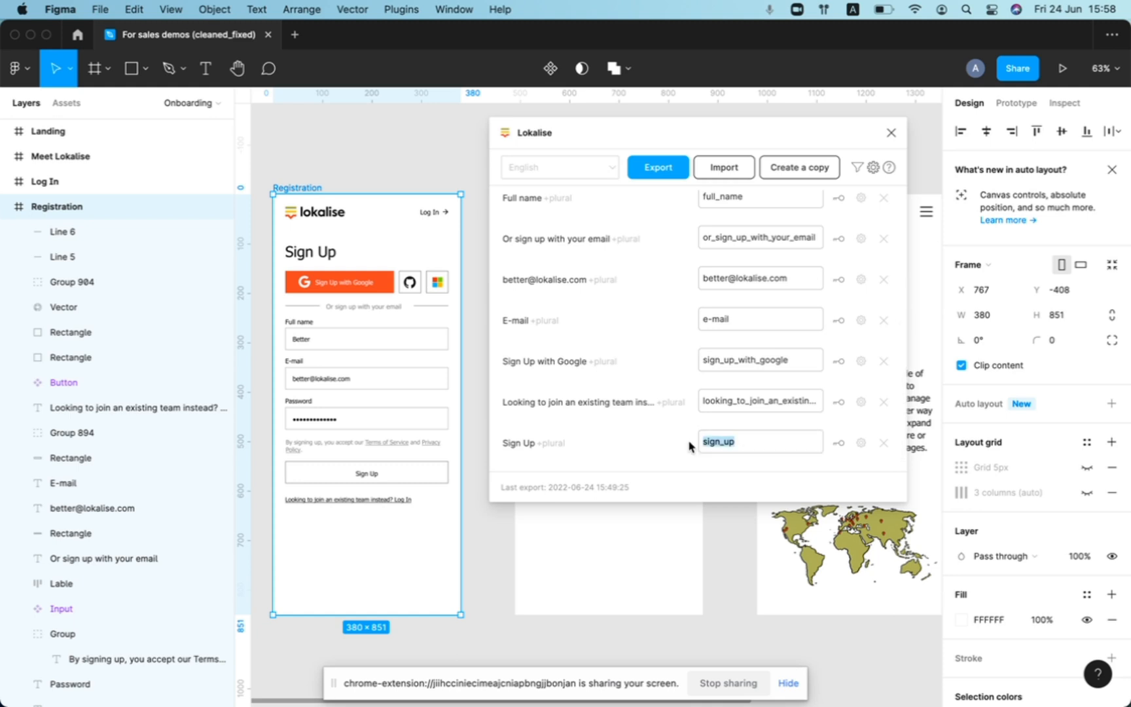
left_click(753, 441)
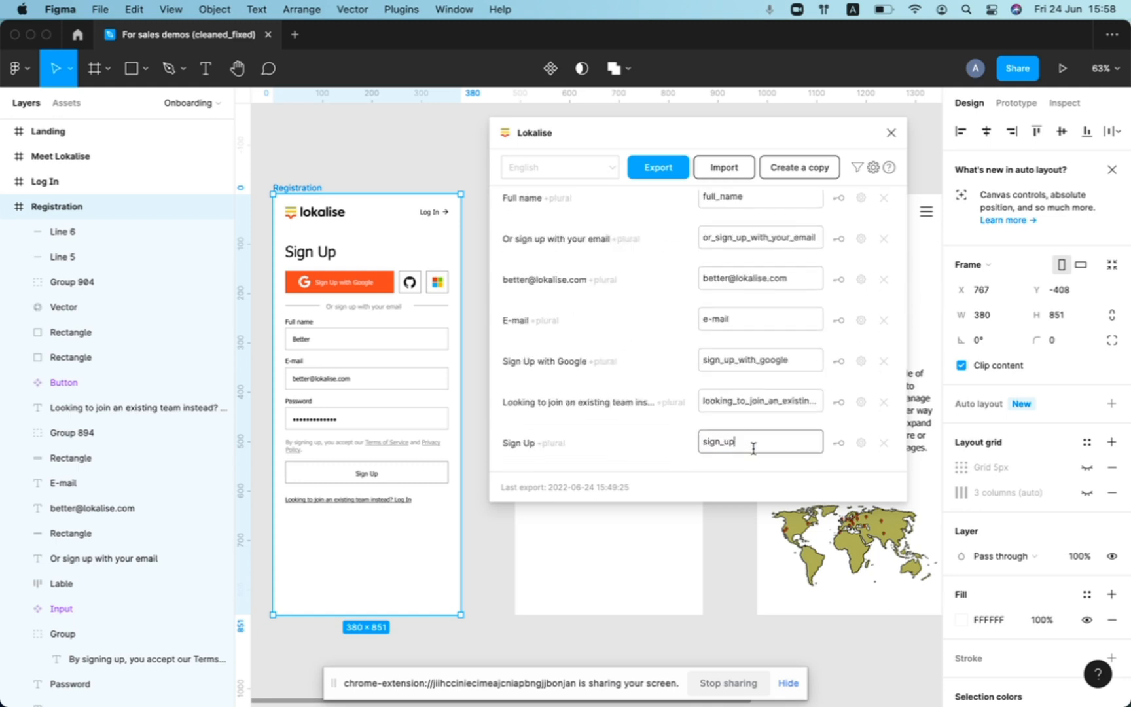
scroll("up", 3)
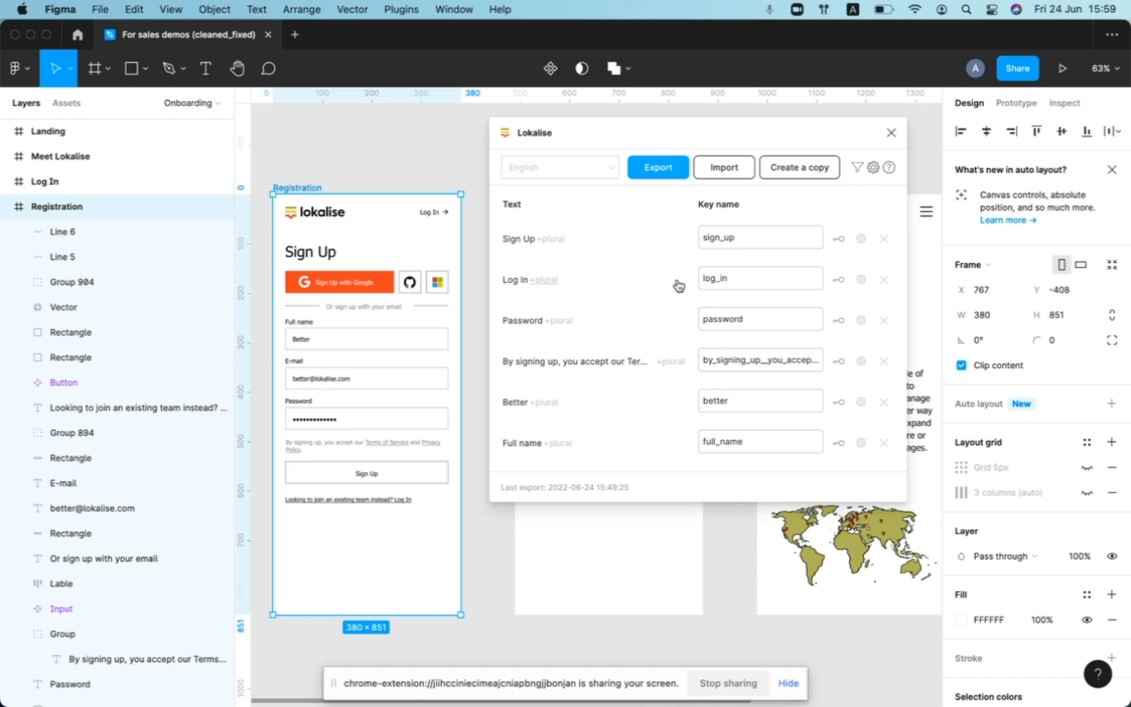
- Export the 12 texts with Update screenshots and Create missing keys enabled
left_click(656, 167)
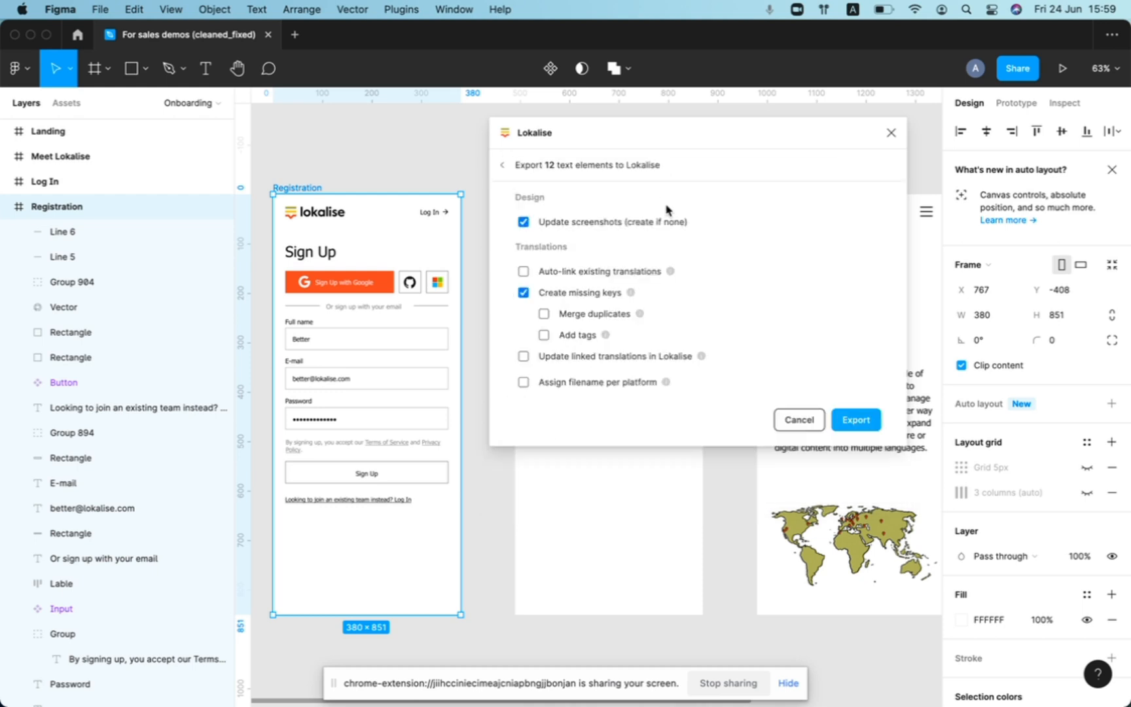
mouse_move(635, 221)
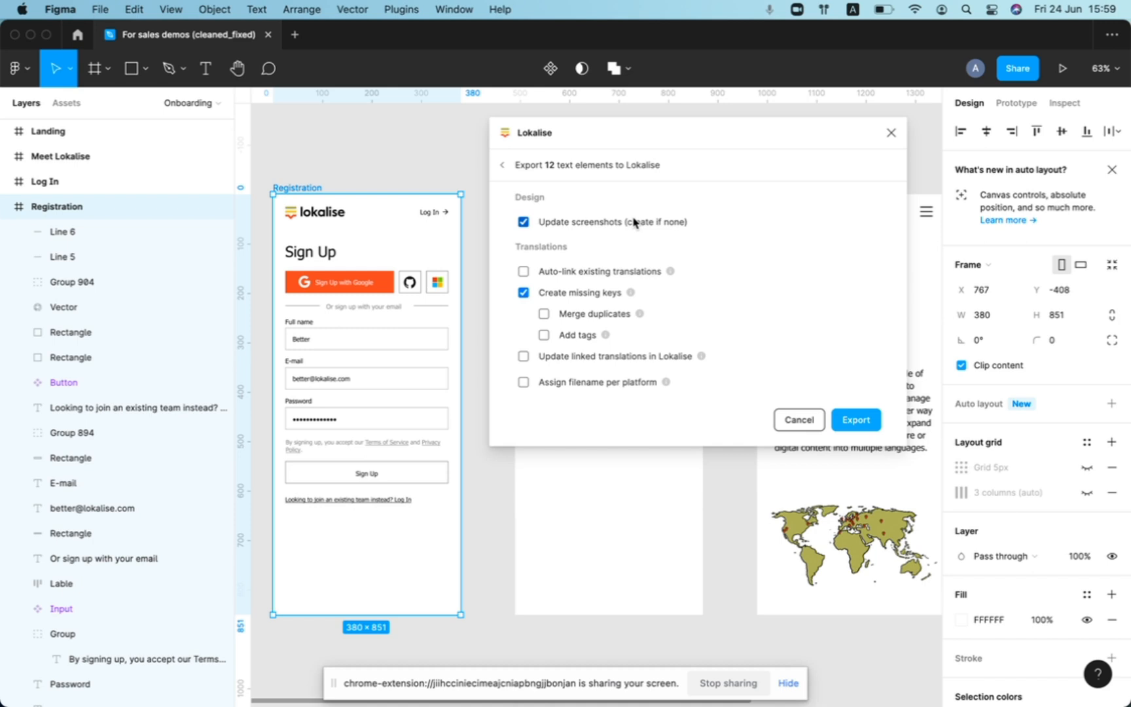
mouse_move(878, 401)
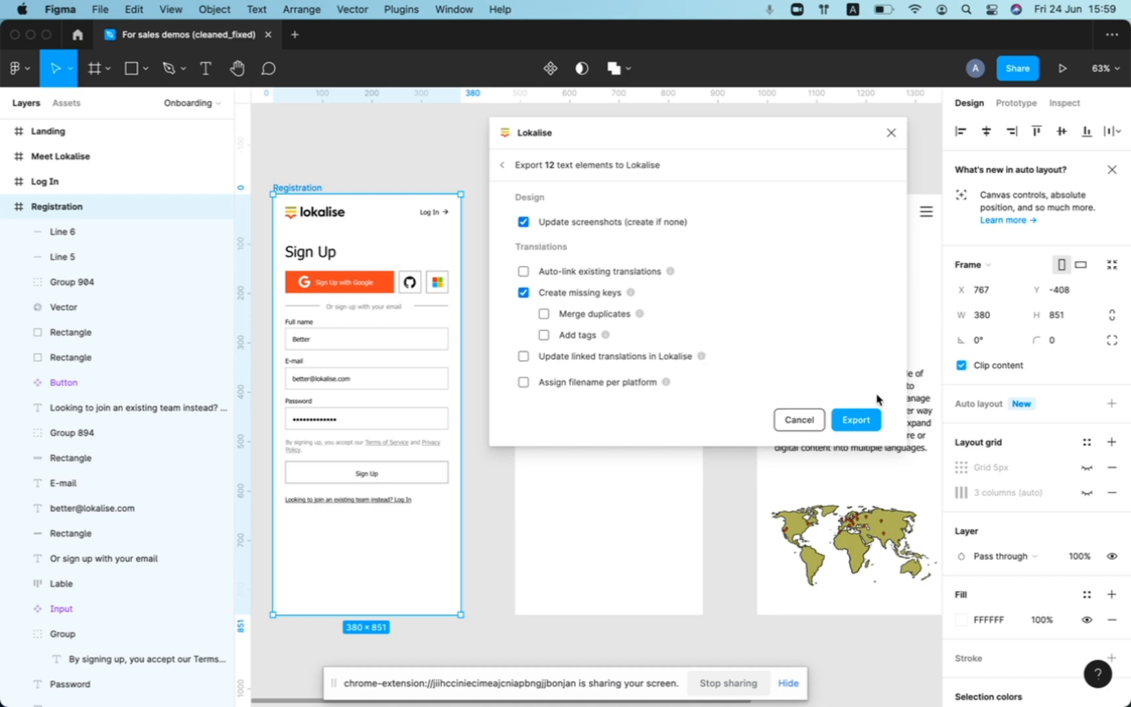
left_click(856, 419)
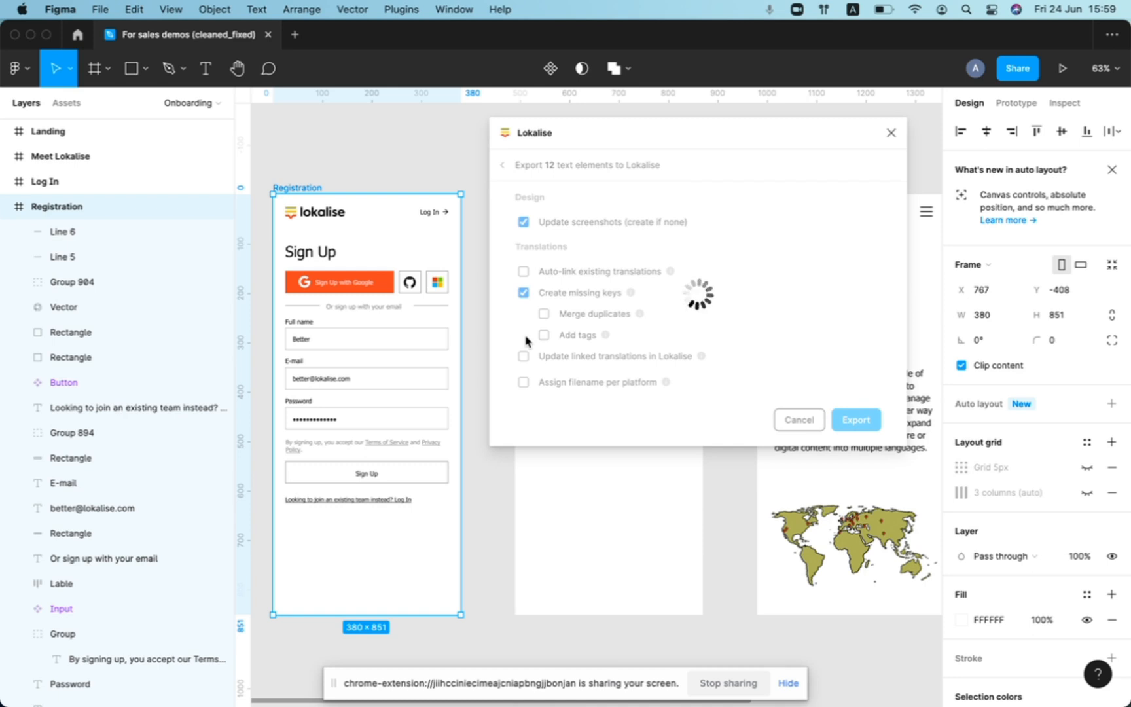
left_click(855, 419)
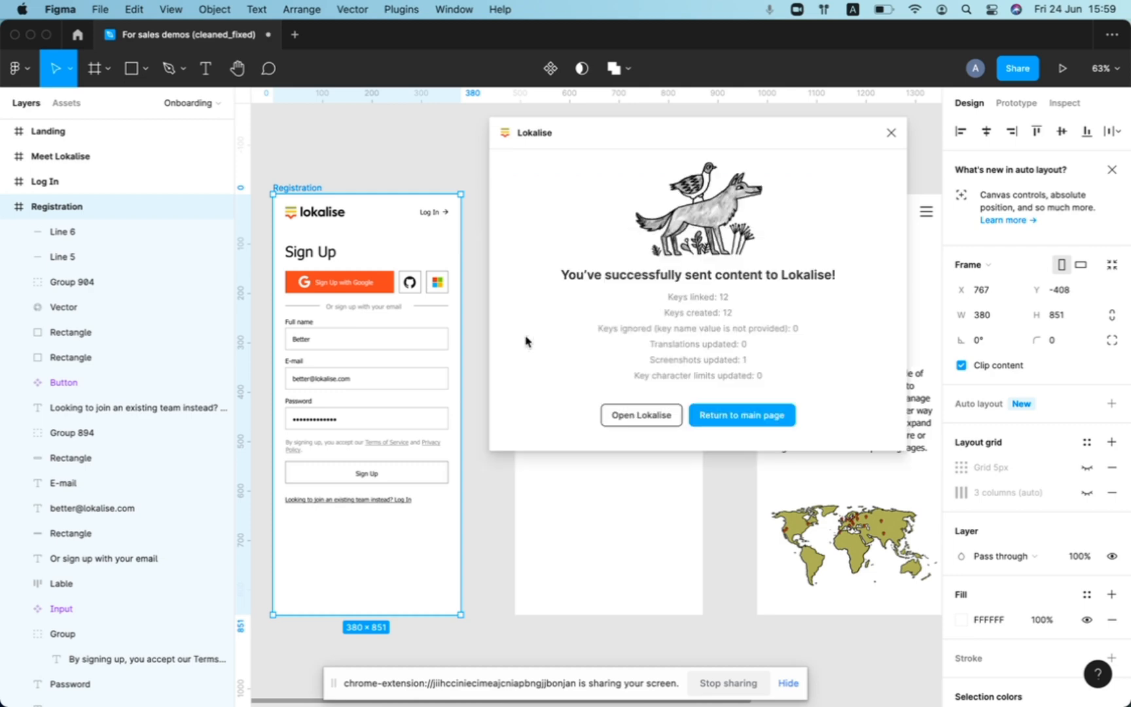
mouse_move(722, 309)
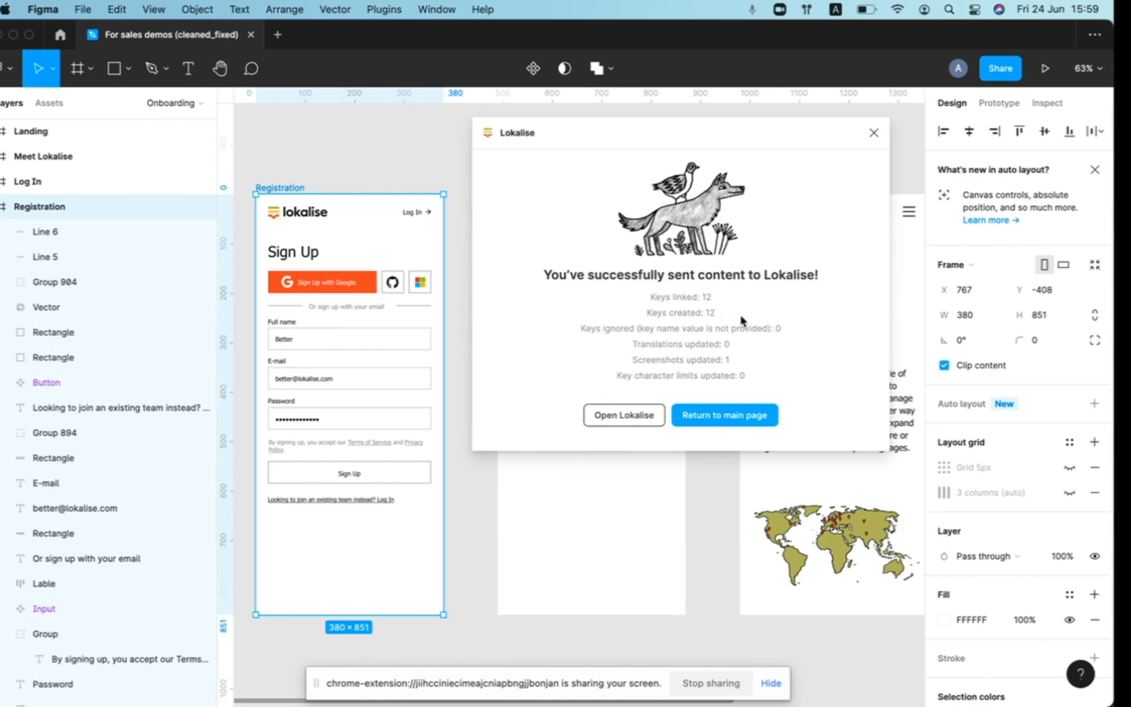
- Open the Lokalise project from the plugin's success screen
left_click(623, 415)
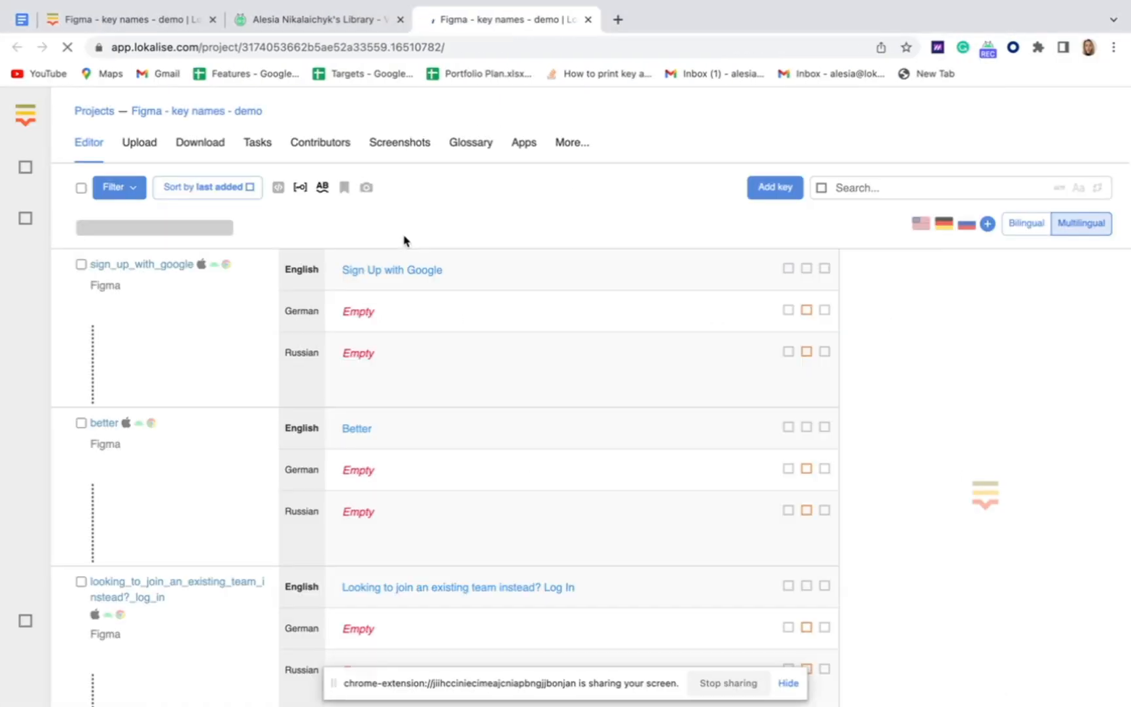
- Scroll through the 14 imported keys, including onboarding.sign_up.button and full_name
scroll("down", 3)
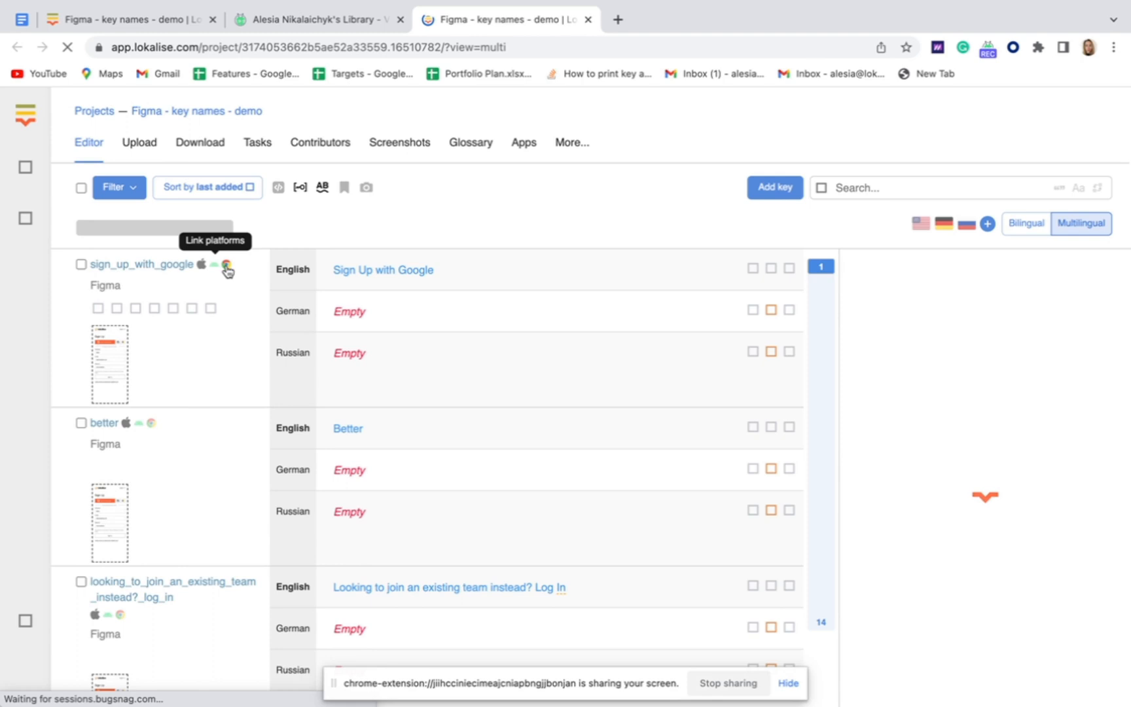
scroll("down", 3)
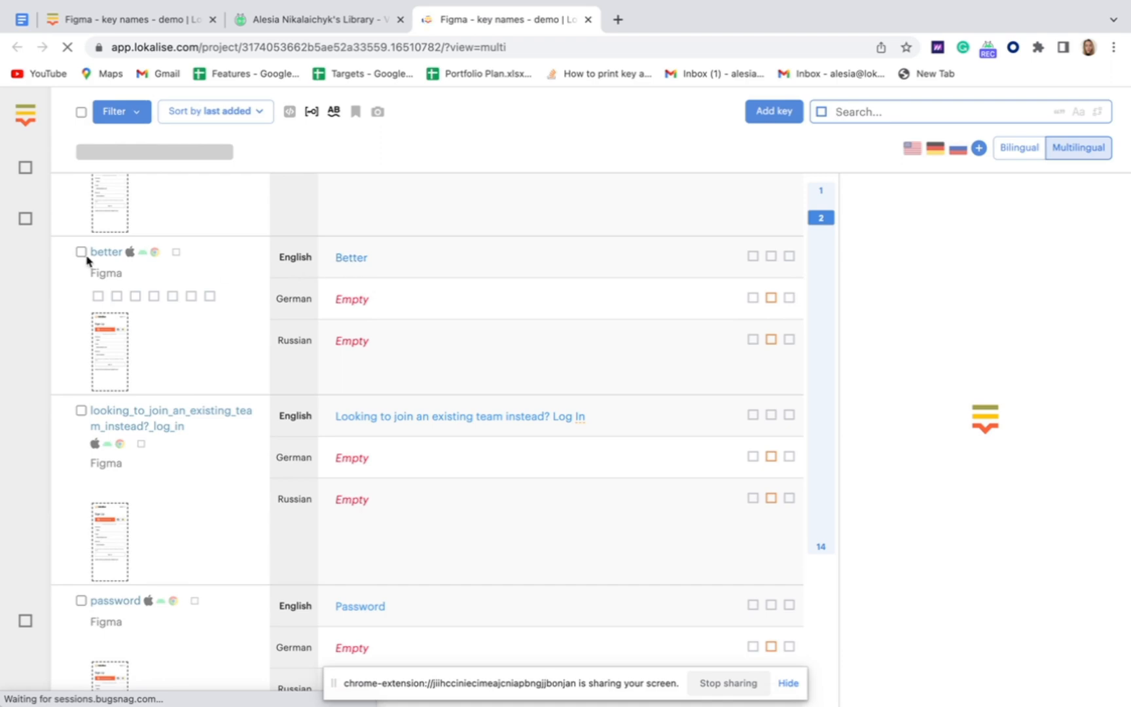
mouse_move(376, 294)
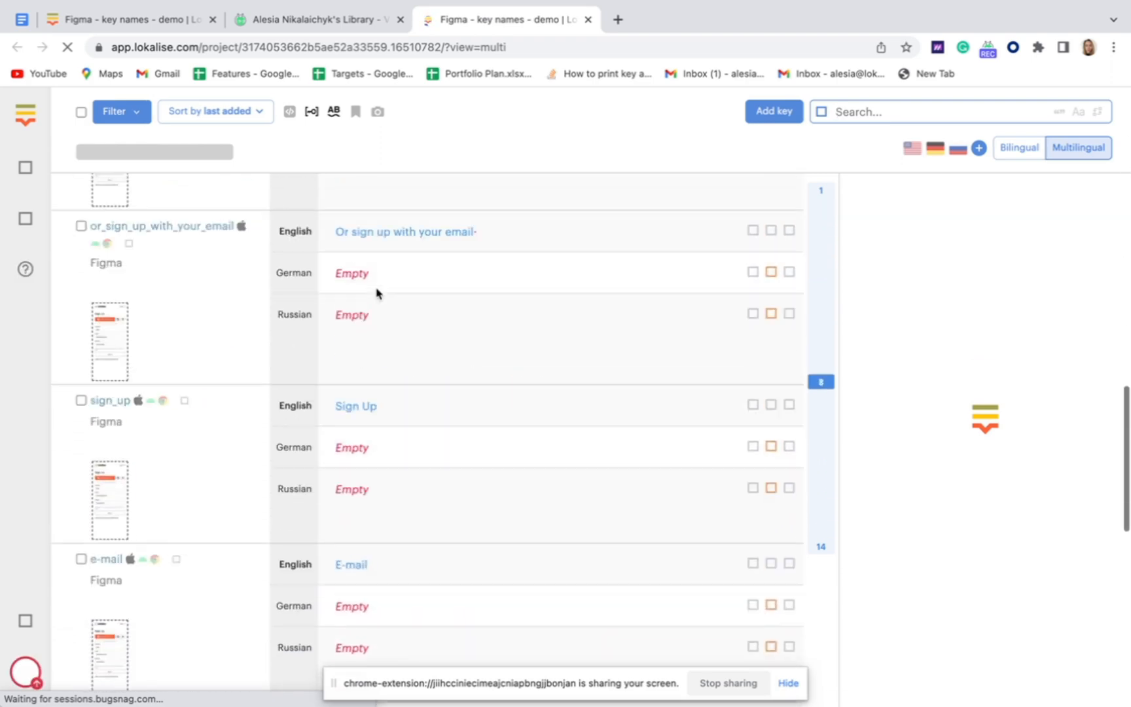
scroll("down", 3)
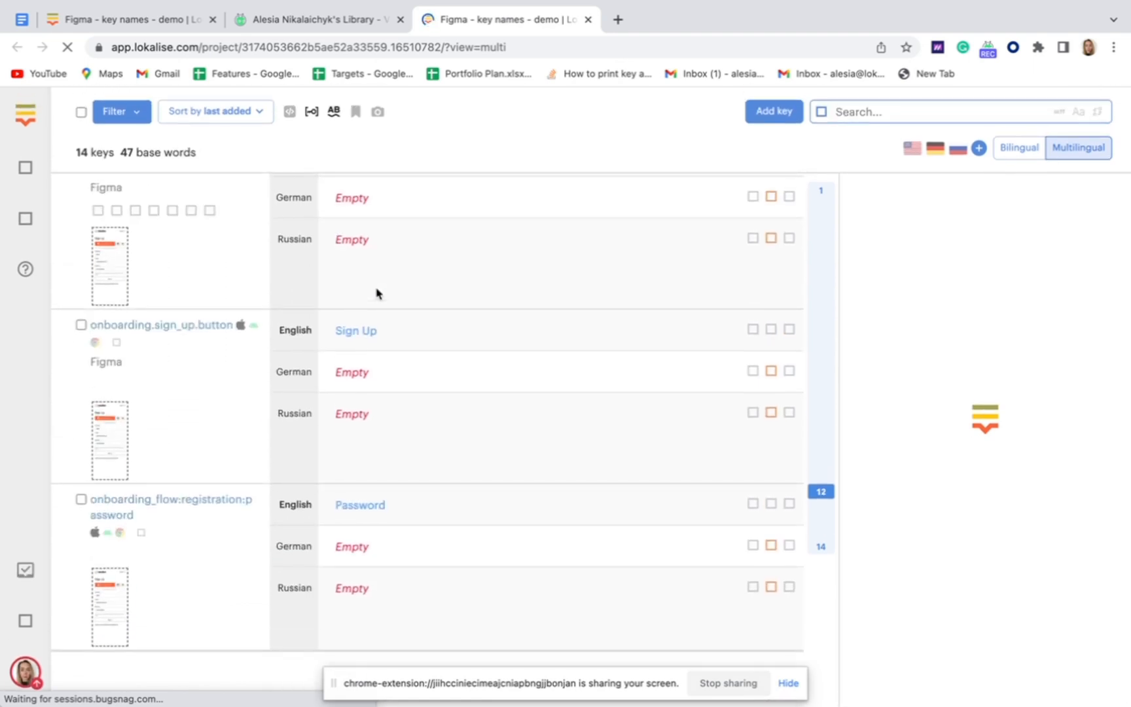
left_click(355, 330)
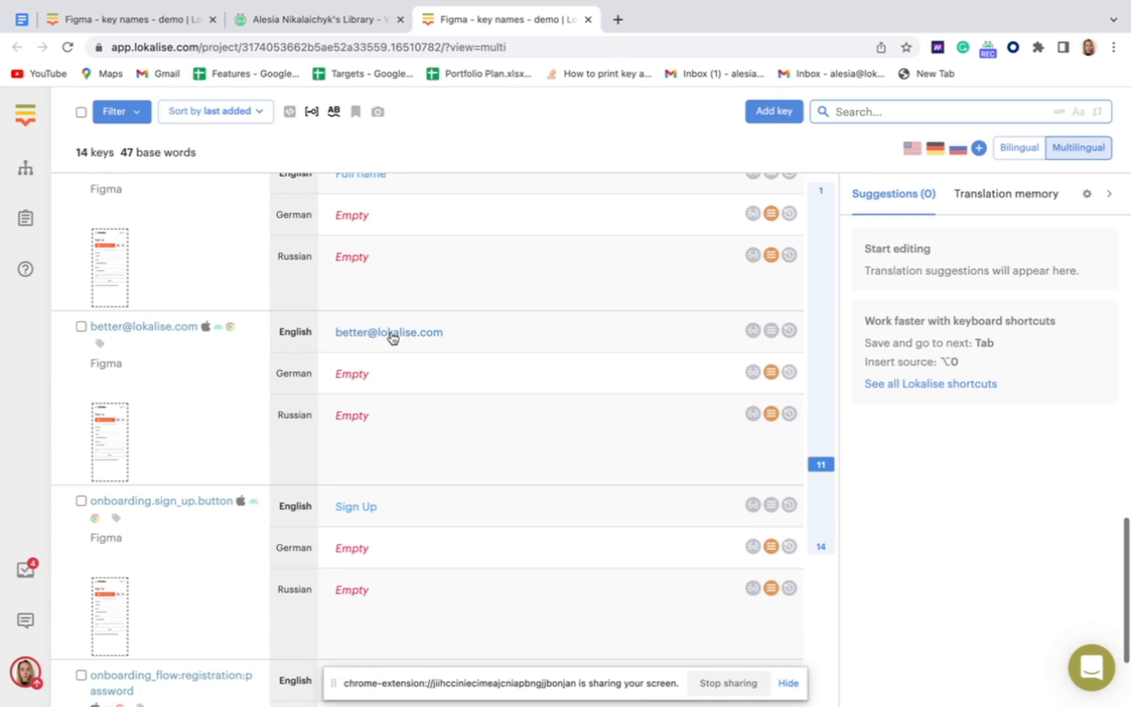
scroll("up", 3)
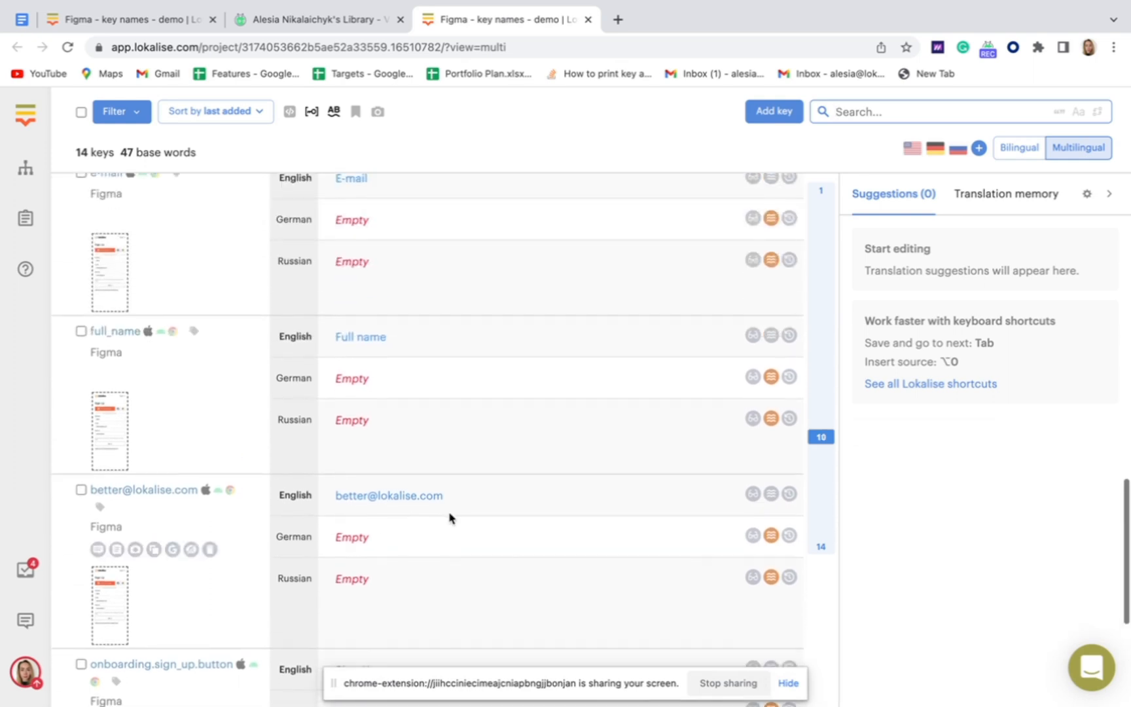
scroll("down", 3)
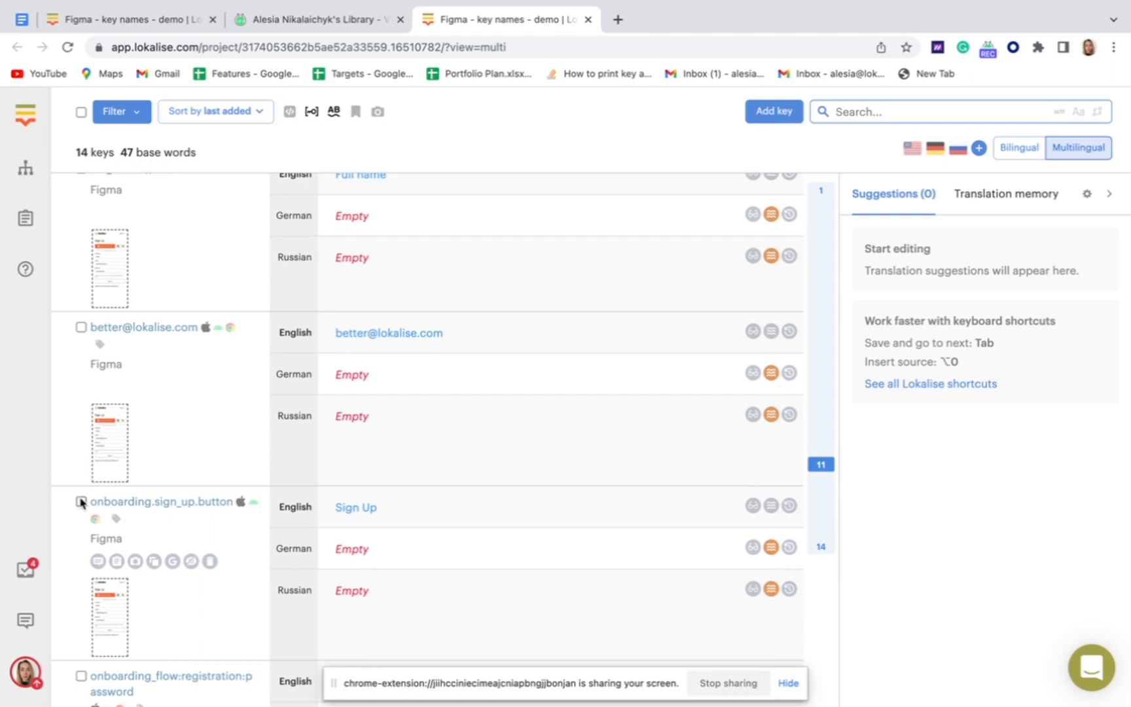
scroll("down", 3)
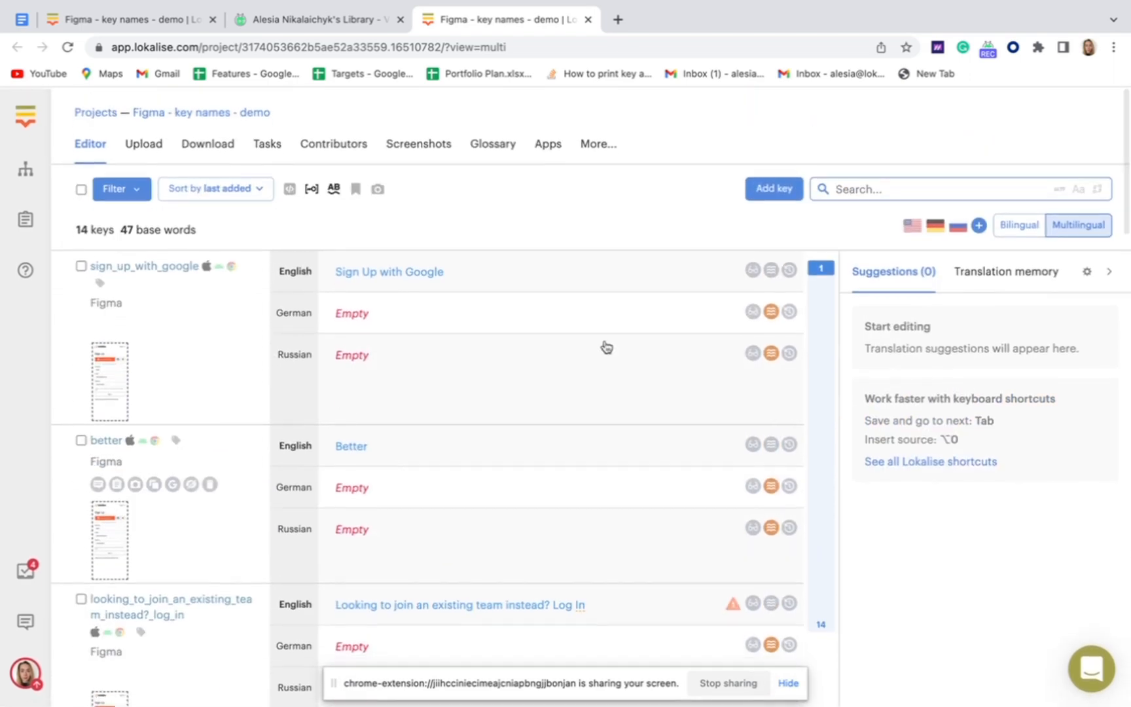
- Search keys for 'sign up', narrowing to sign_up matches like sign_up.99
type("sign")
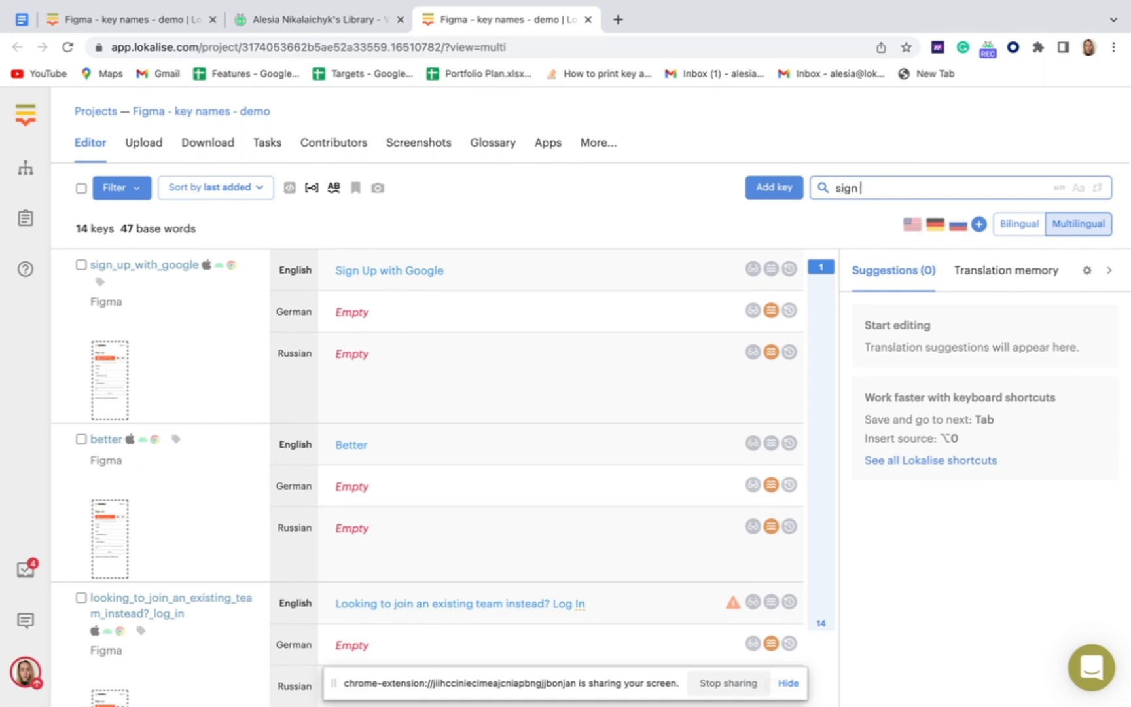
type("up")
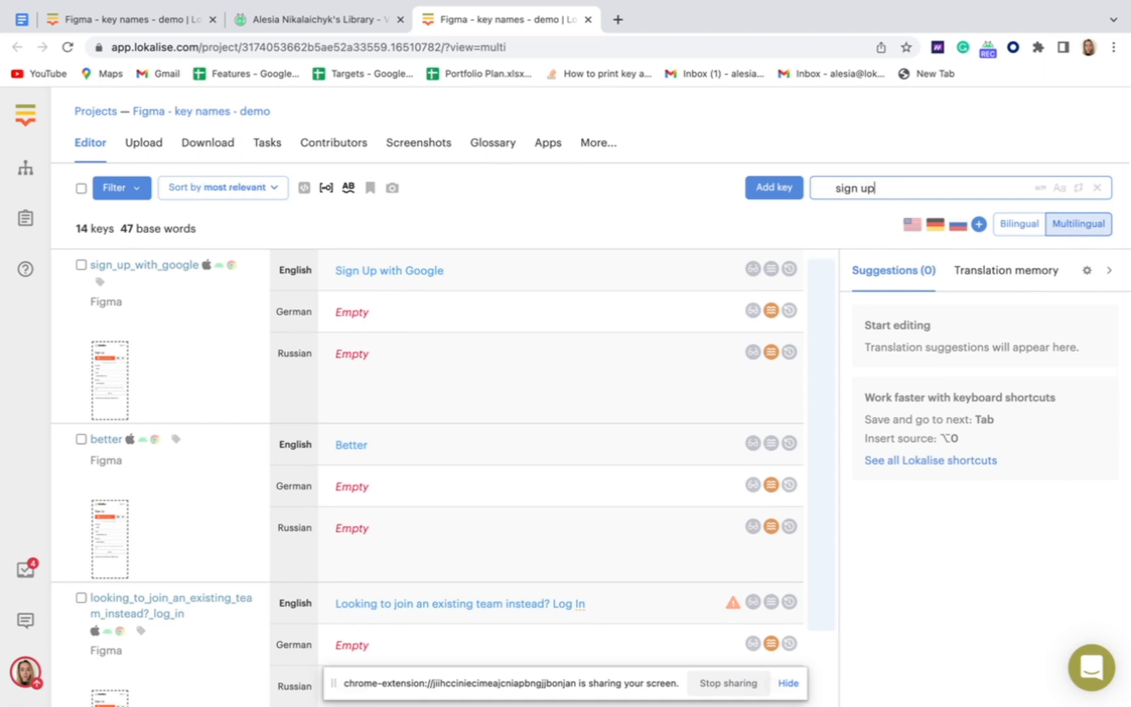
key("Return")
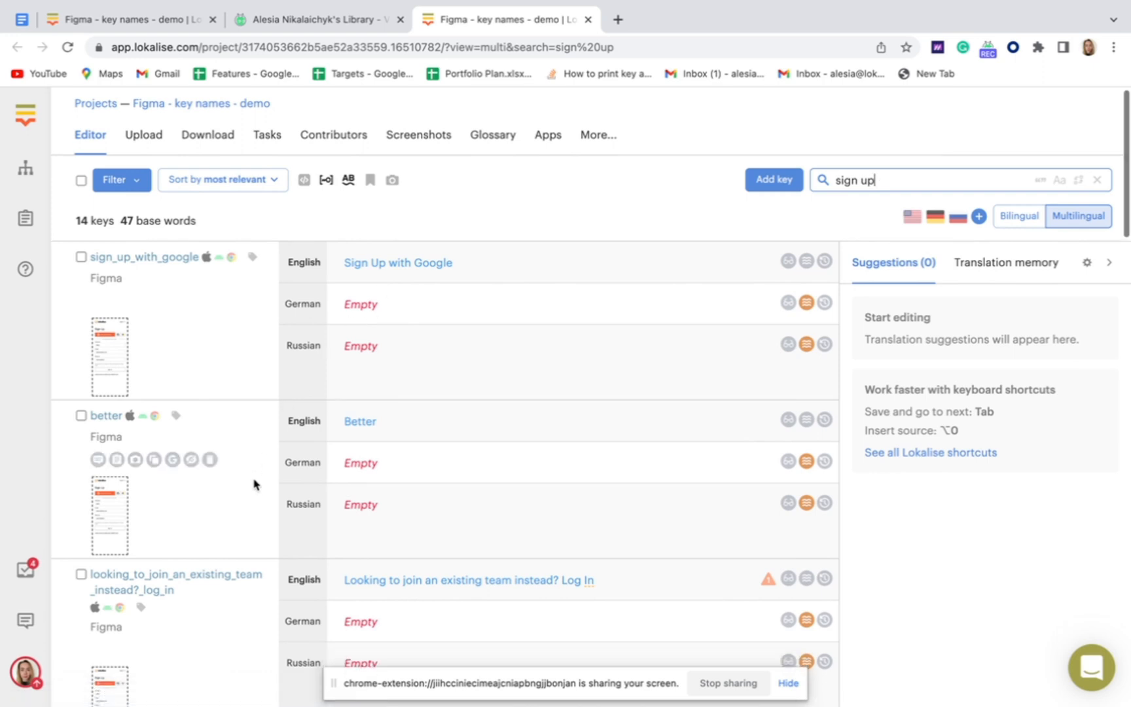
scroll("down", 3)
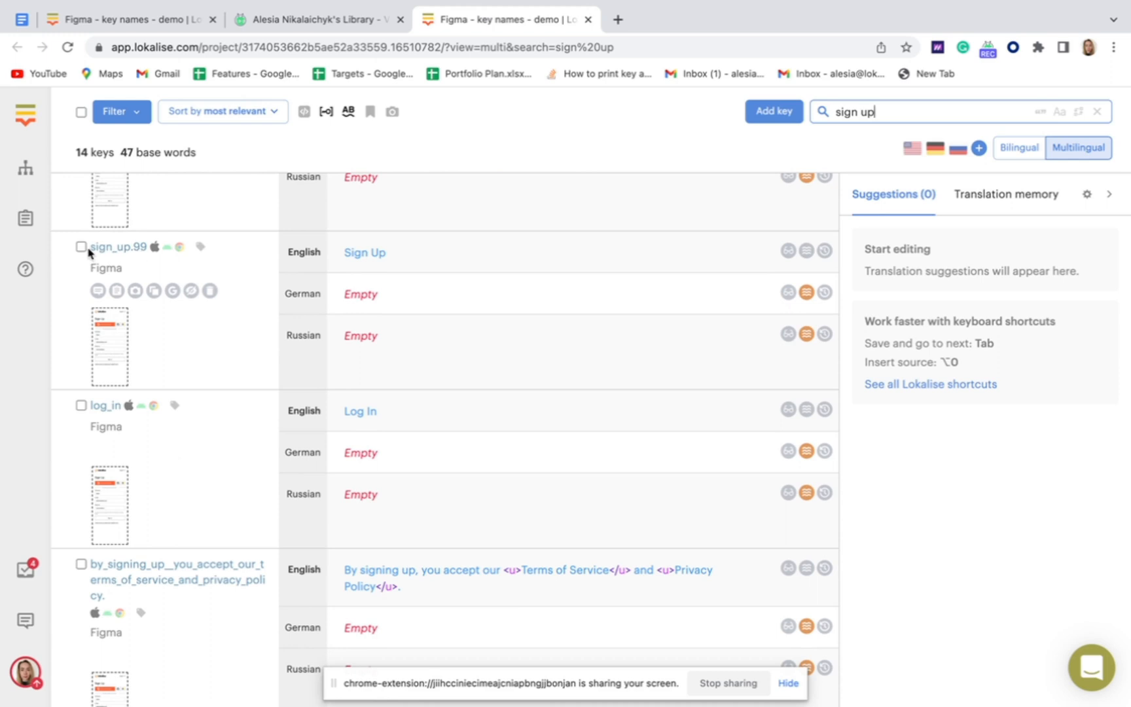
double_click(112, 247)
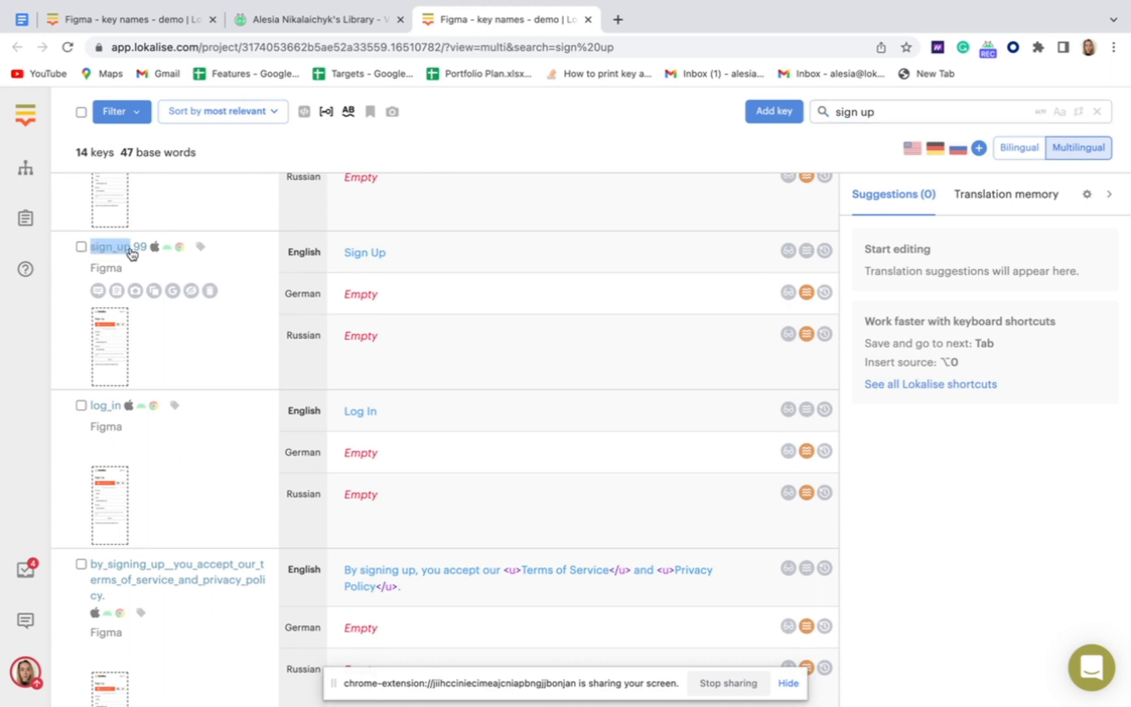
scroll("down", 3)
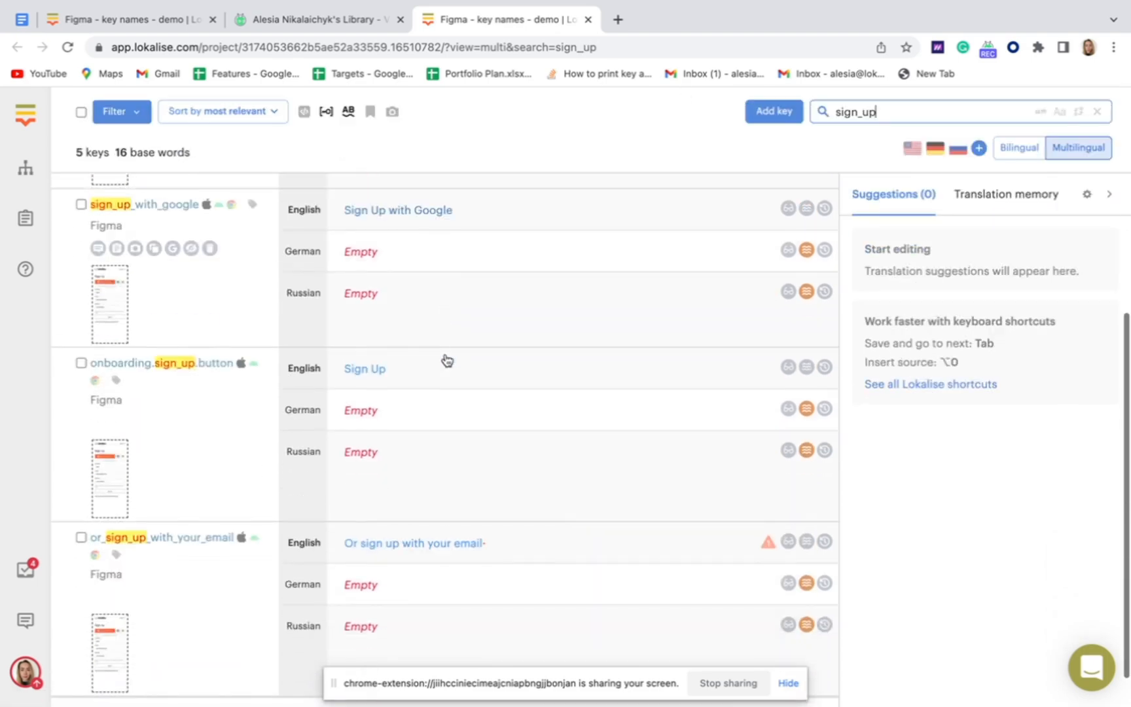
scroll("up", 3)
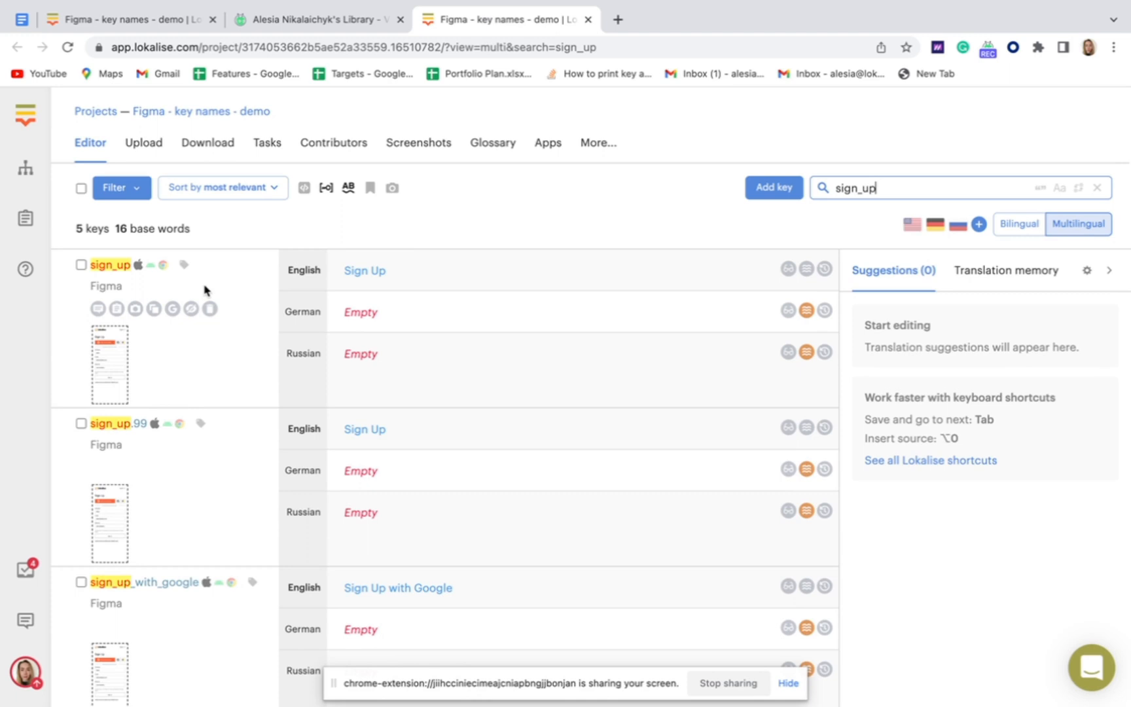
mouse_move(153, 444)
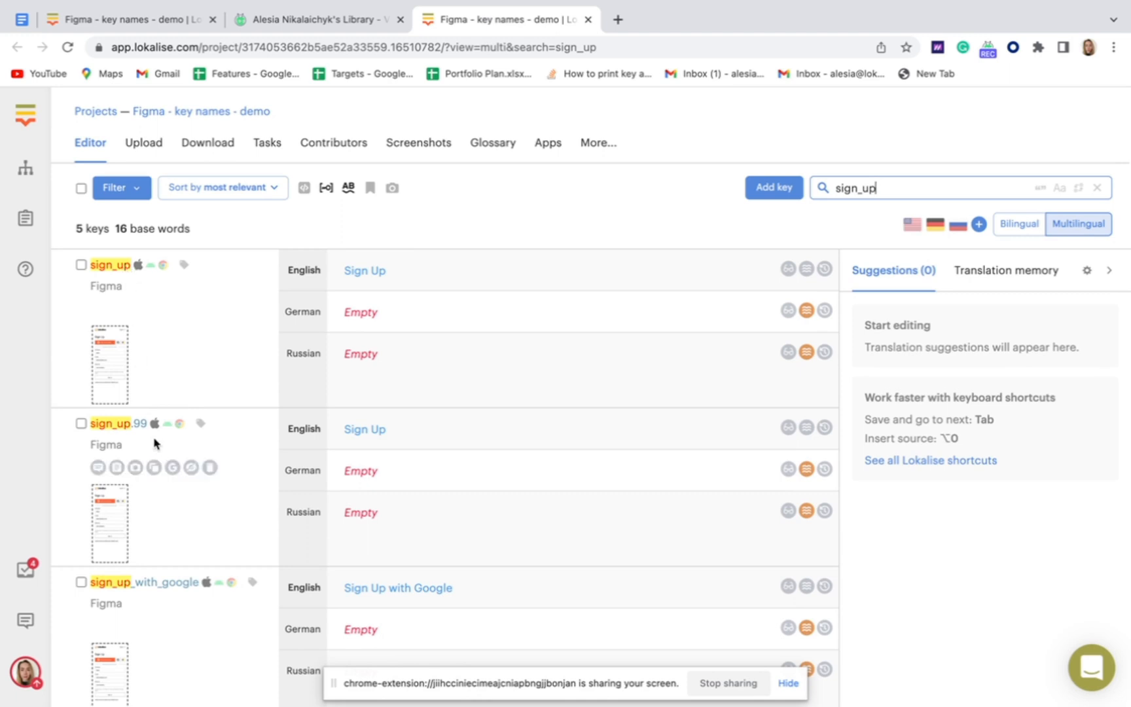
mouse_move(121, 275)
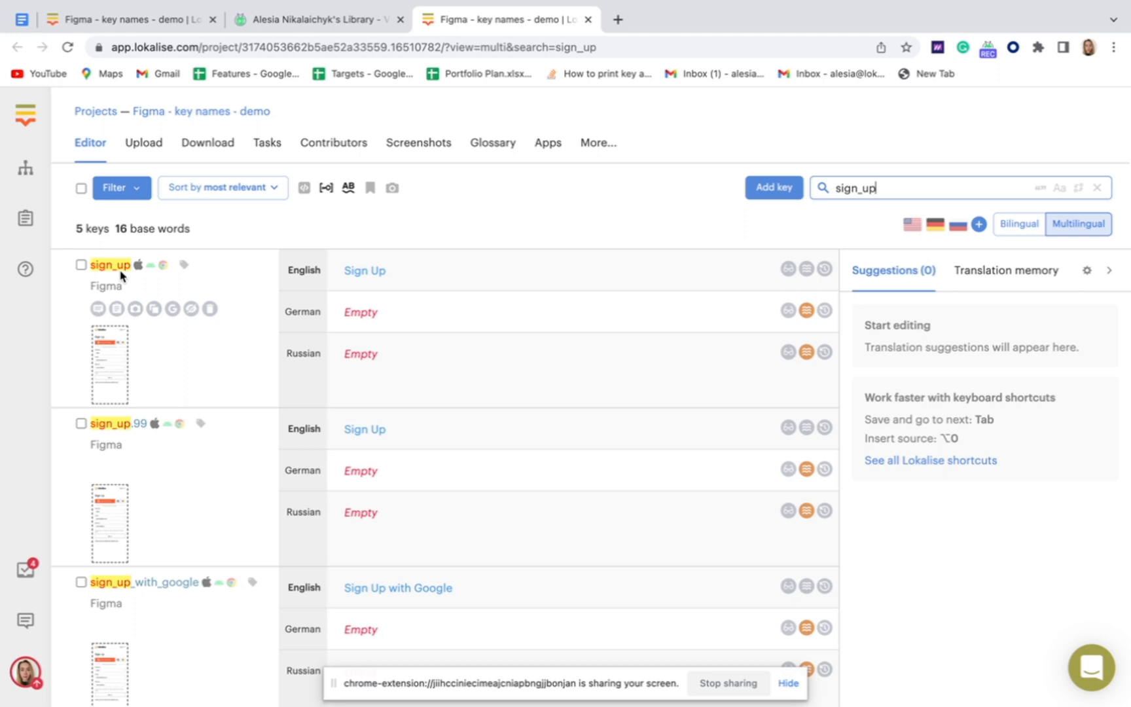
mouse_move(122, 431)
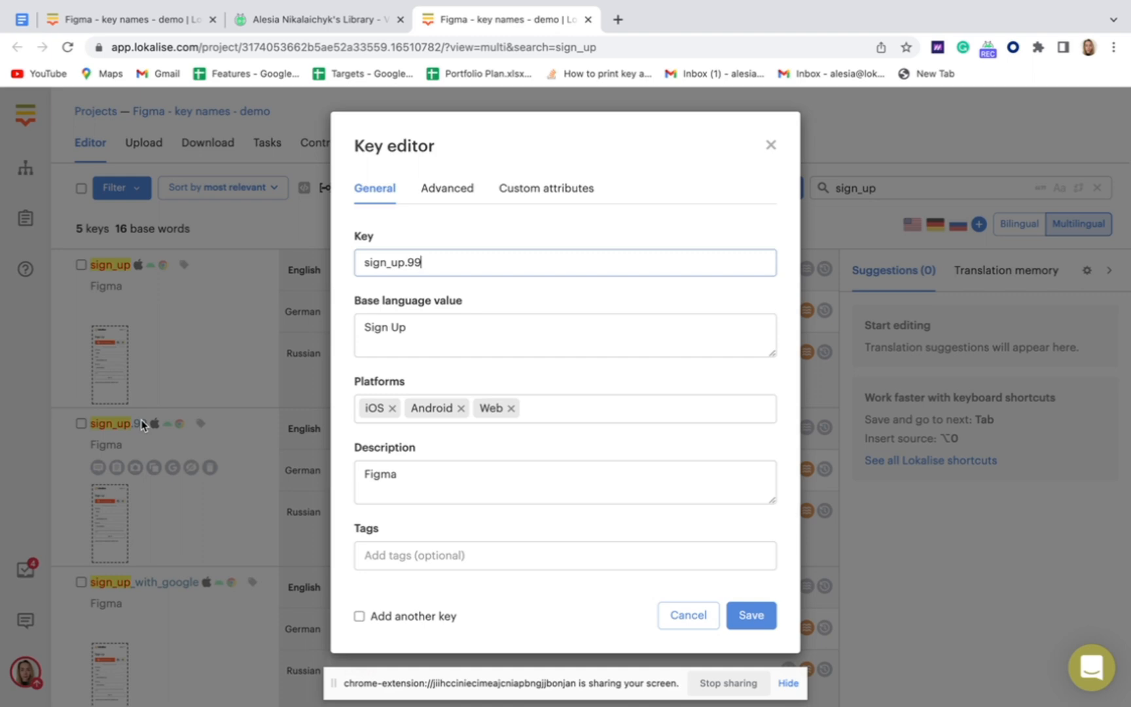
- Rename sign_up.99 to sign_up, save it, and clear the search
key("BackSpace")
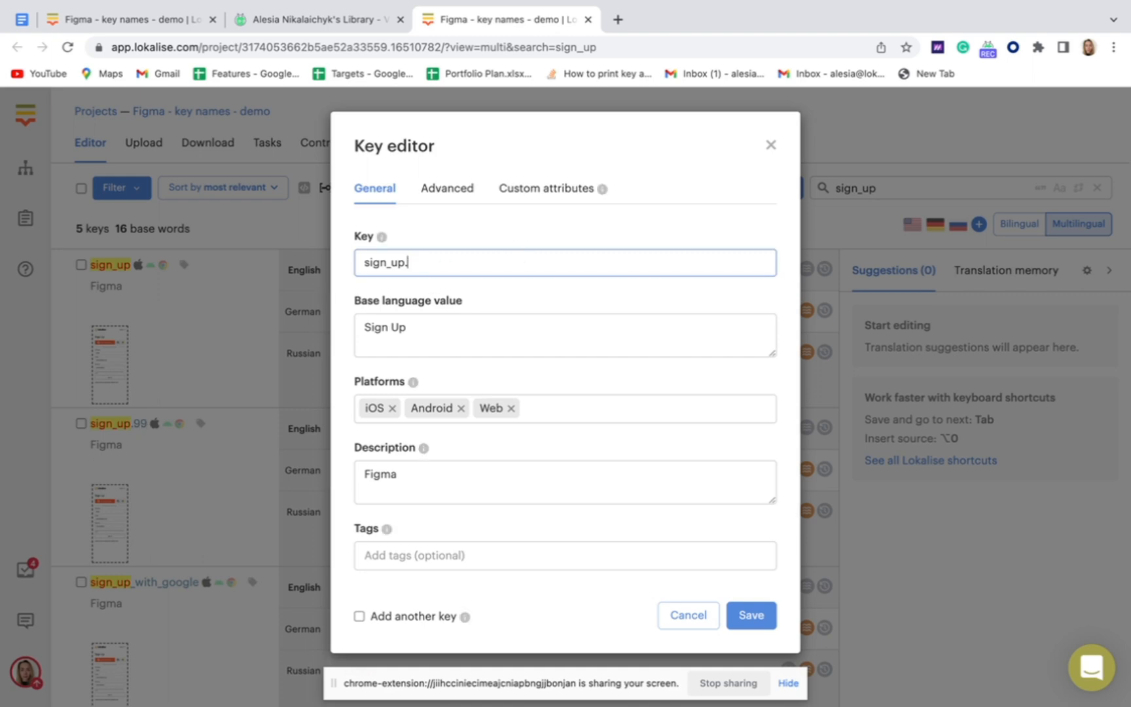
key("backspace")
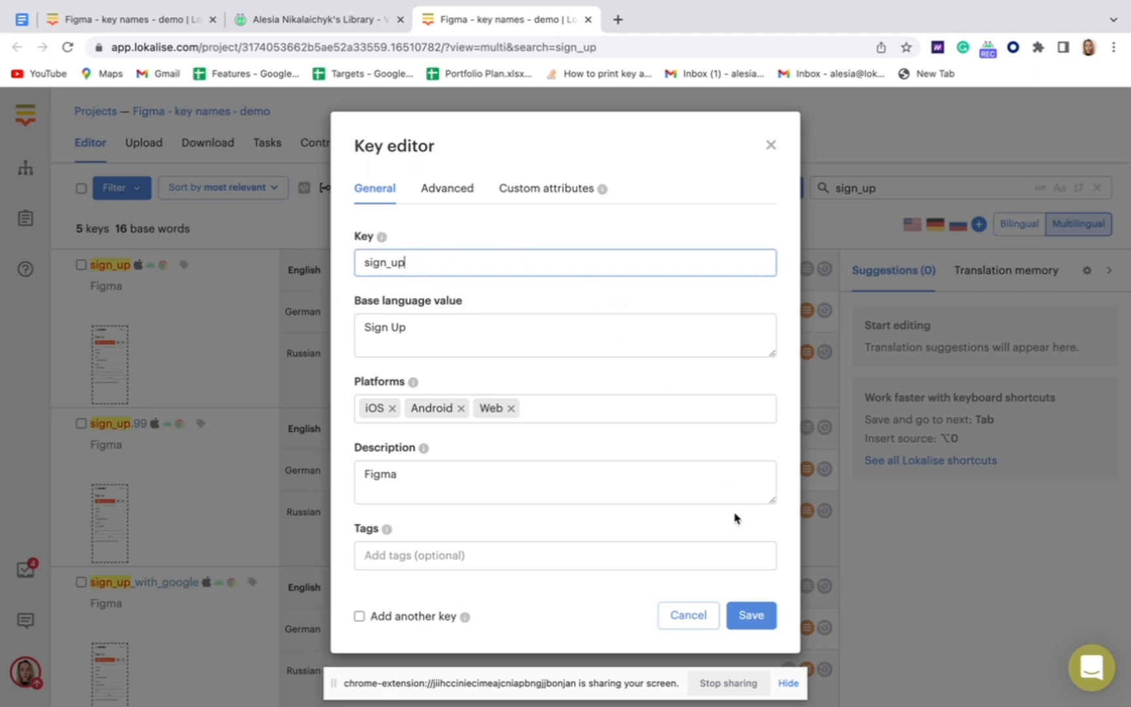
mouse_move(716, 593)
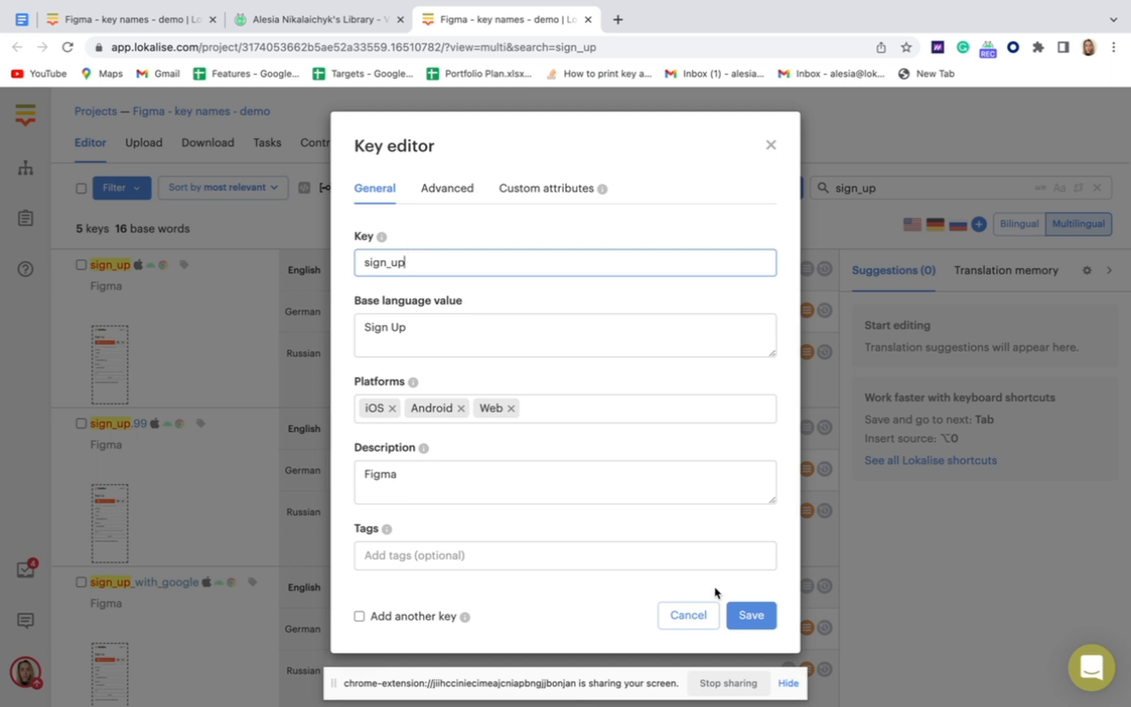
left_click(750, 615)
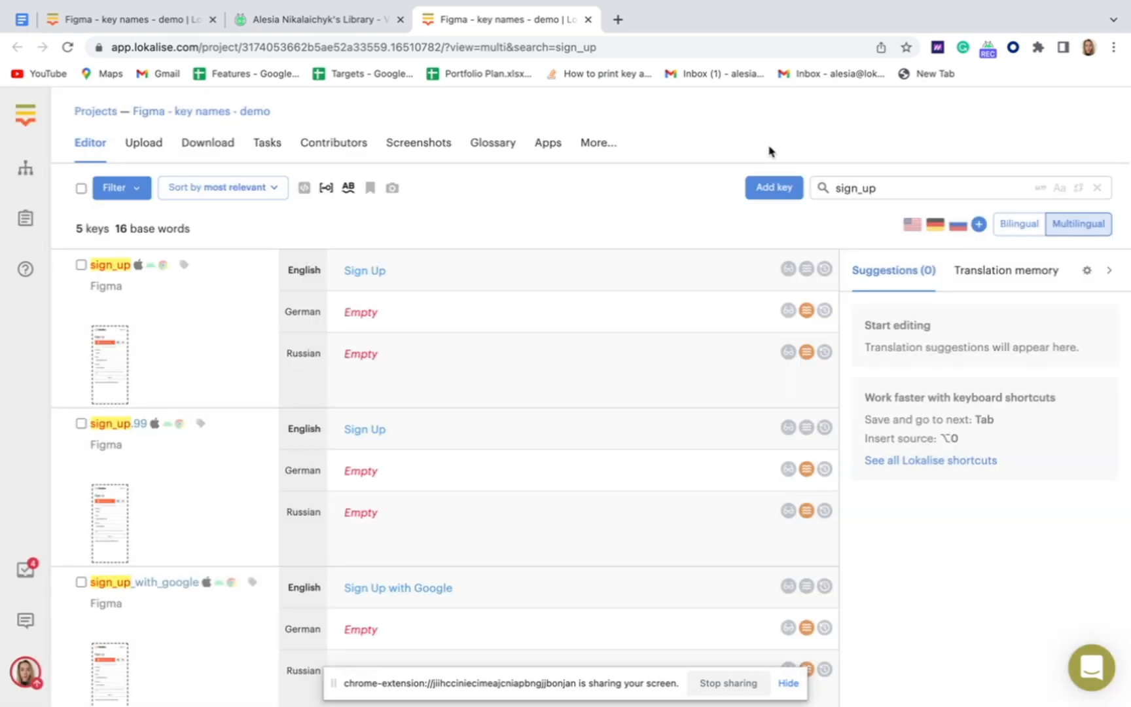
mouse_move(141, 434)
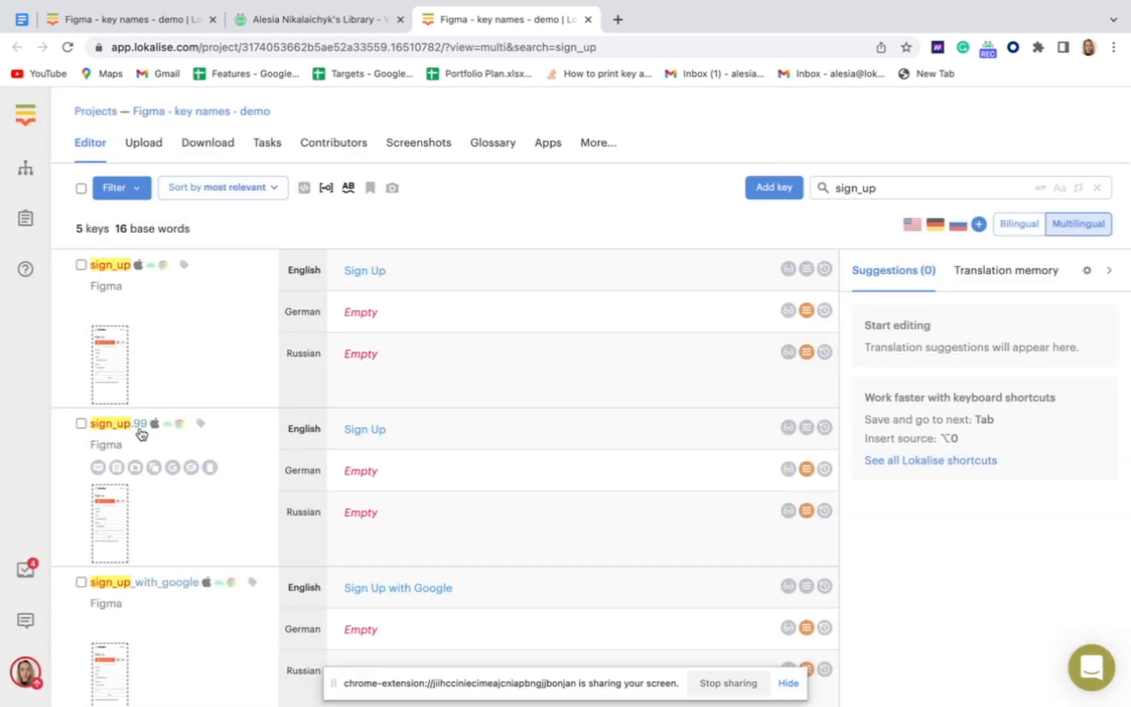
mouse_move(821, 247)
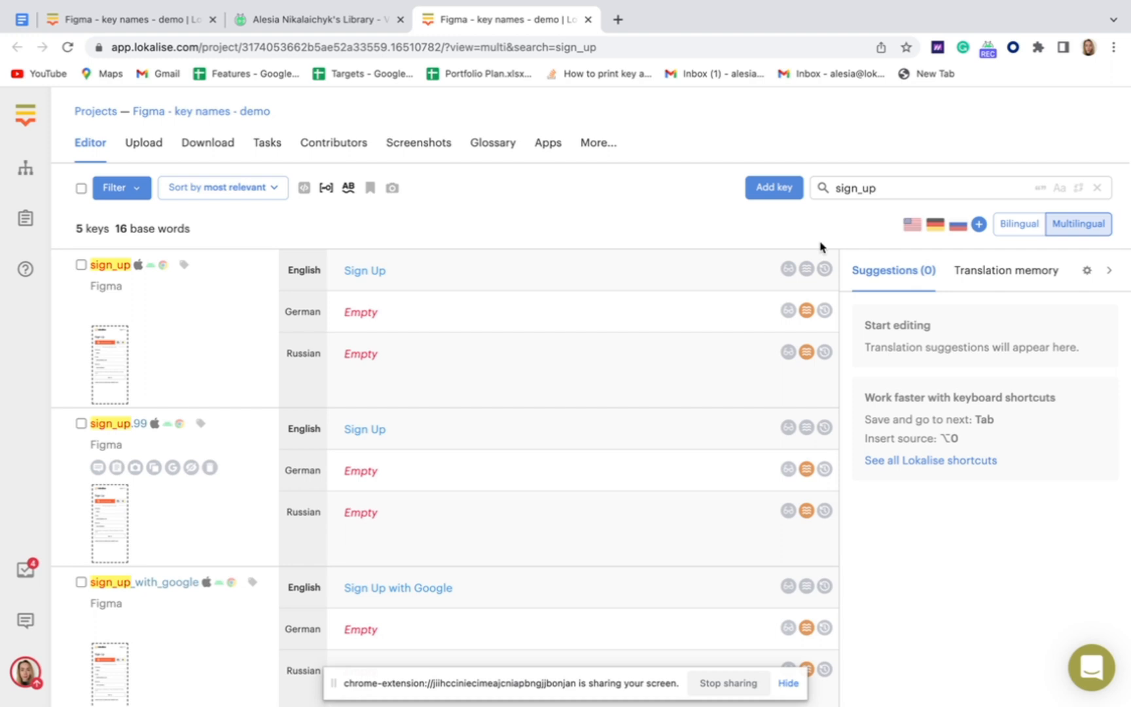
left_click(1097, 188)
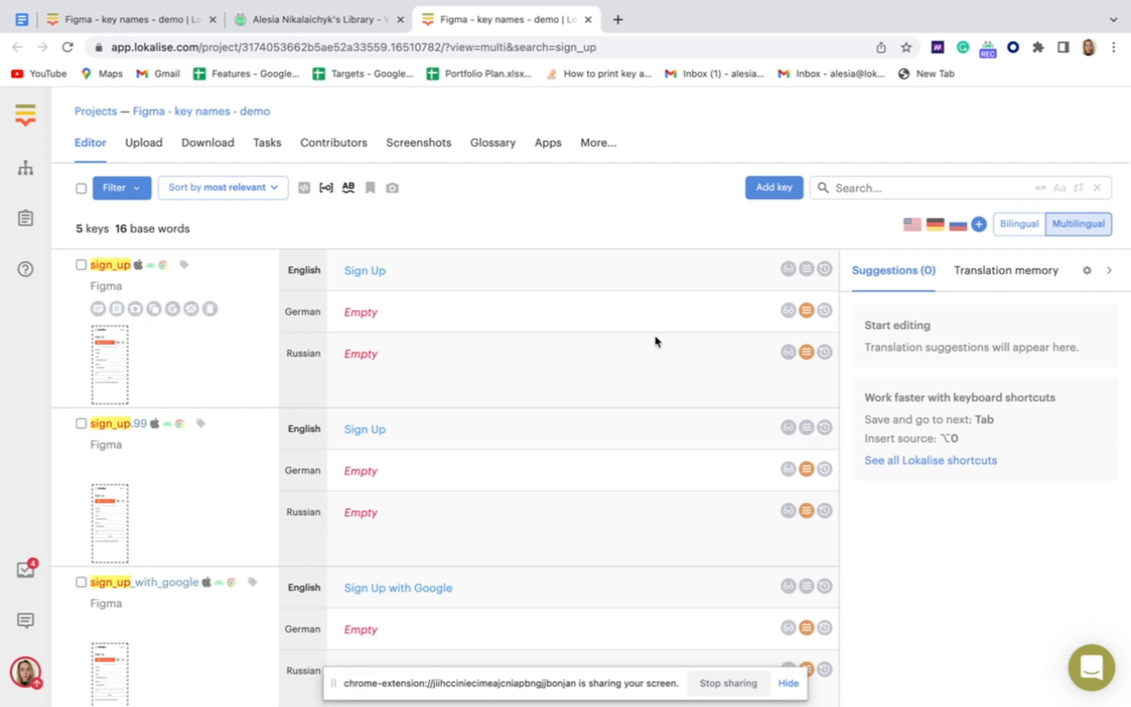
left_click(217, 186)
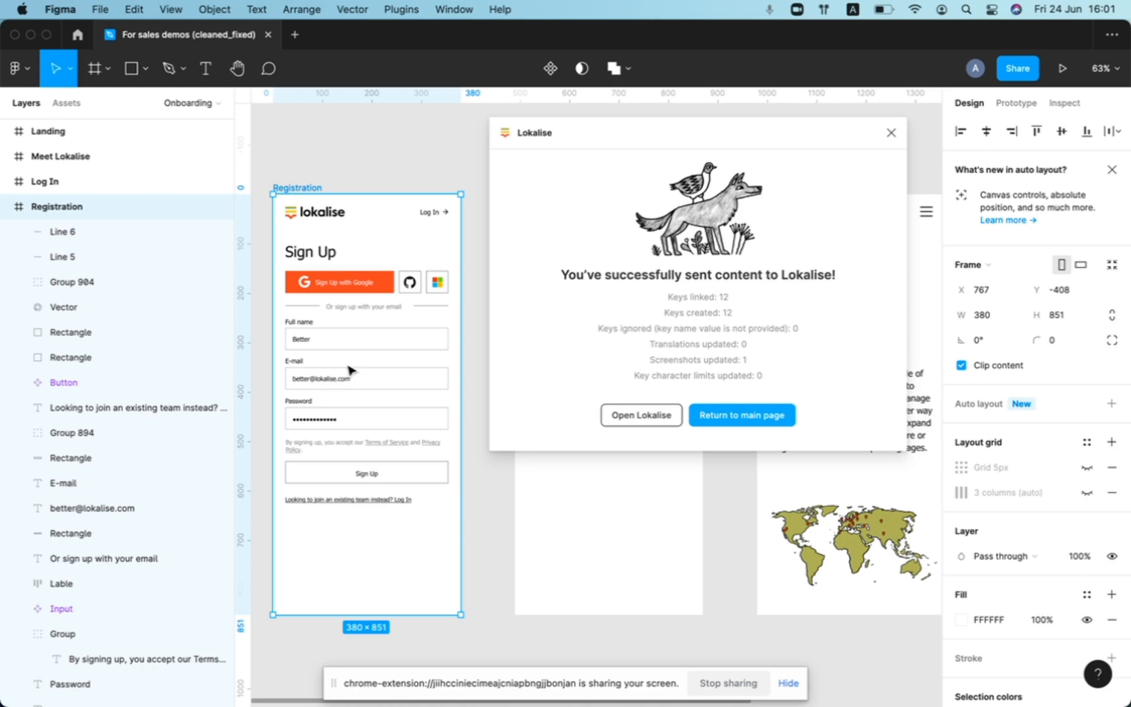
left_click(366, 472)
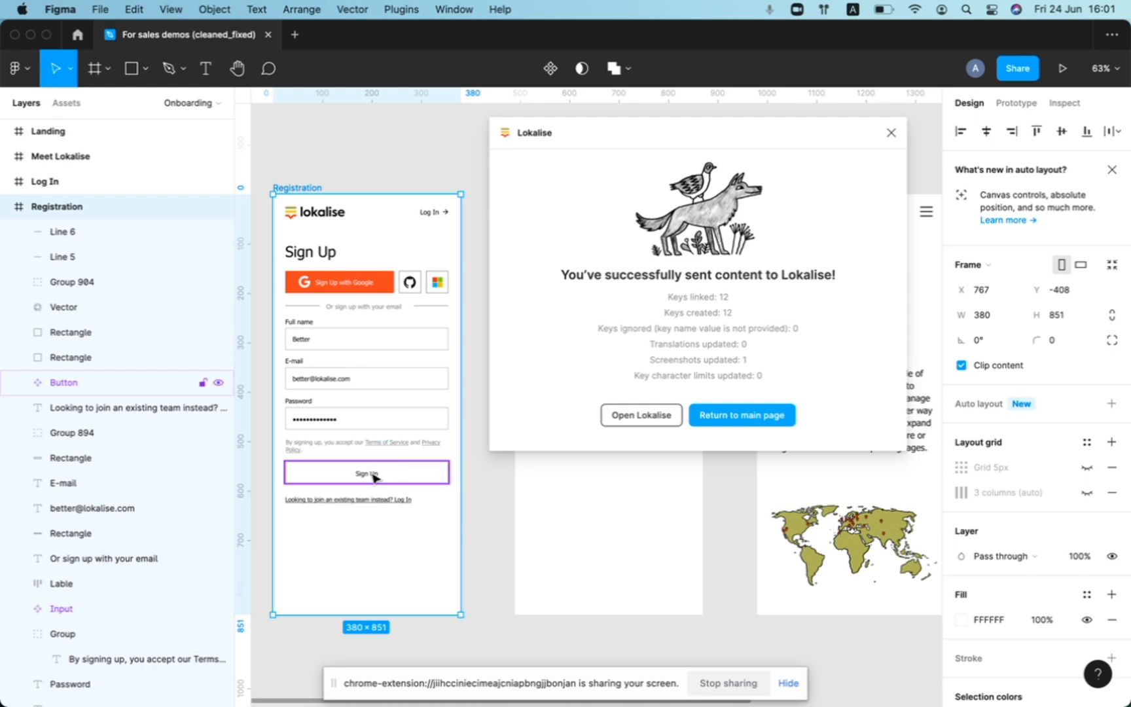
left_click(639, 415)
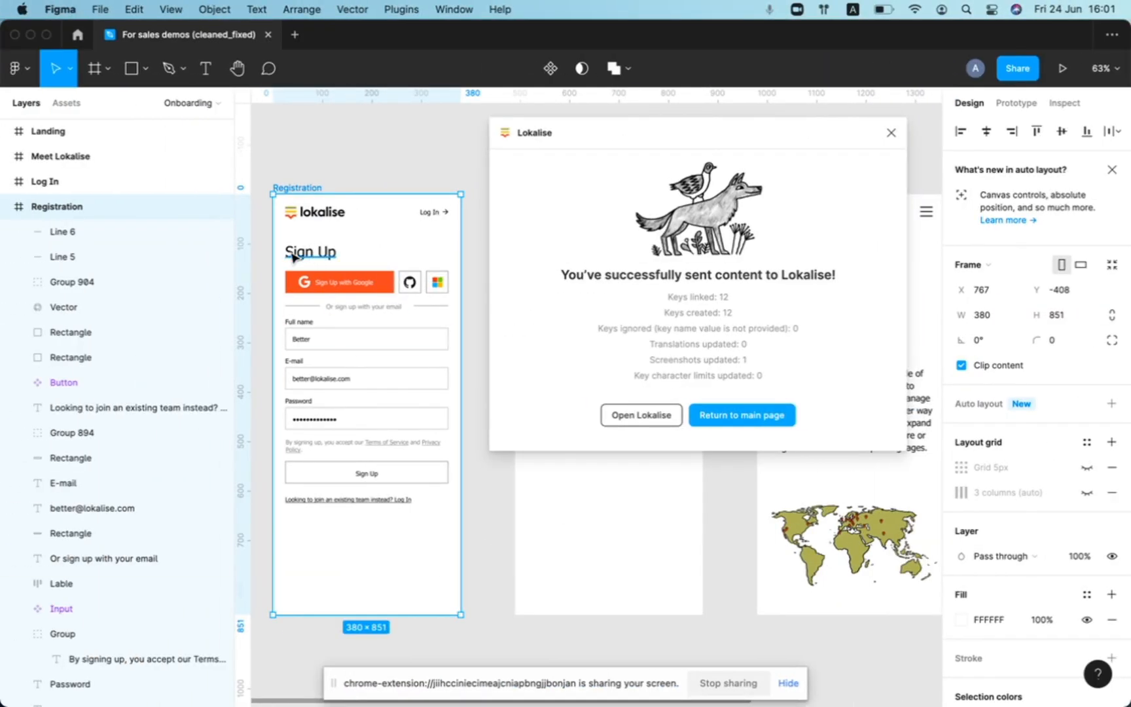
left_click(366, 473)
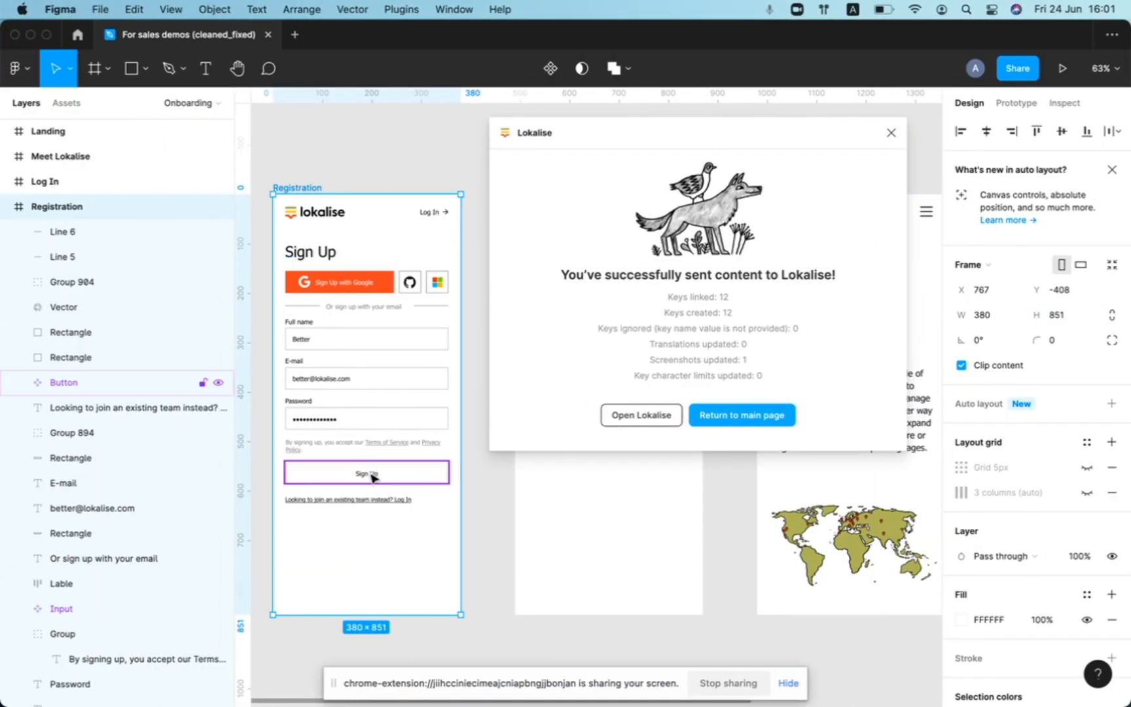
left_click(640, 415)
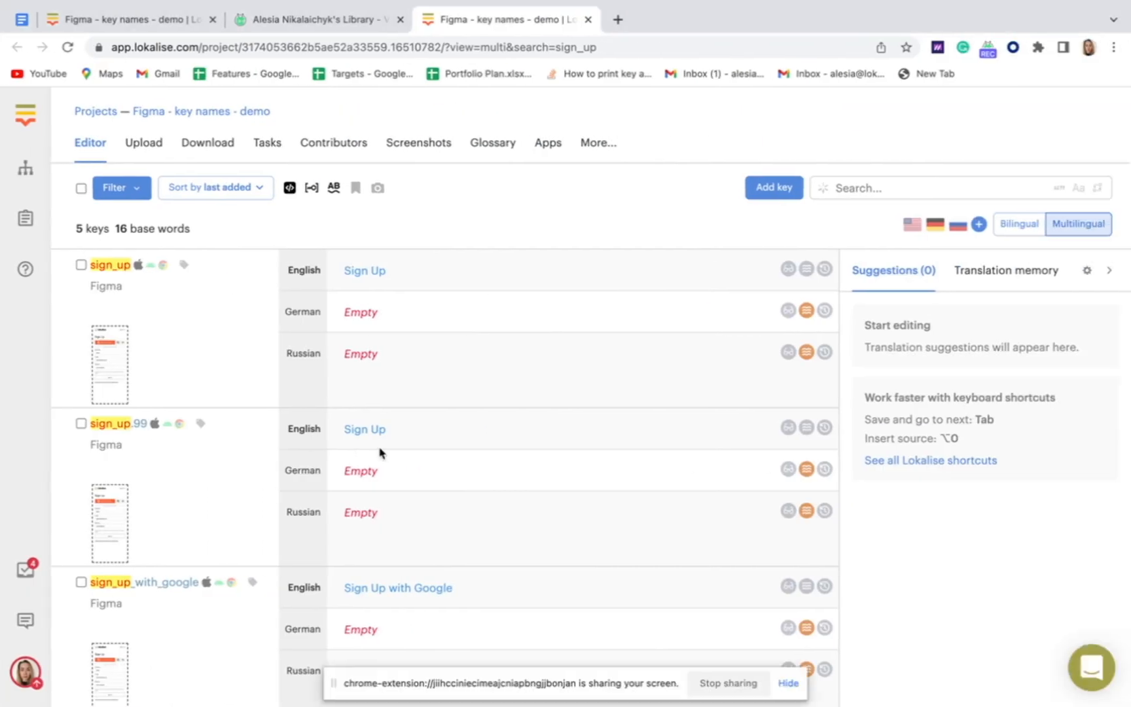
mouse_move(85, 207)
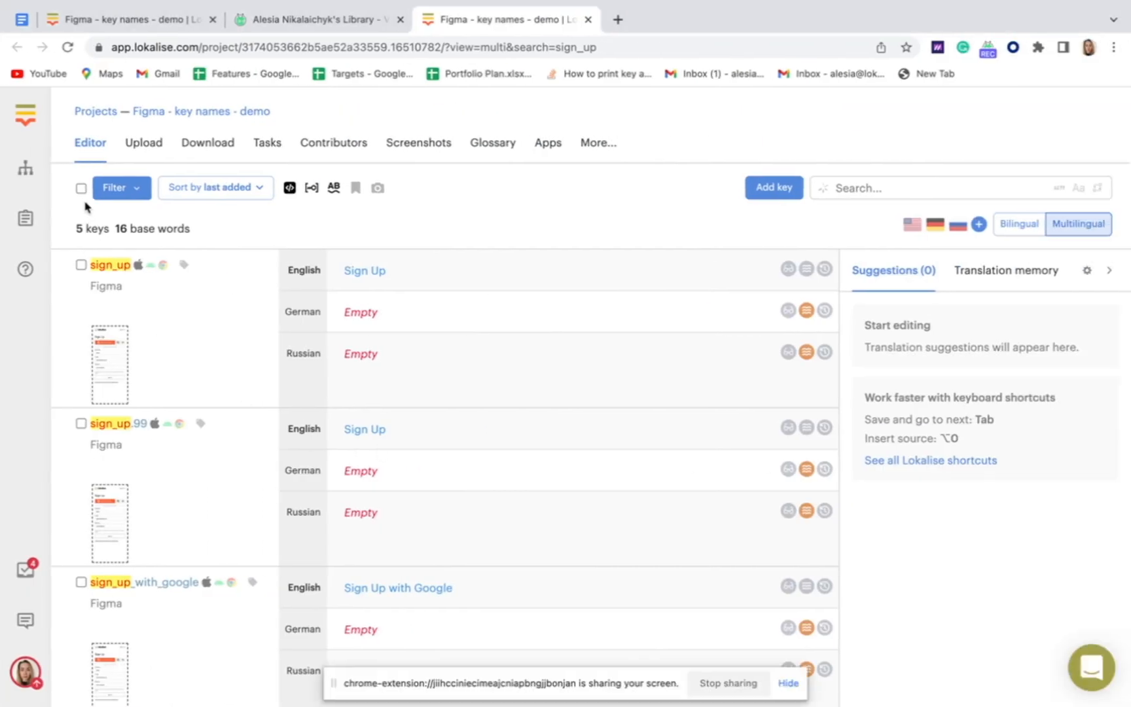
- Select all 14 keys in Figma - key names - demo and confirm deleting them
left_click(81, 187)
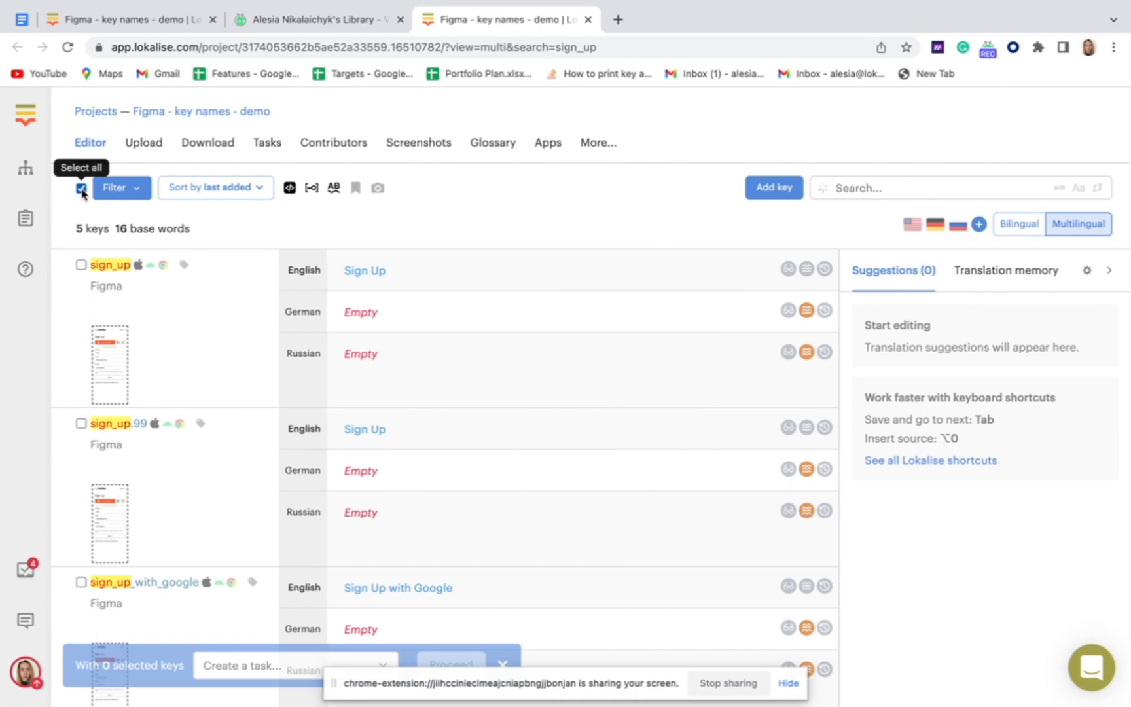
scroll("down", 3)
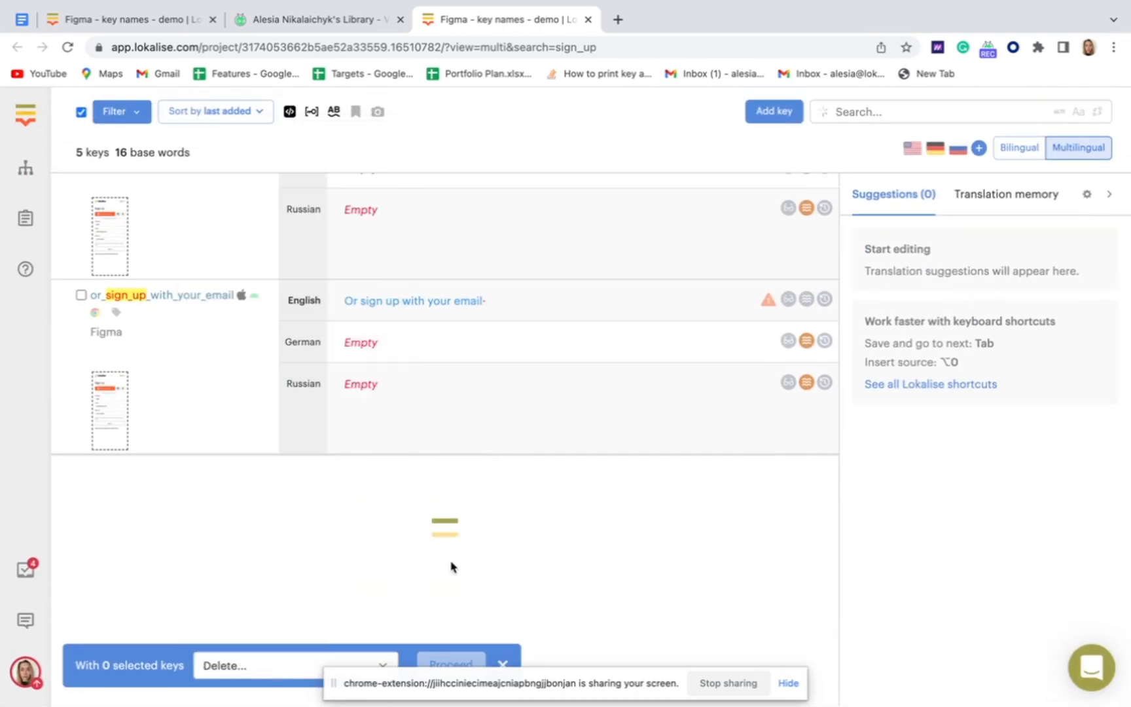
left_click(80, 294)
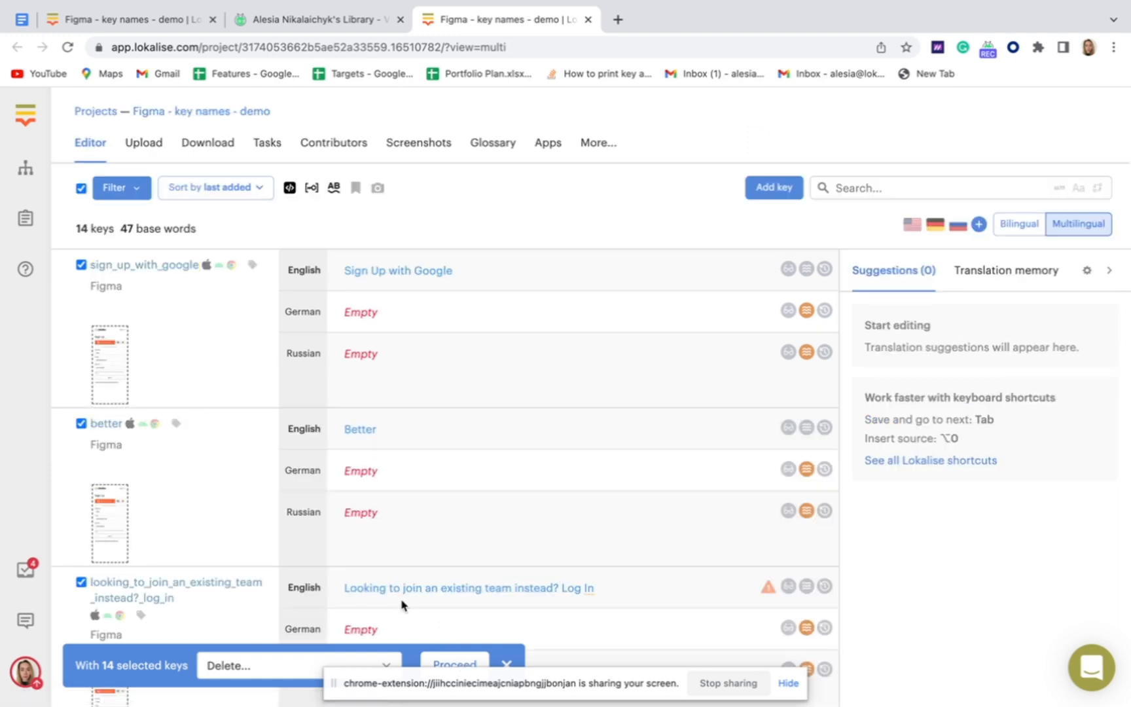
left_click(454, 665)
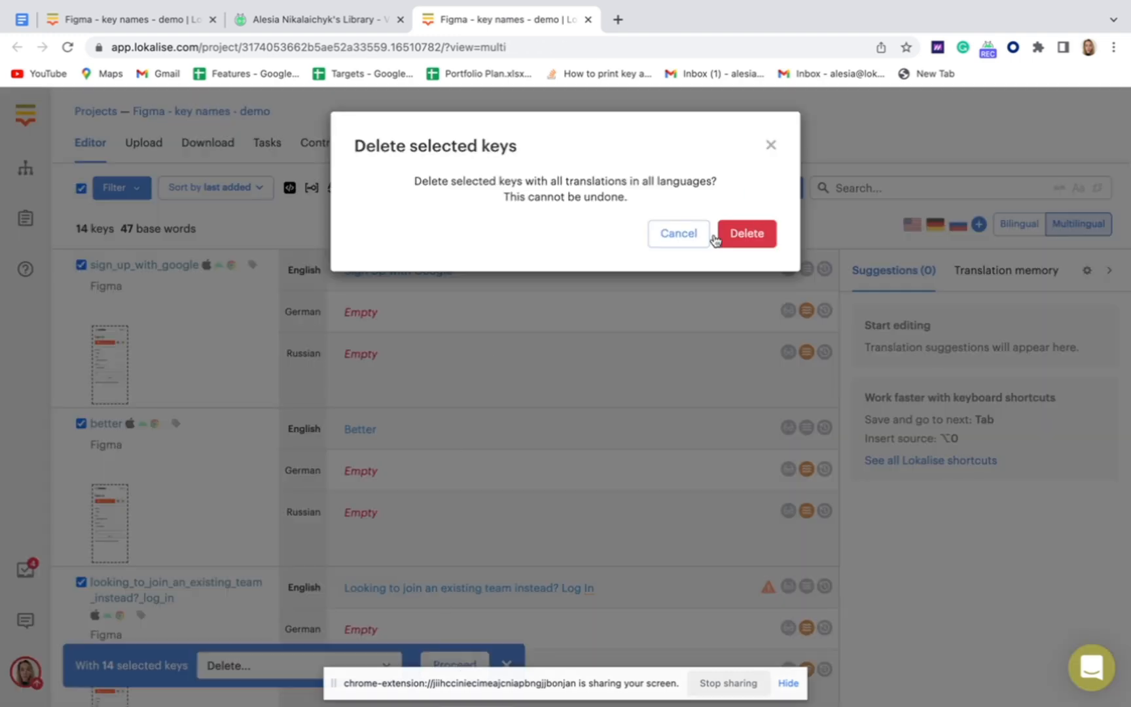
left_click(747, 233)
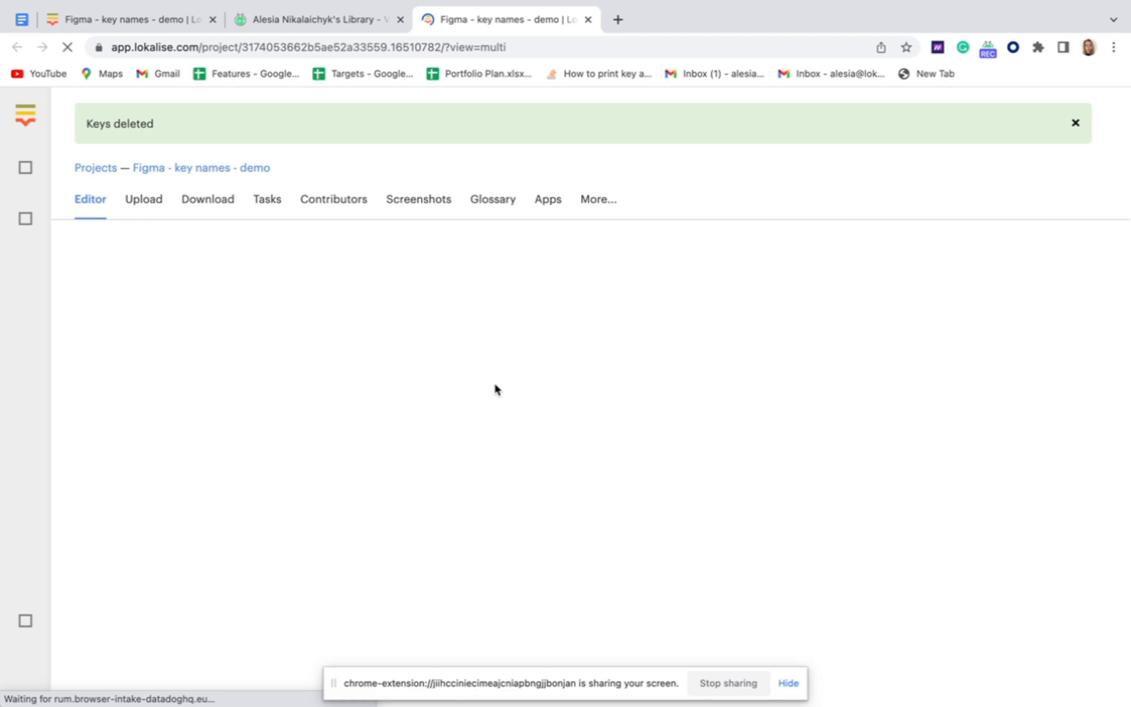
mouse_move(505, 398)
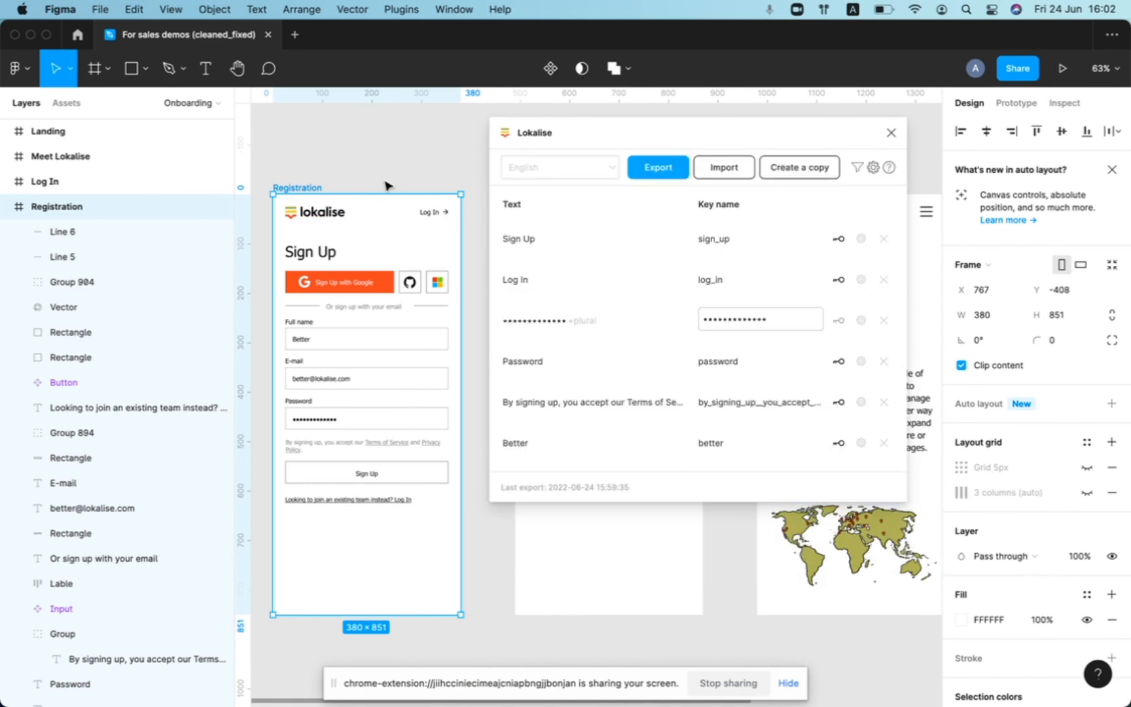
- Disconnect the plugin's project, then reconnect it to Figma - key names - demo
left_click(538, 245)
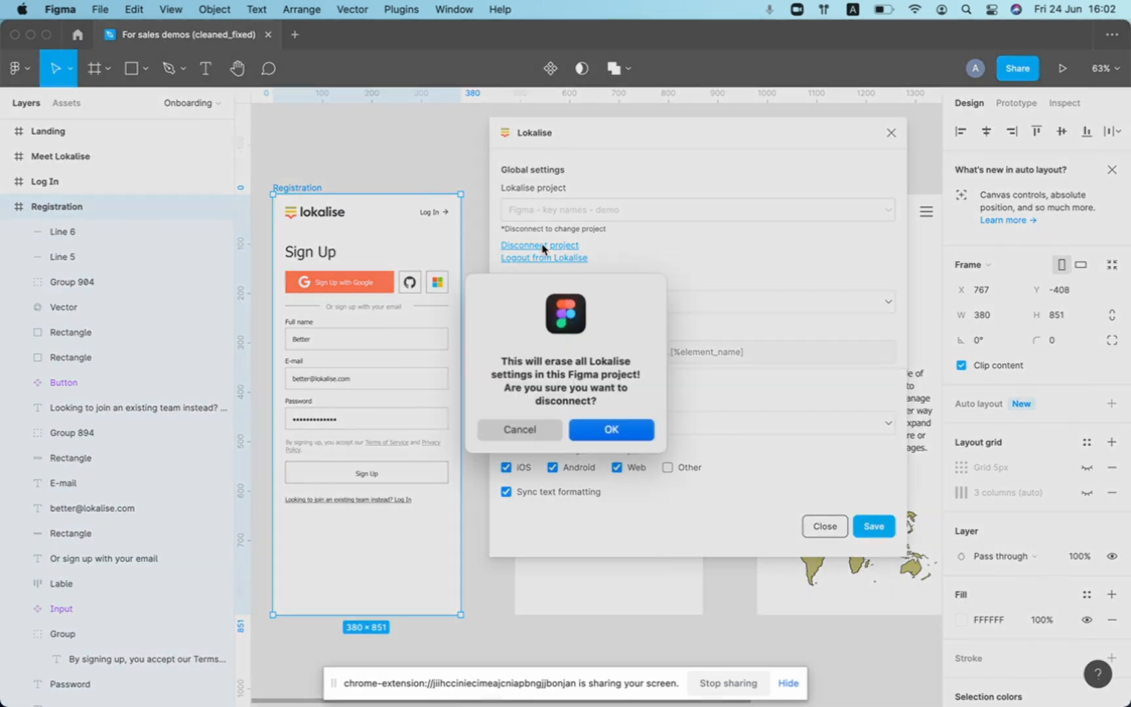
left_click(610, 430)
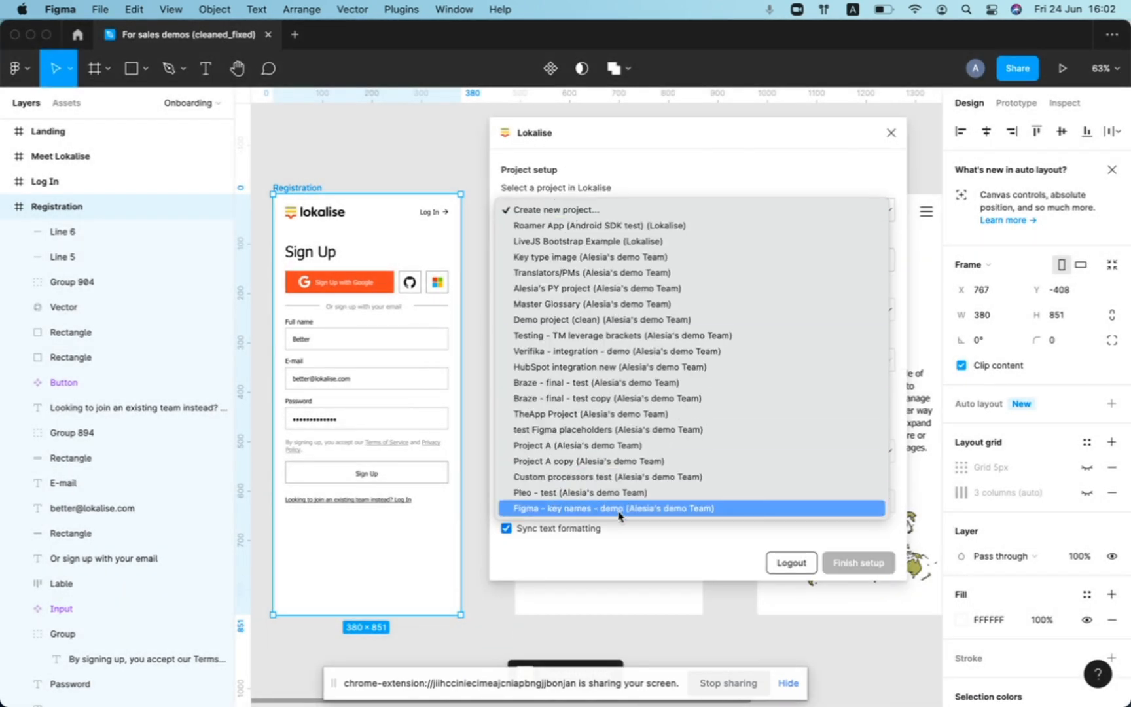
left_click(613, 508)
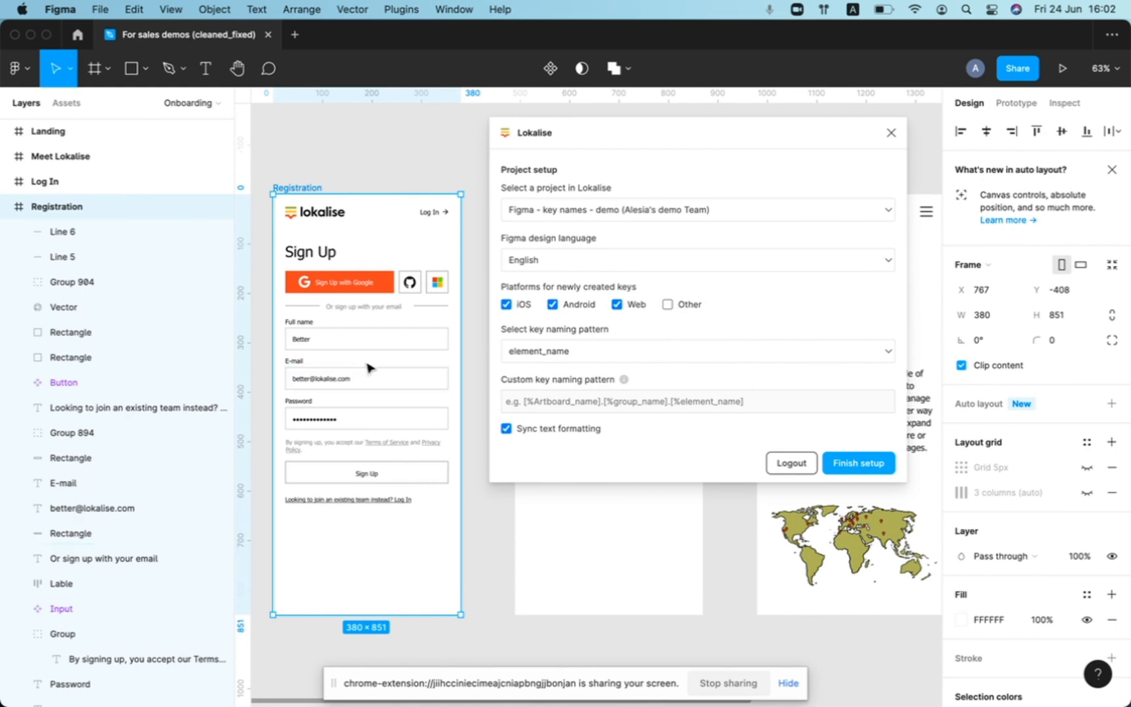
mouse_move(570, 330)
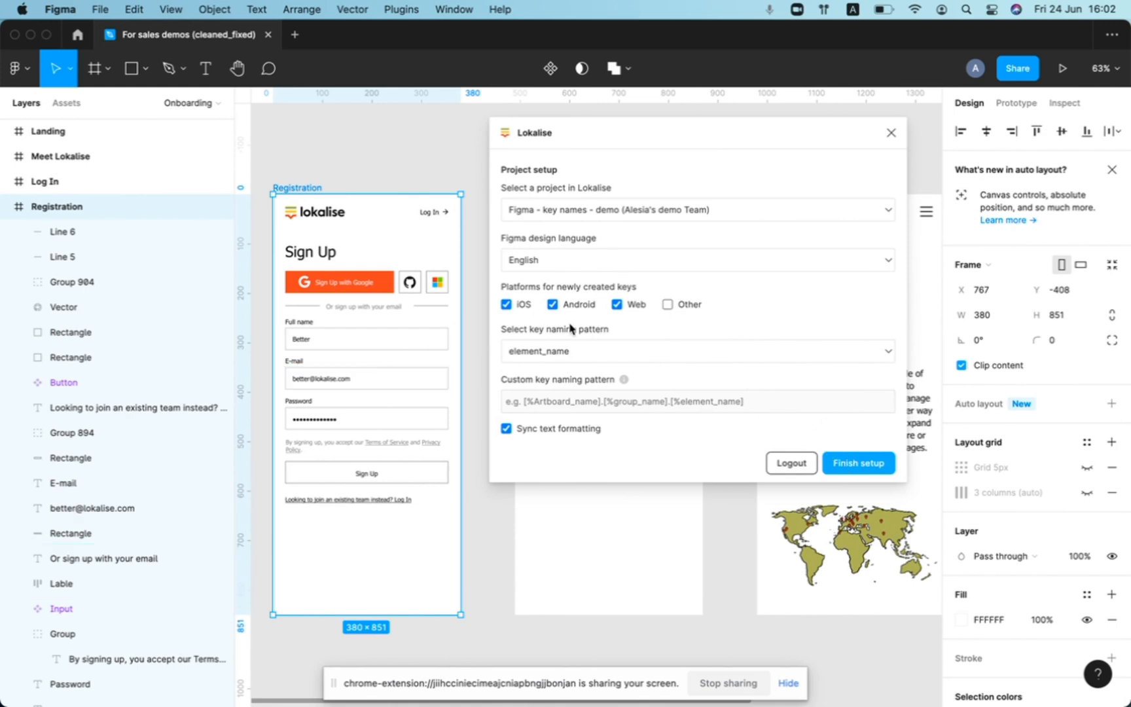
left_click(857, 462)
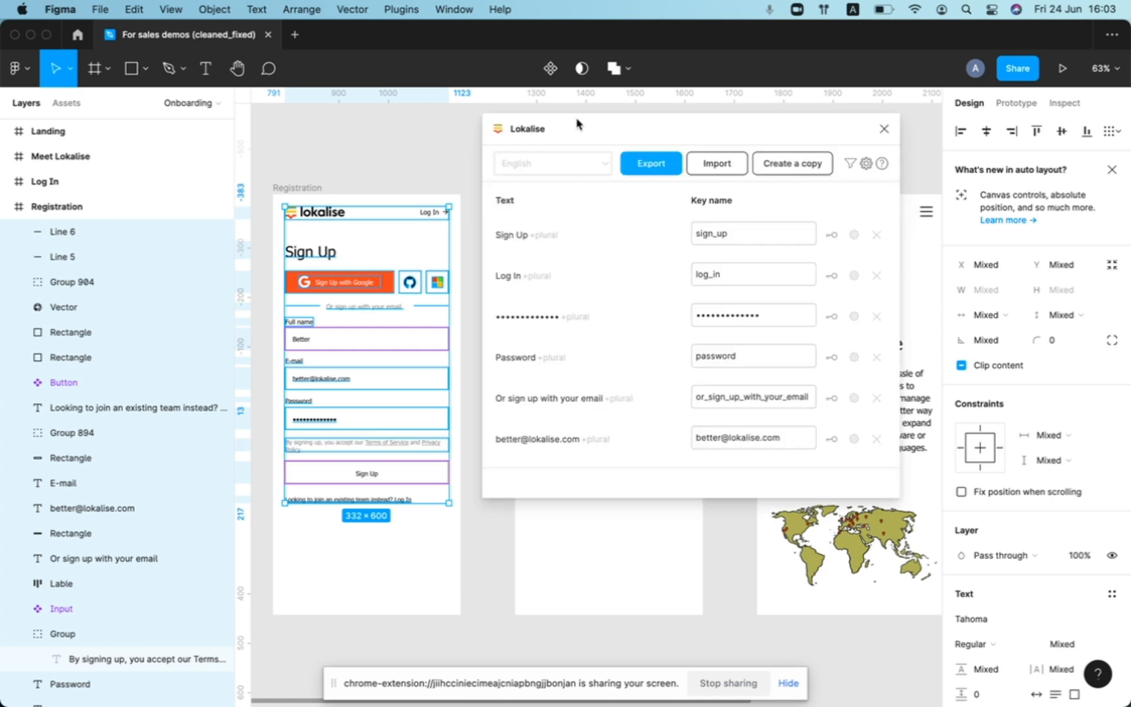
- Turn off auto-linking and updating linked translations, keeping Create missing keys and Merge duplicates on
scroll("down", 3)
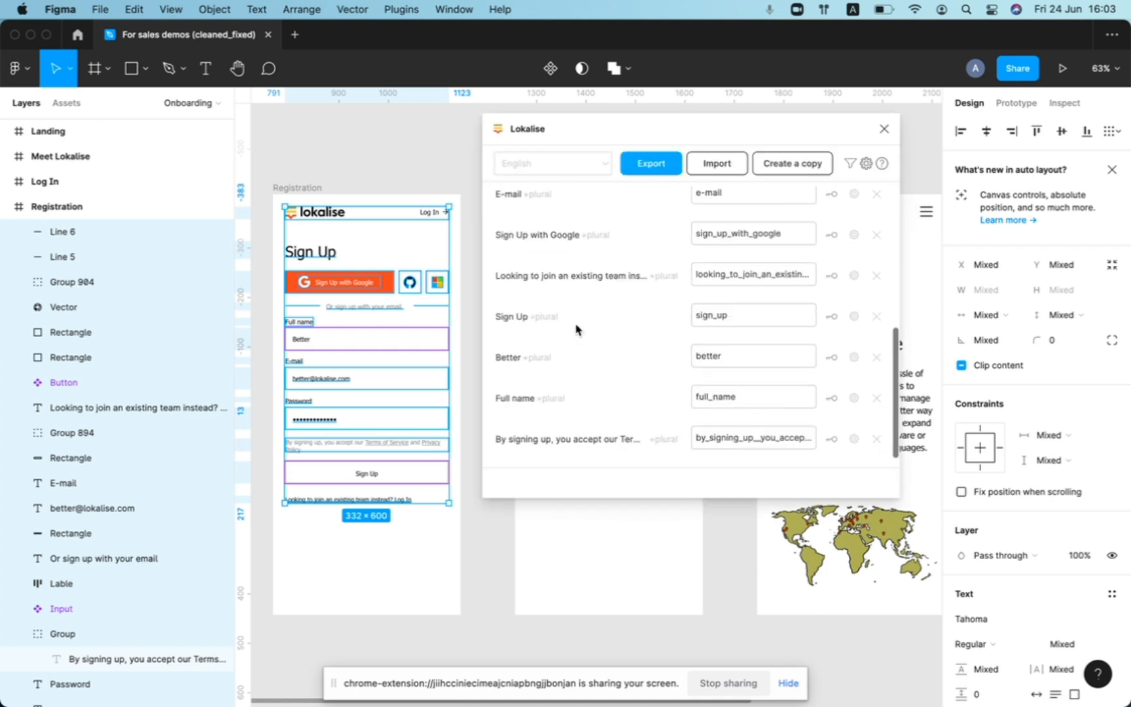
scroll("up", 3)
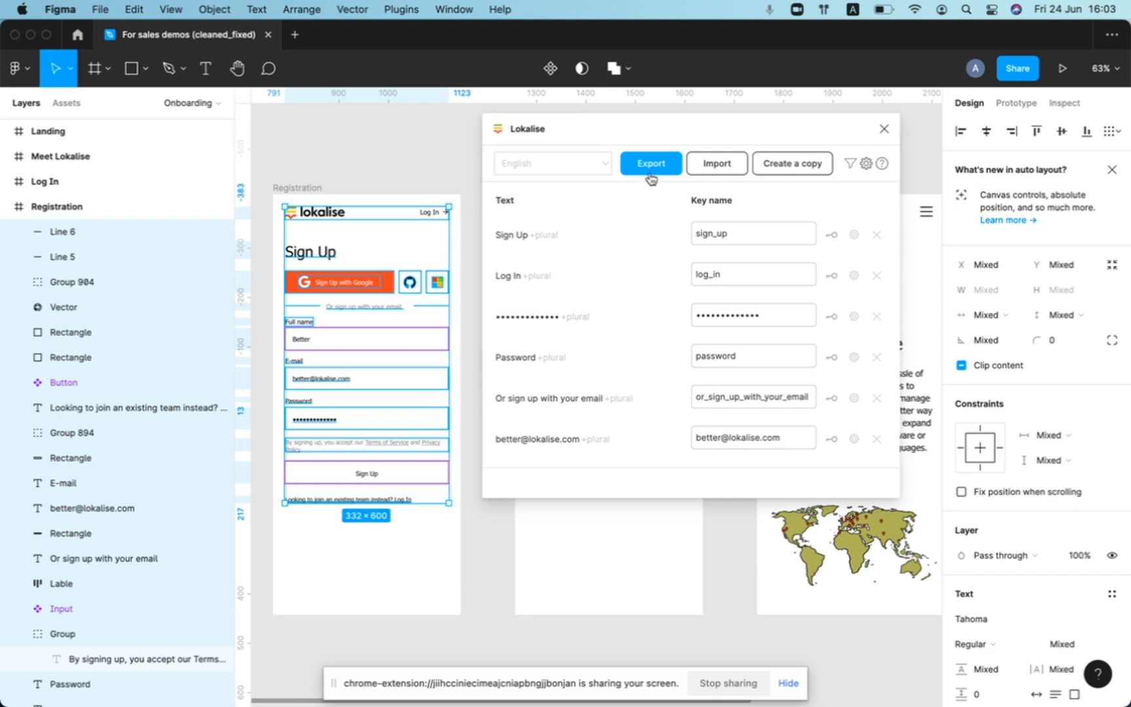
left_click(649, 163)
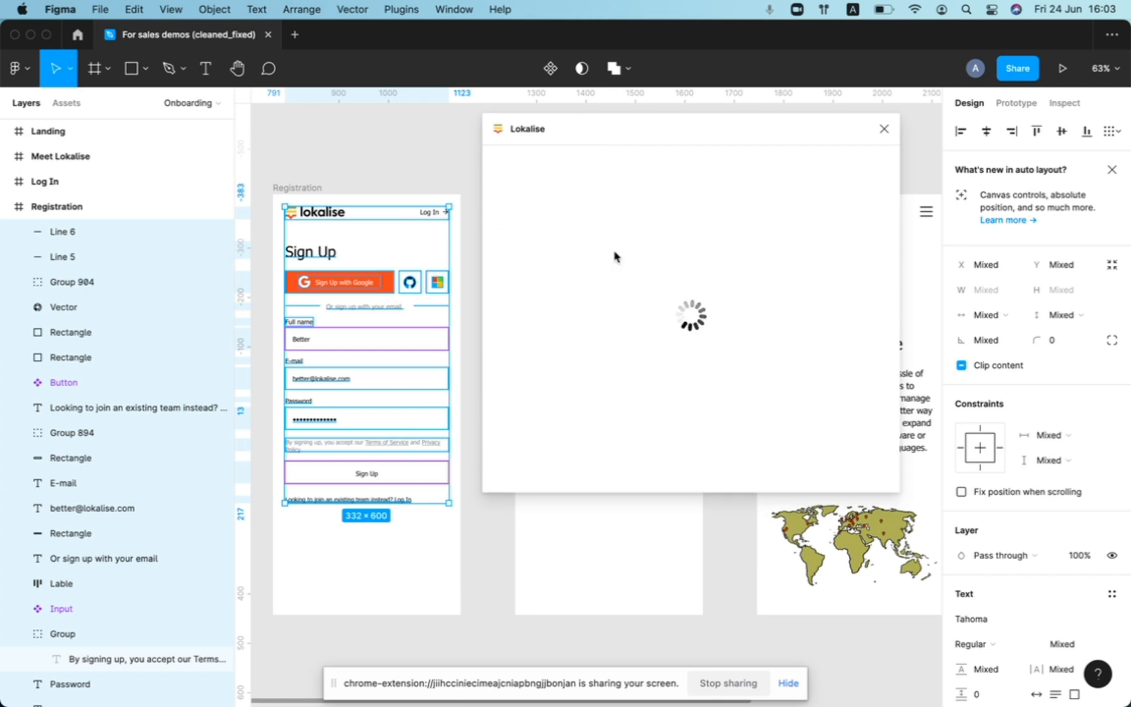
mouse_move(547, 213)
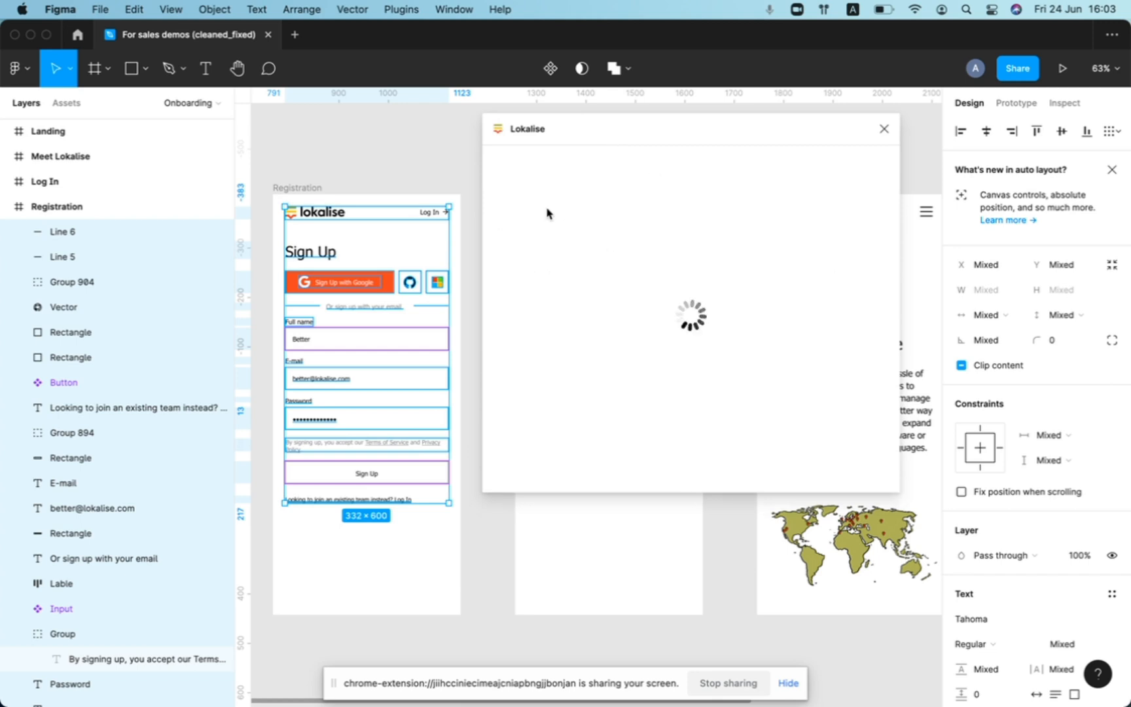
mouse_move(575, 292)
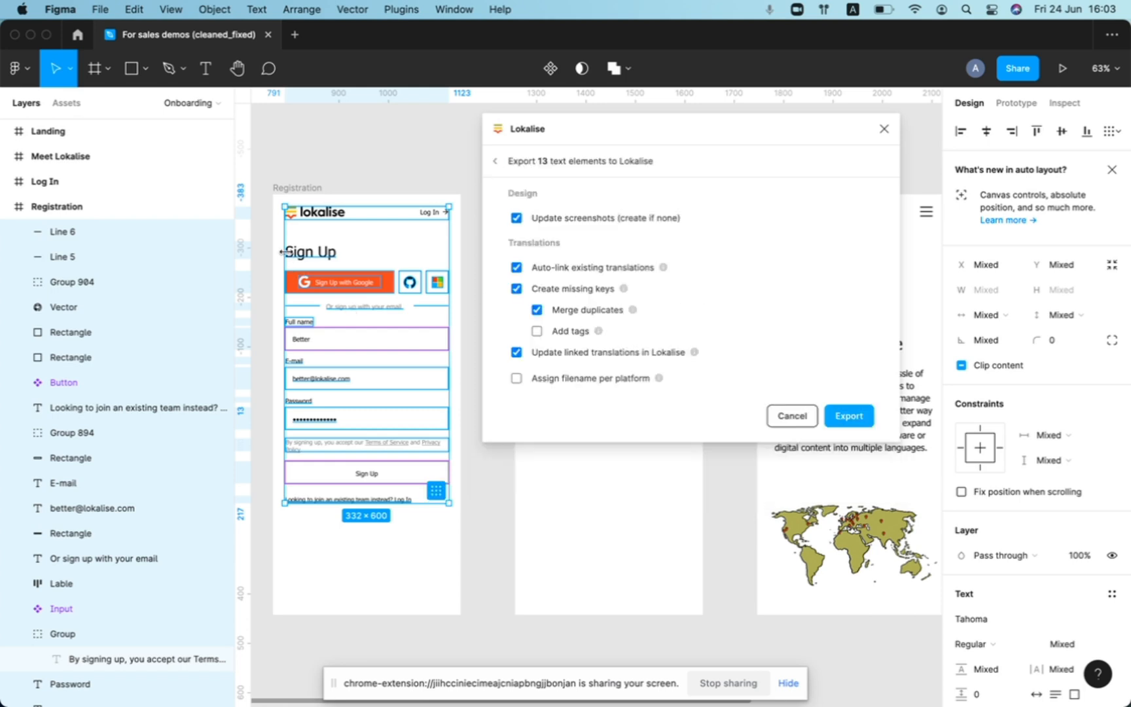
mouse_move(379, 475)
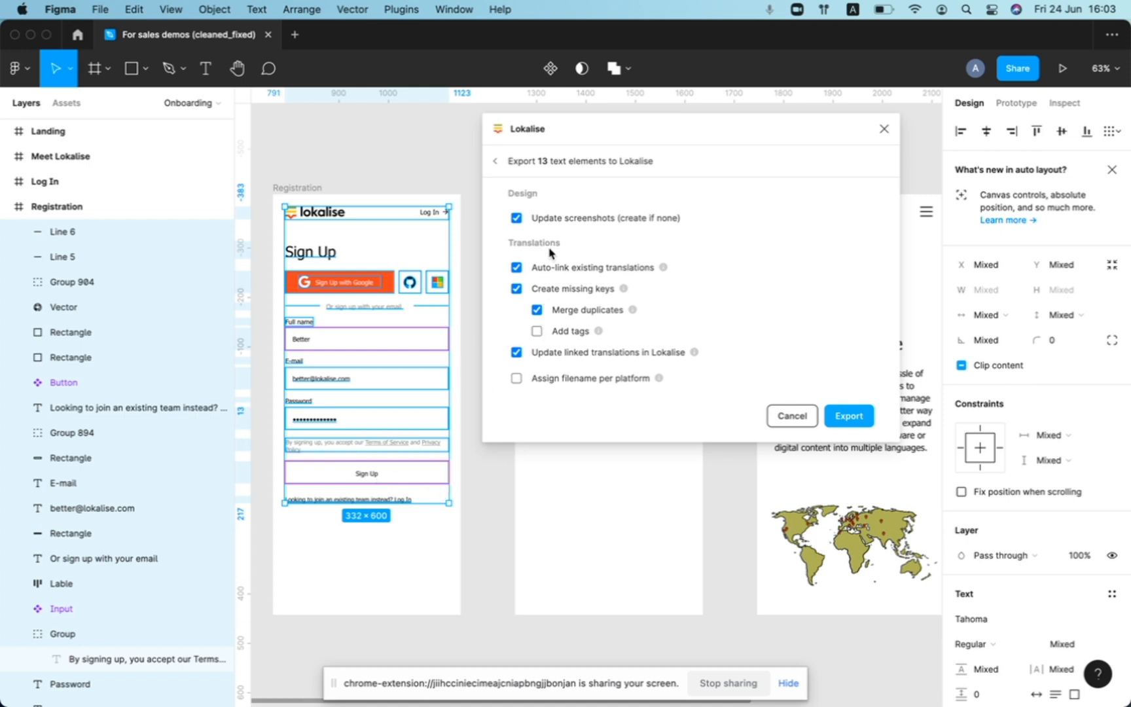
left_click(516, 268)
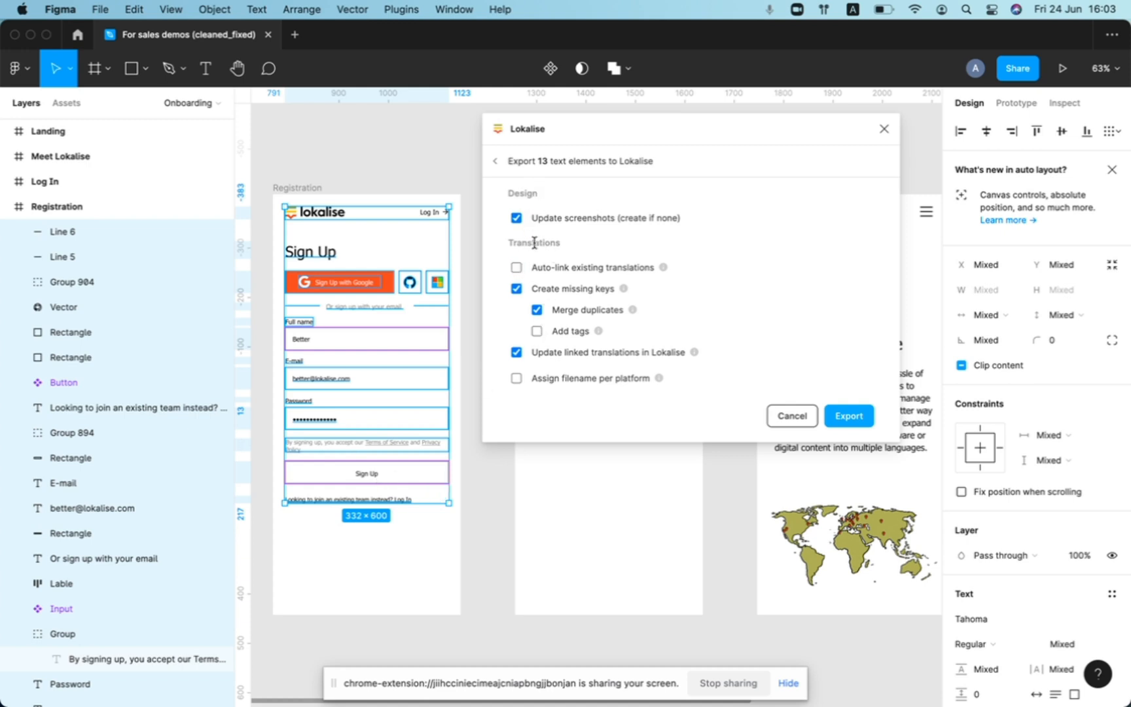
left_click(515, 352)
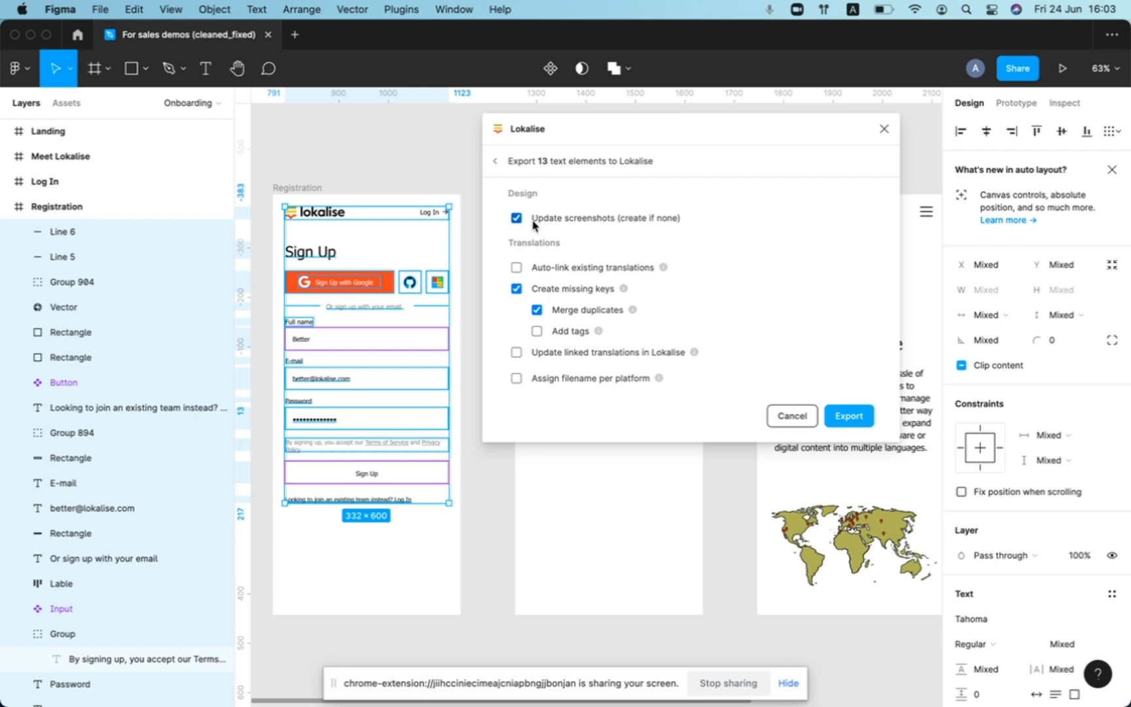
mouse_move(672, 227)
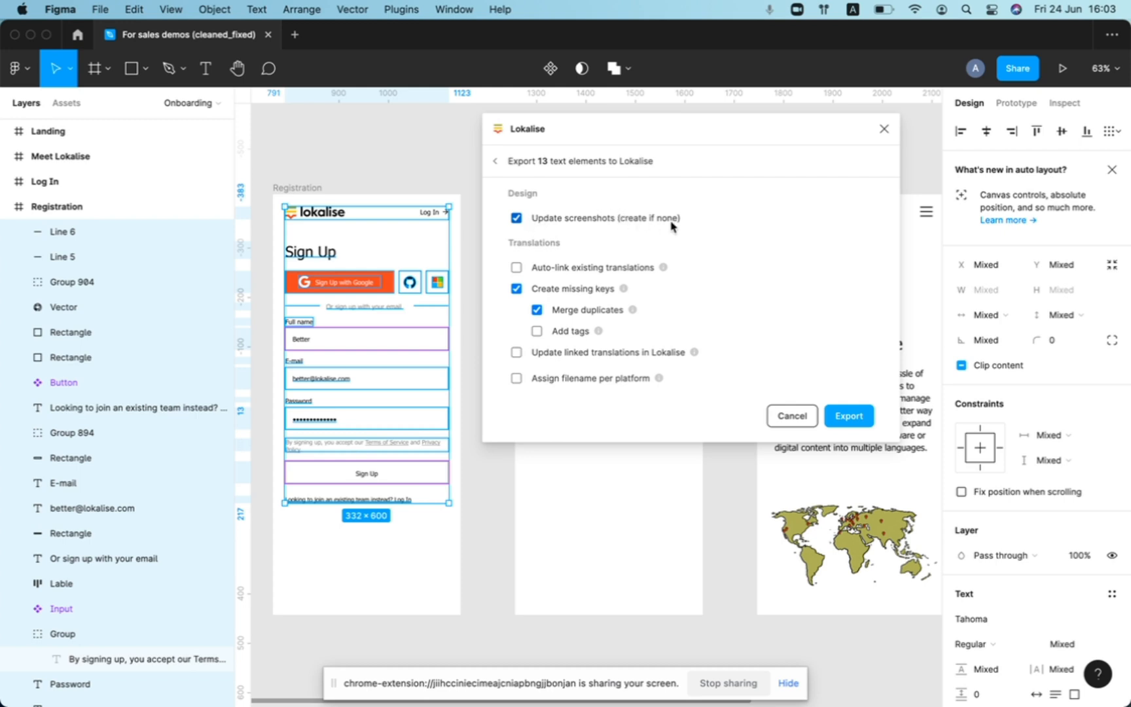
left_click(537, 309)
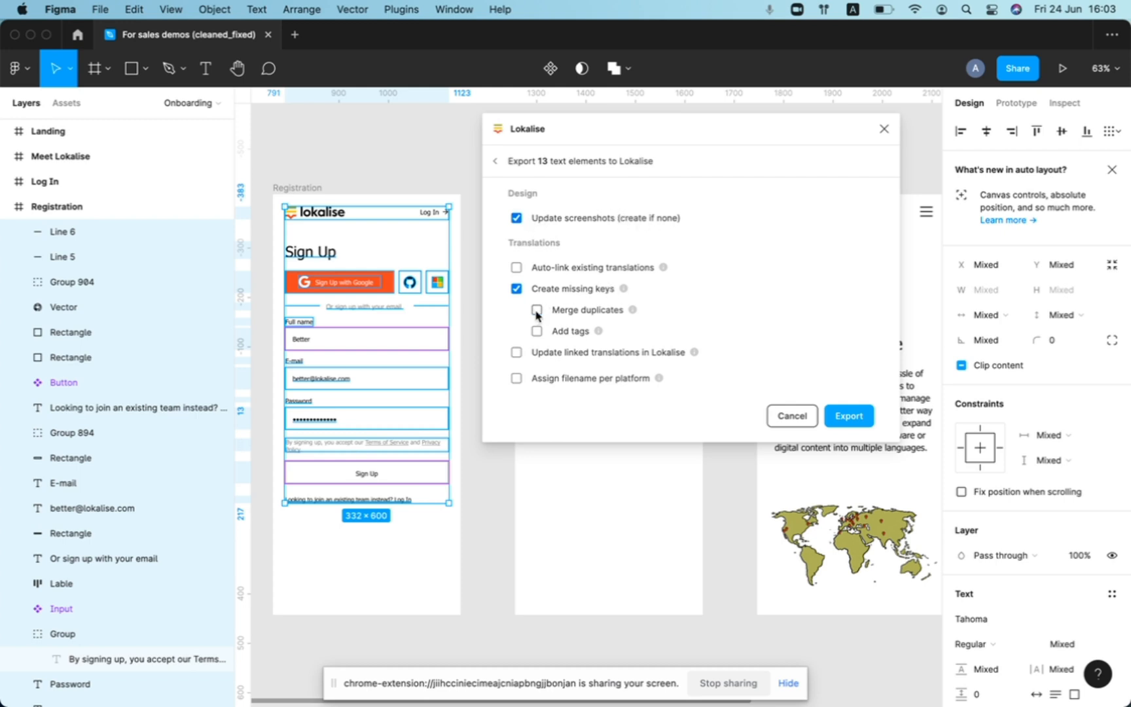
left_click(536, 310)
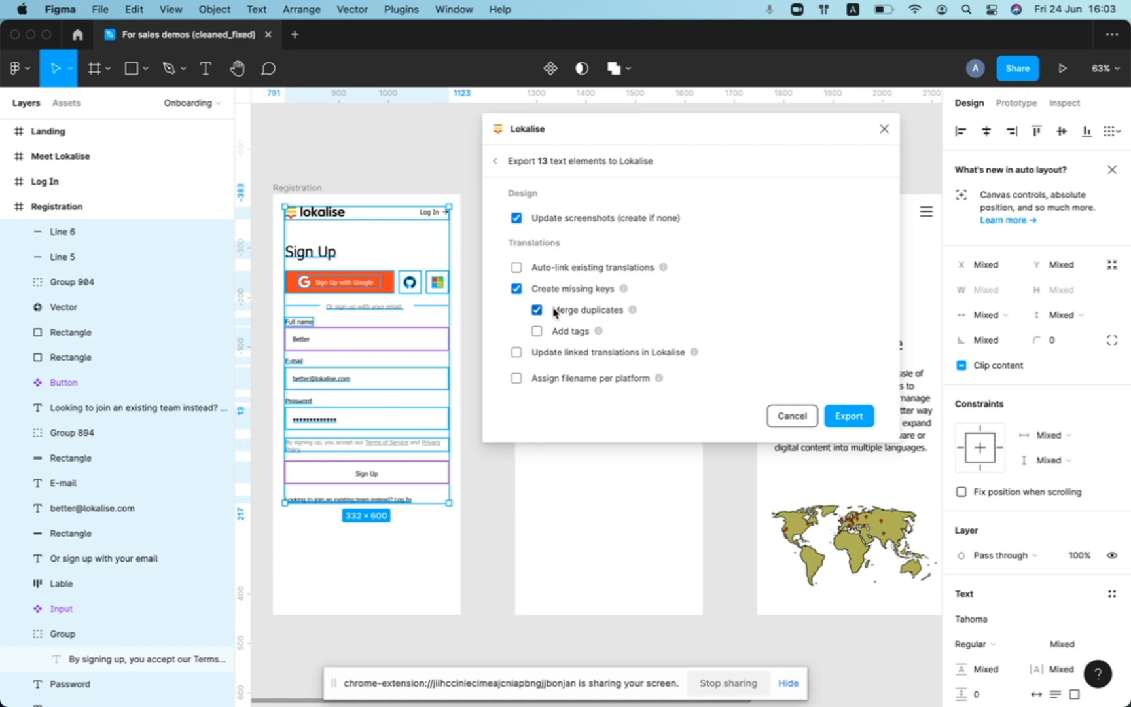
mouse_move(633, 312)
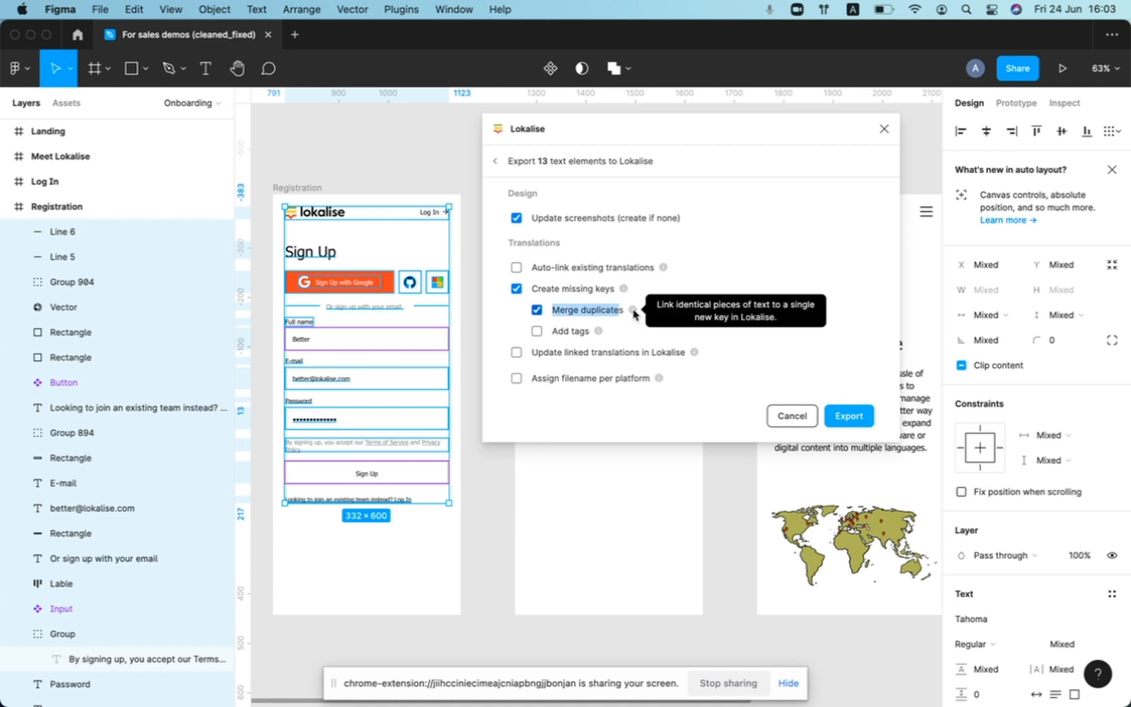
mouse_move(313, 260)
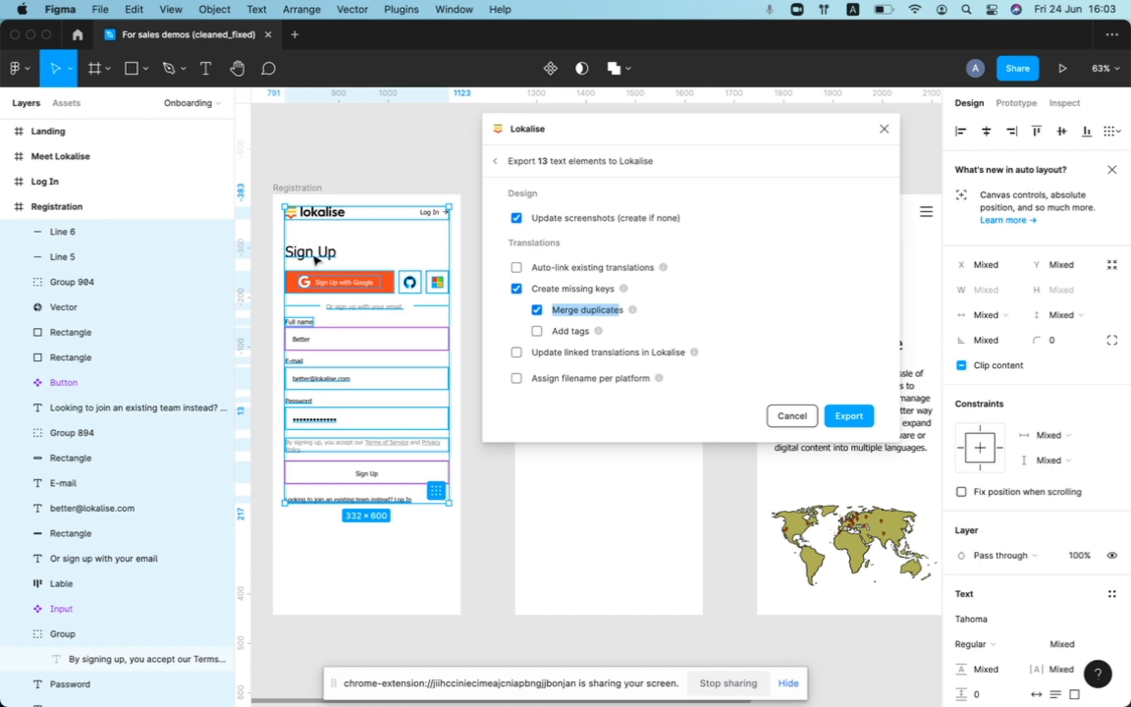
mouse_move(386, 476)
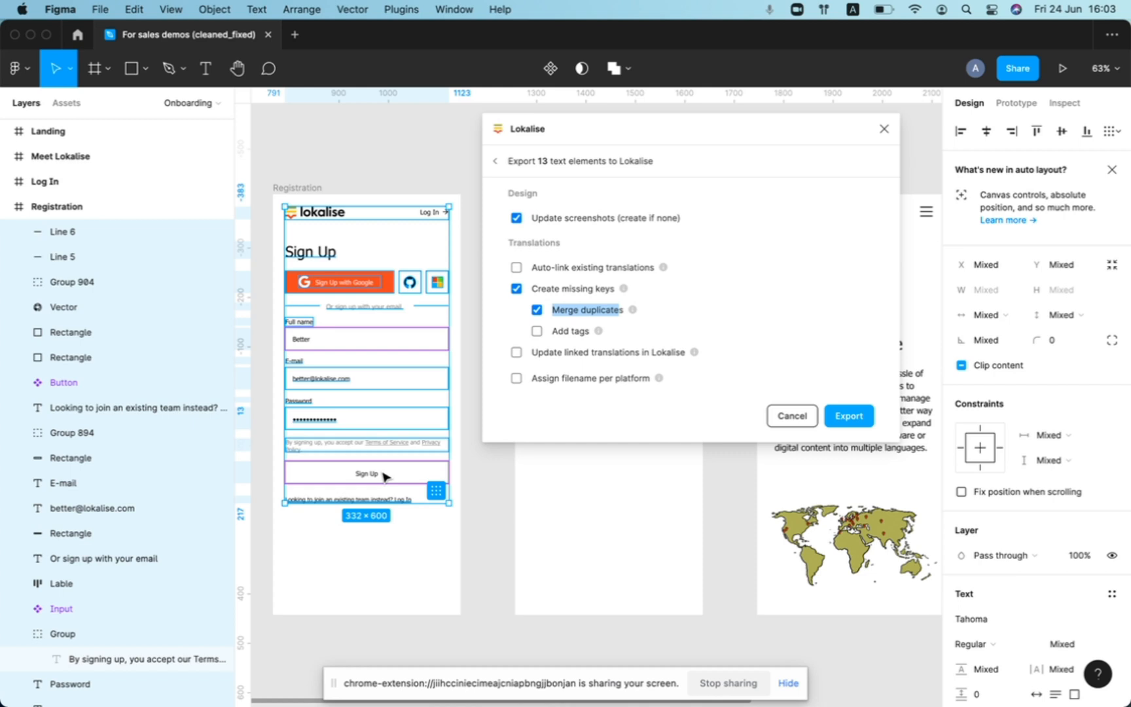
mouse_move(351, 277)
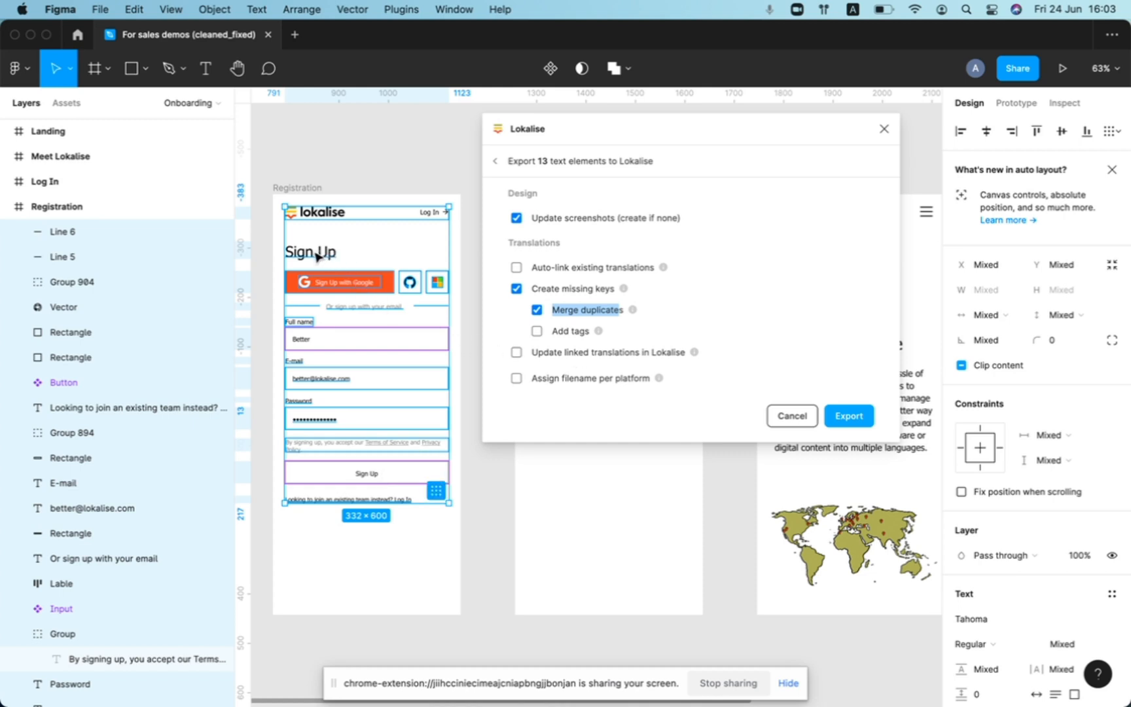
mouse_move(385, 483)
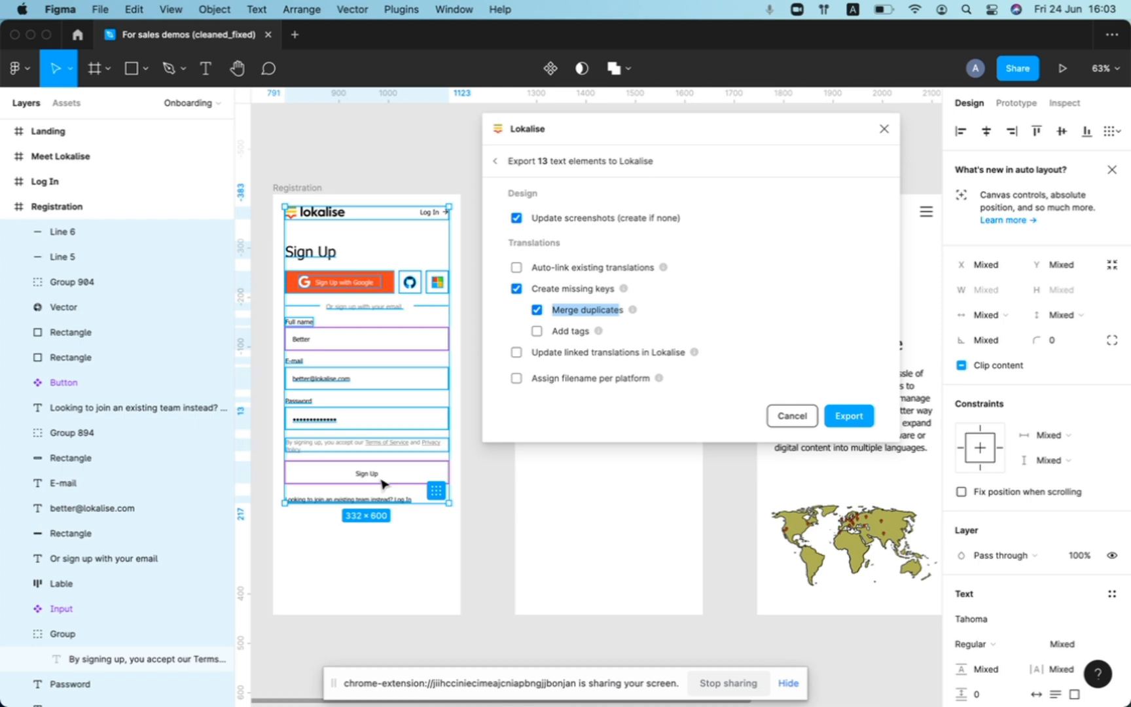
mouse_move(657, 378)
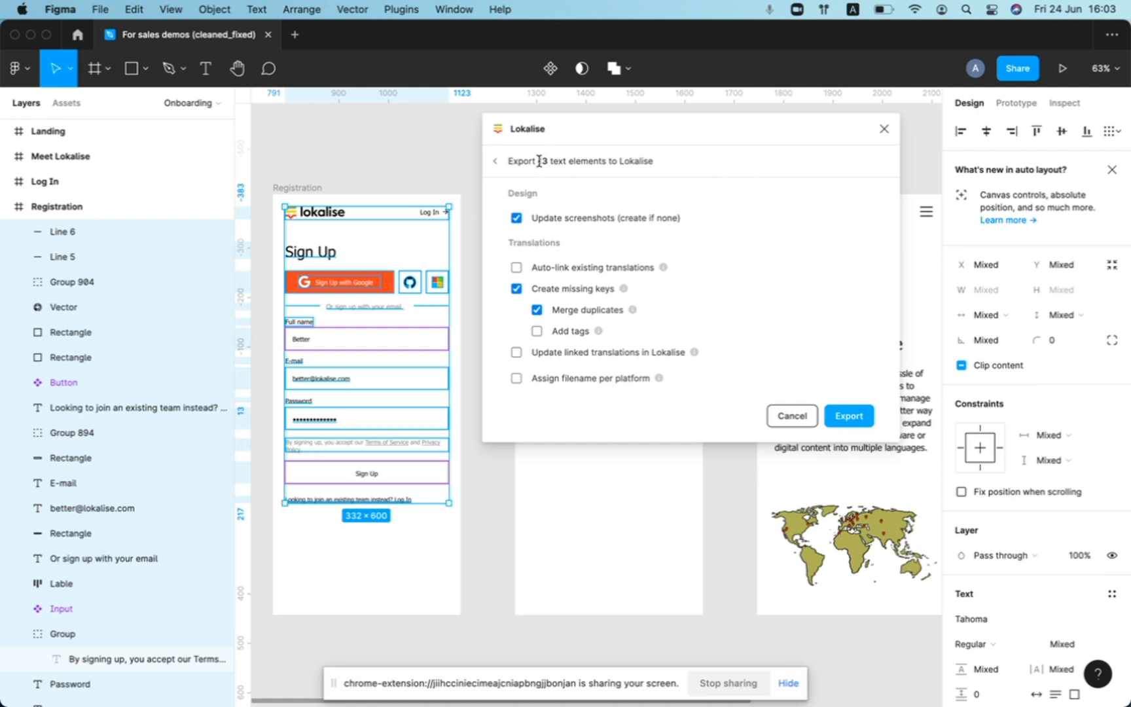
mouse_move(663, 267)
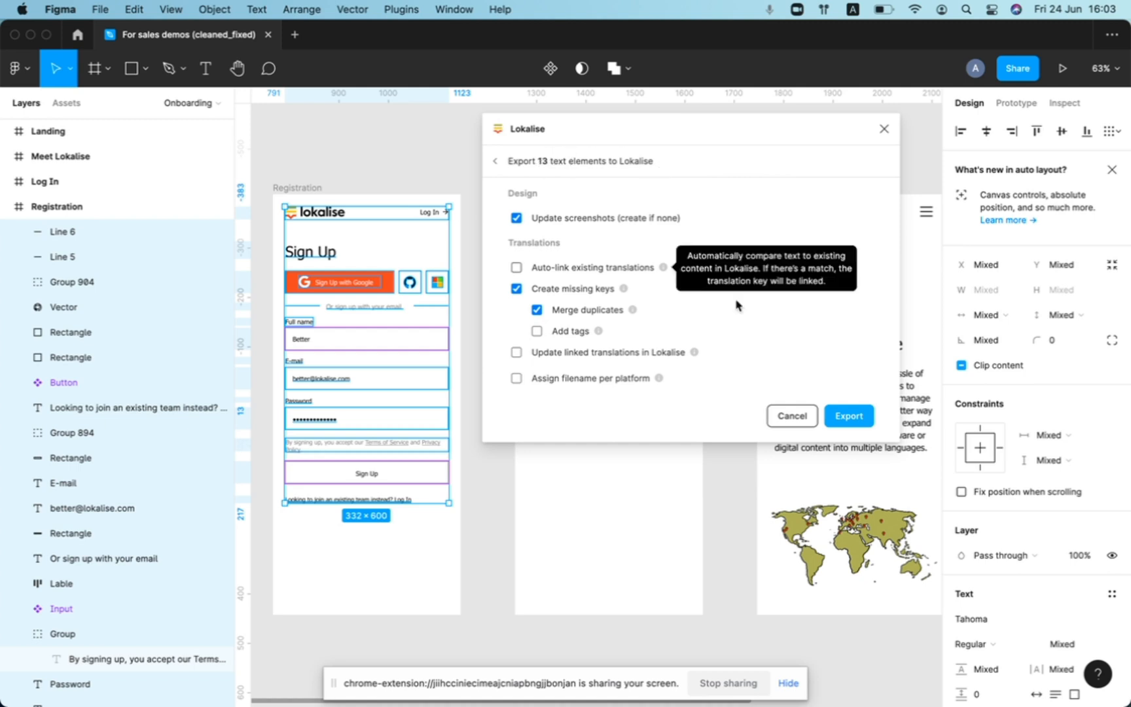
- Send the 13 registration texts to Lokalise and let screenshots update
left_click(849, 416)
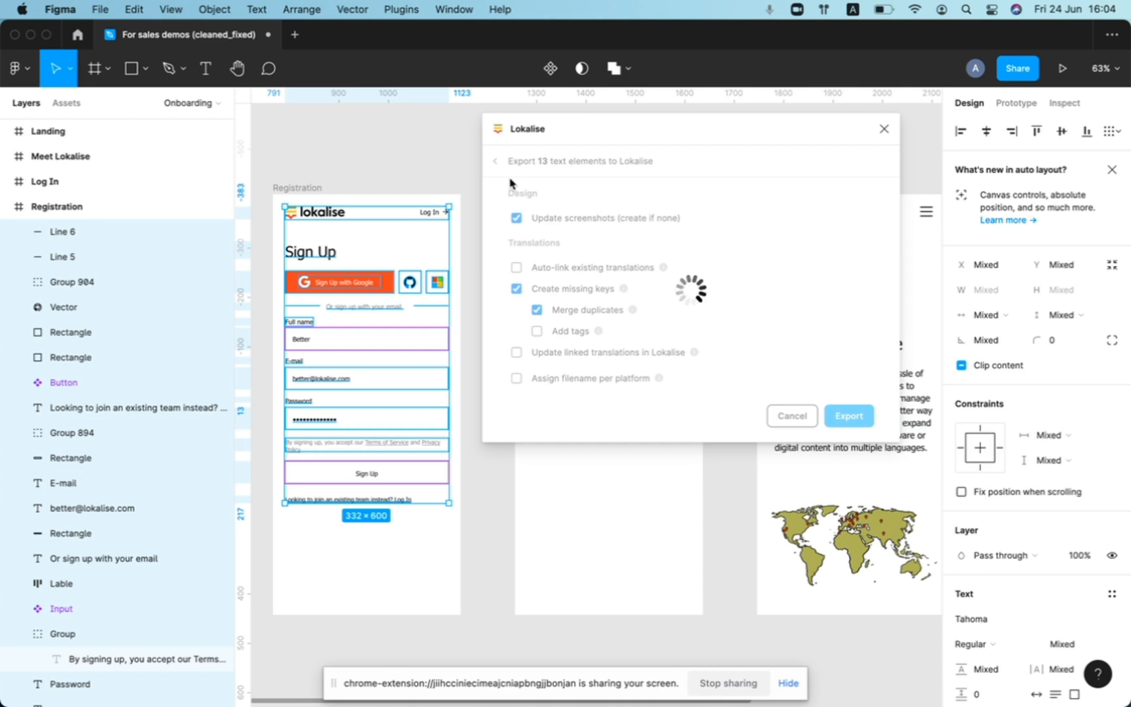
mouse_move(546, 164)
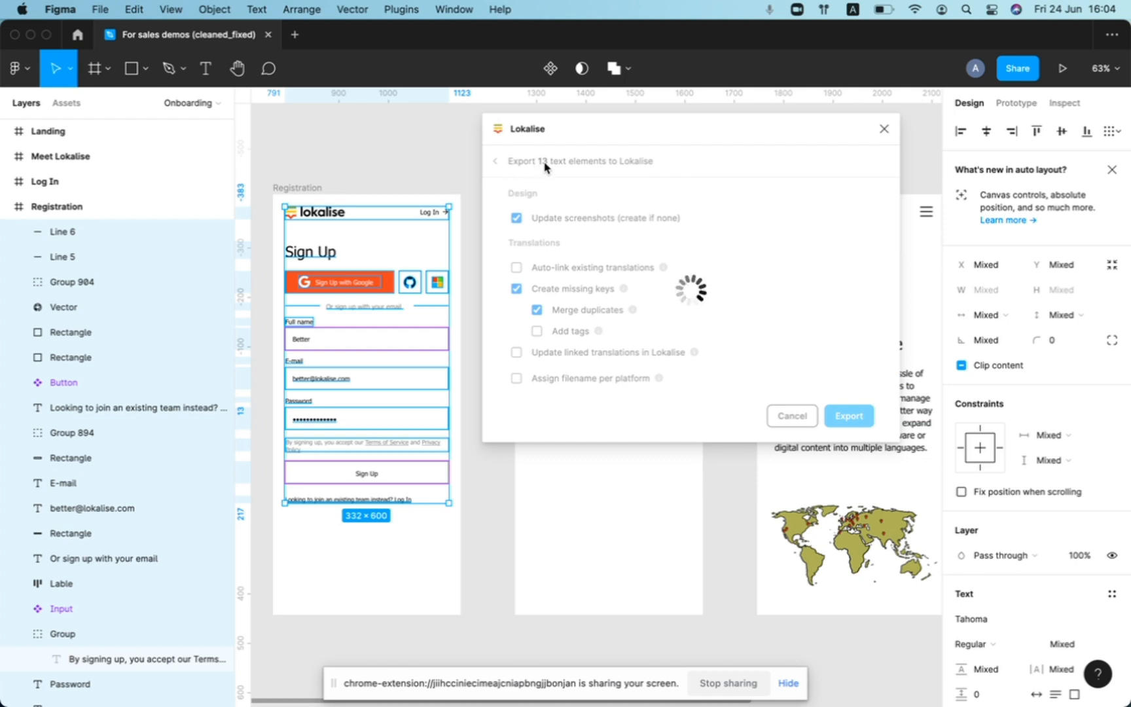
left_click(848, 416)
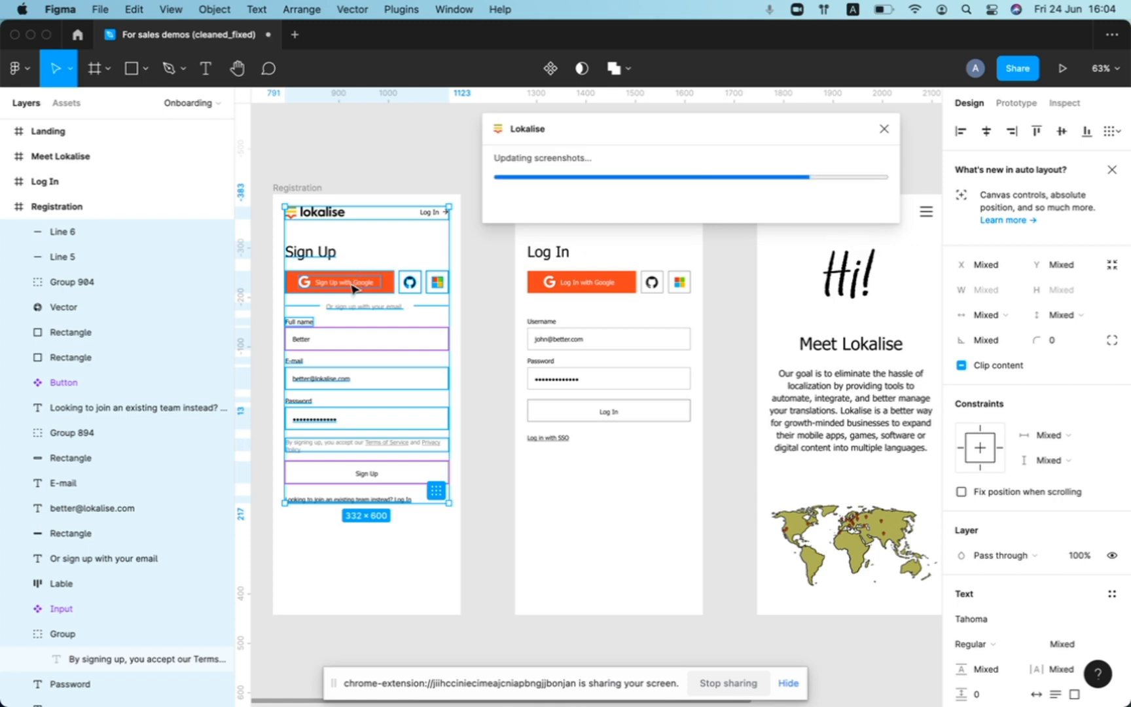
mouse_move(602, 226)
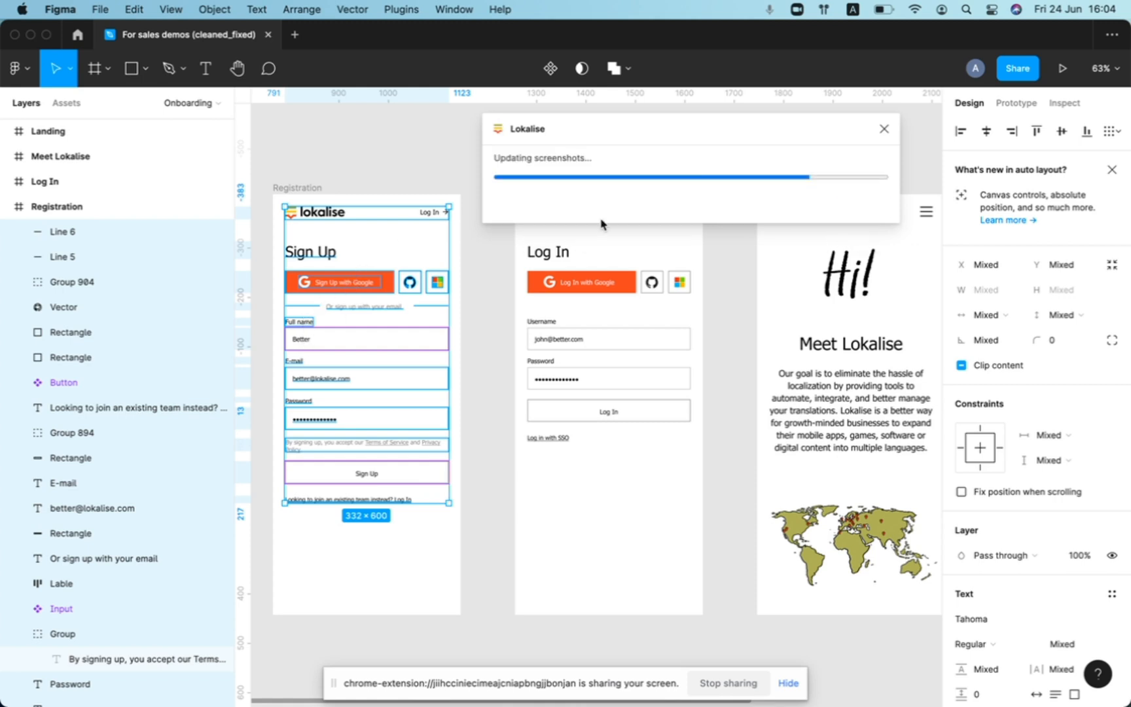
mouse_move(679, 203)
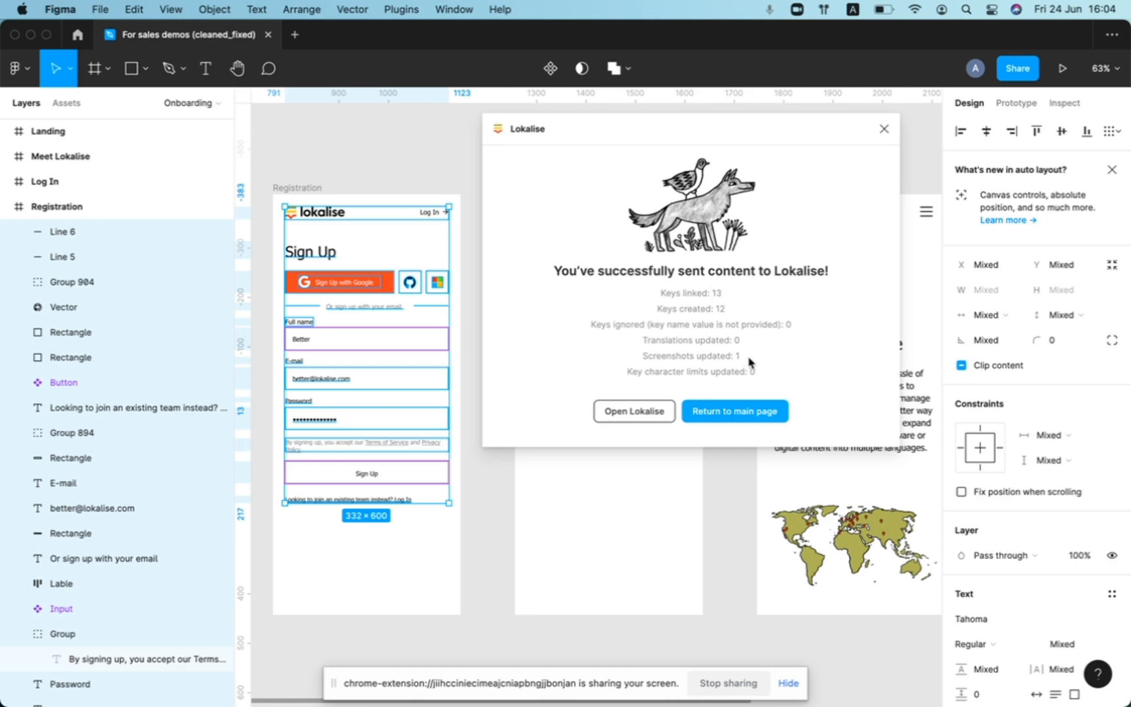
- Open Figma - key names - demo in Lokalise, reloading after the error page
left_click(634, 411)
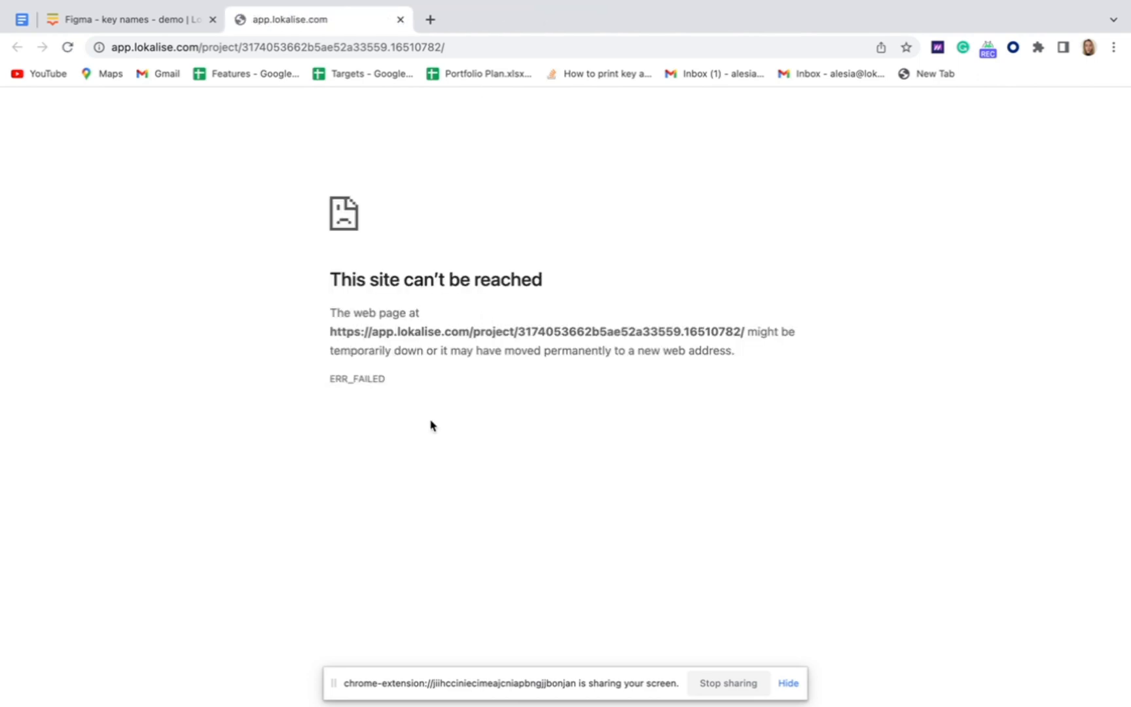
left_click(68, 48)
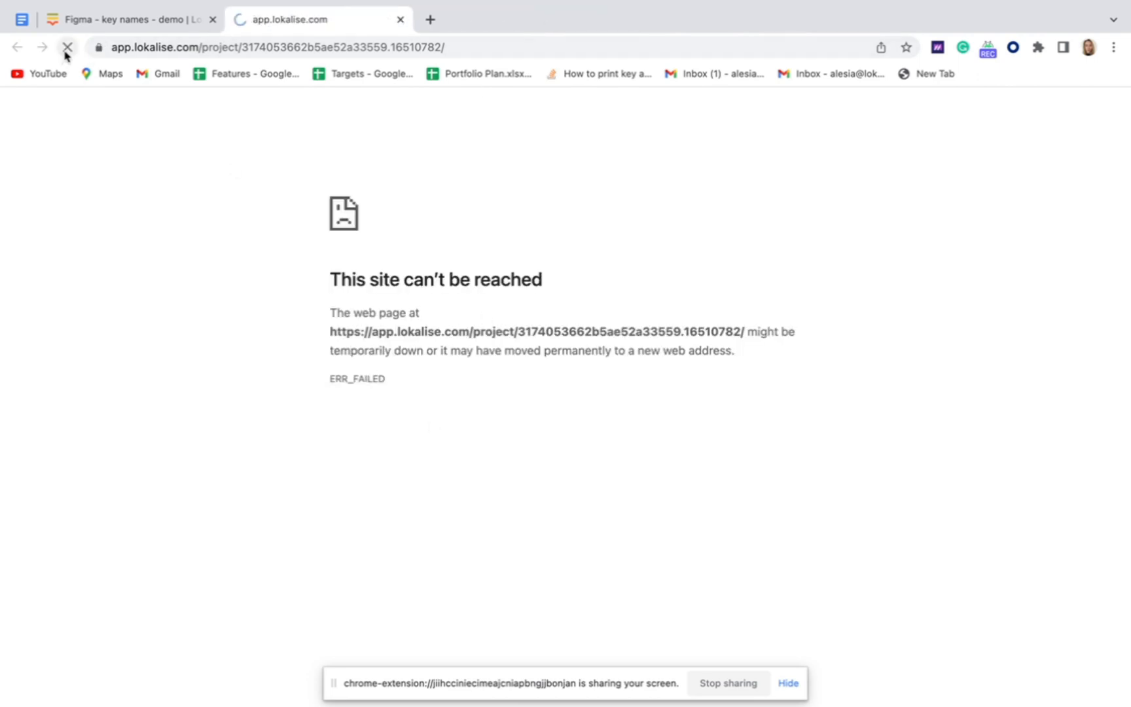
left_click(68, 48)
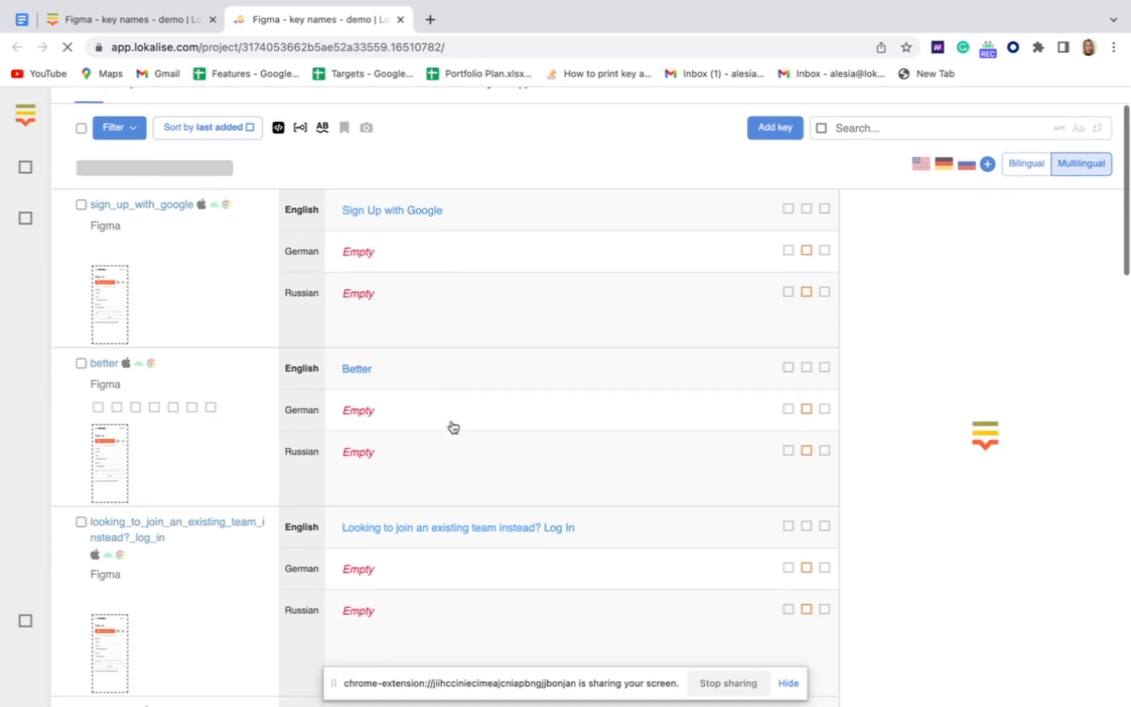
scroll("up", 3)
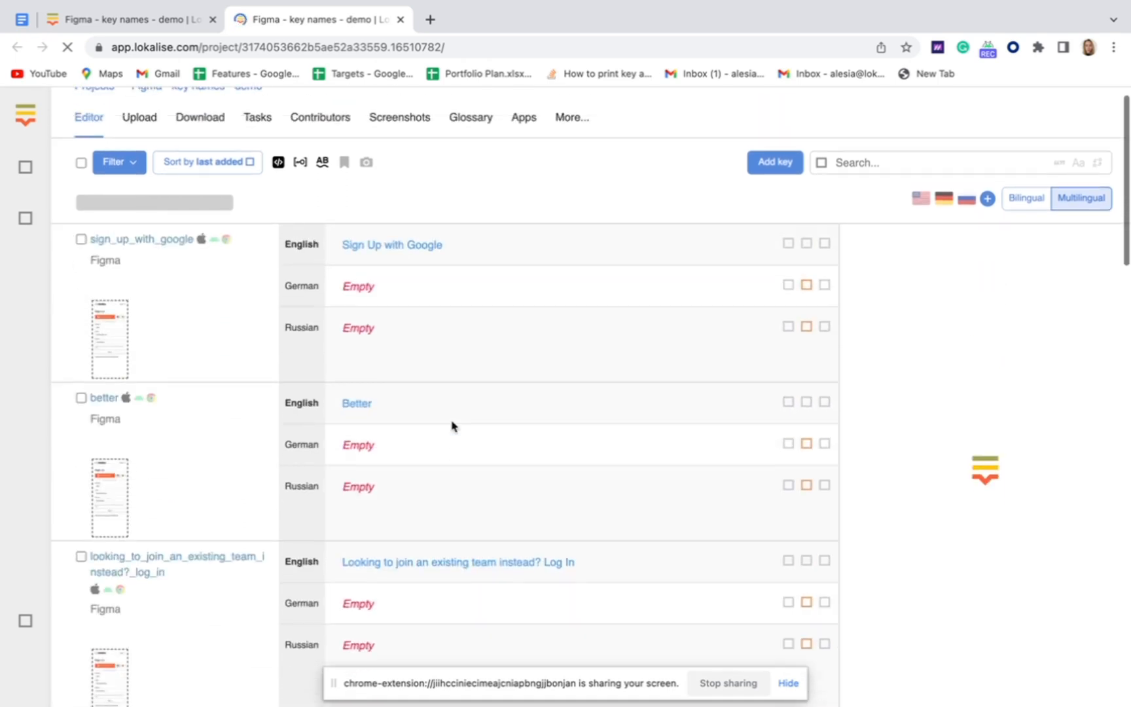
scroll("up", 3)
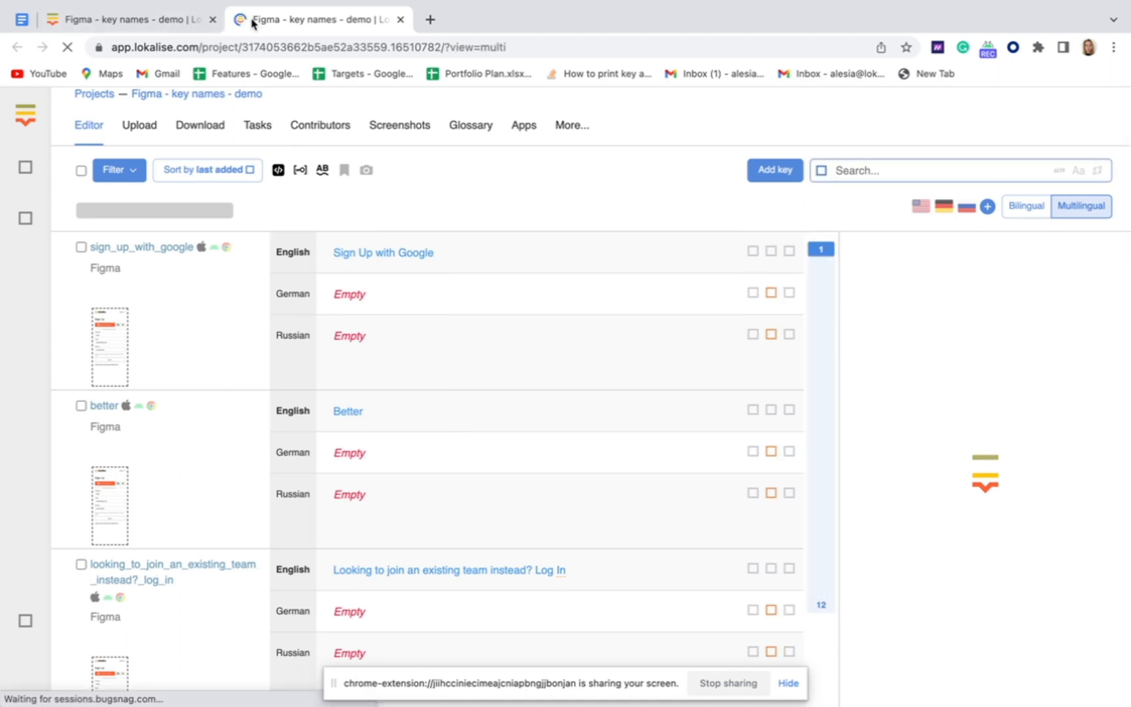
mouse_move(415, 183)
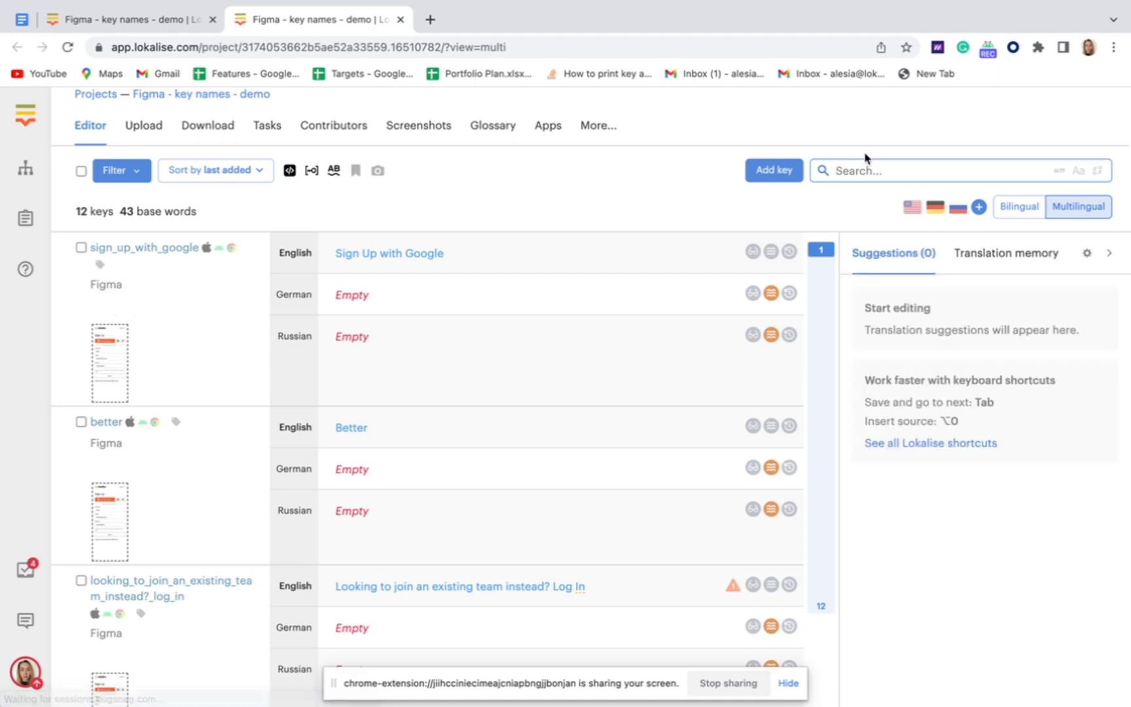
- Search the Editor for 'sign_up', review the 3 matching keys, and dismiss the error
type("sign")
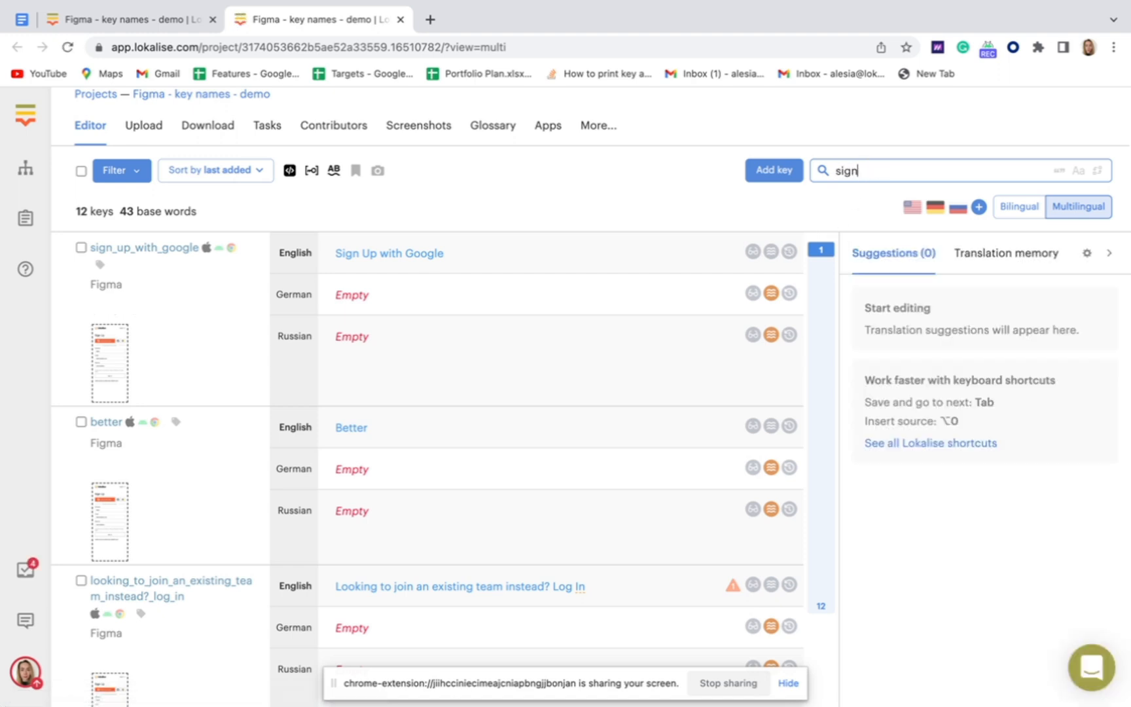
type("_up")
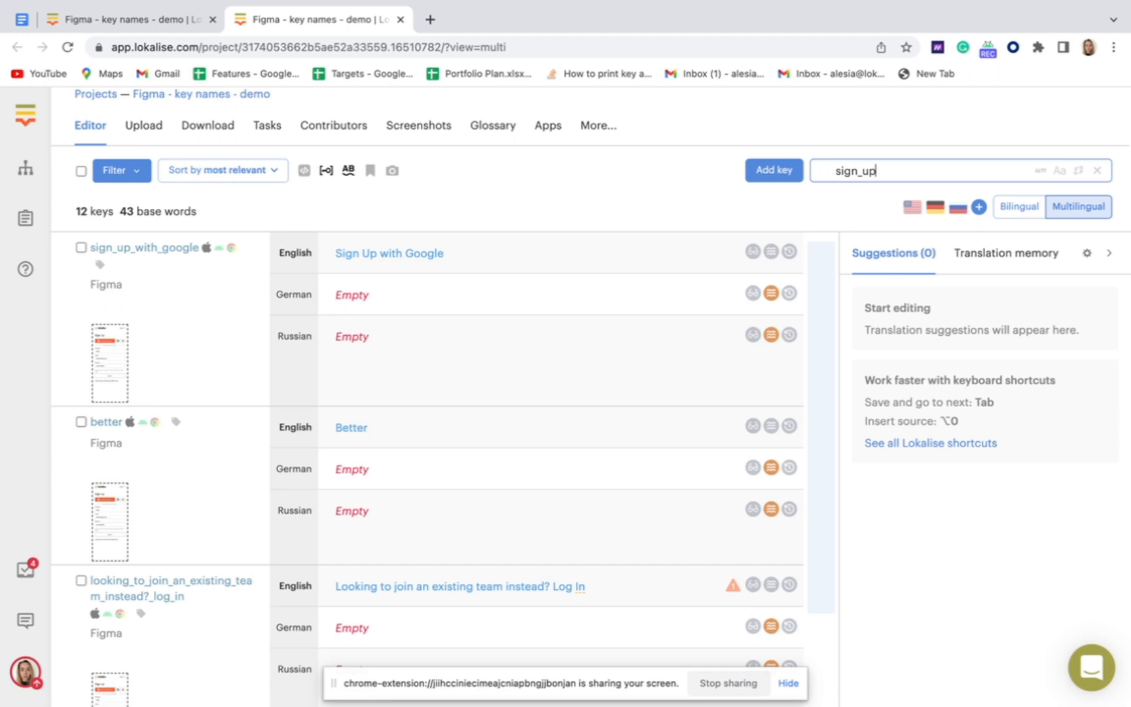
mouse_move(494, 366)
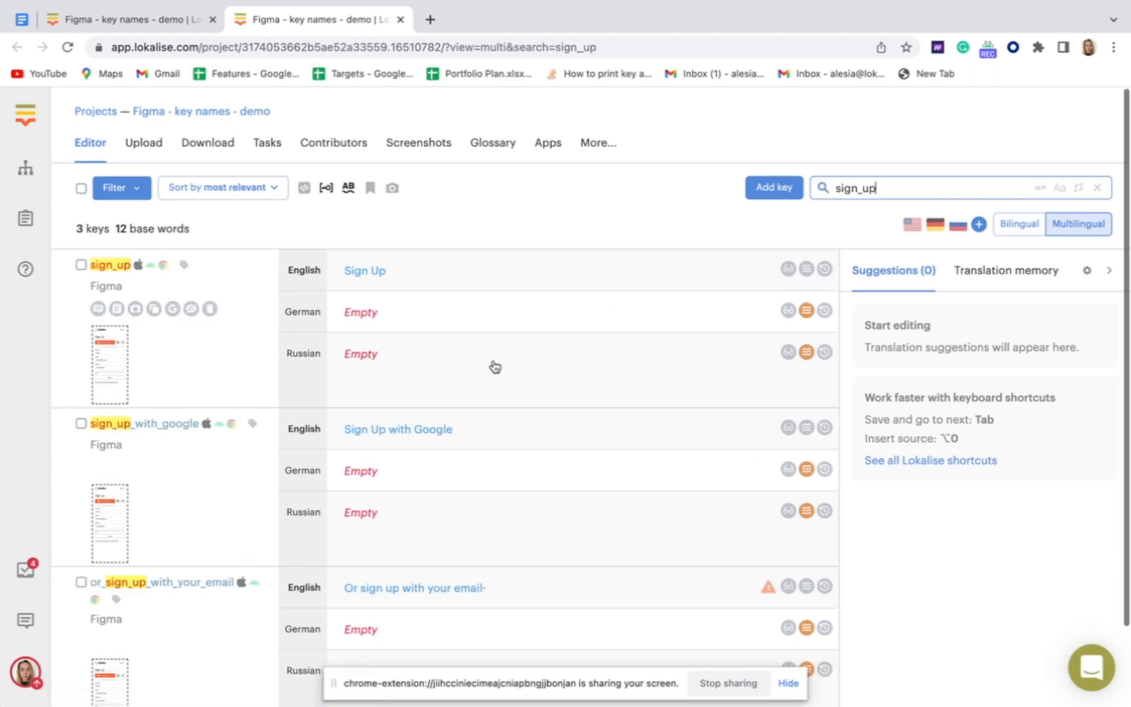
scroll("down", 3)
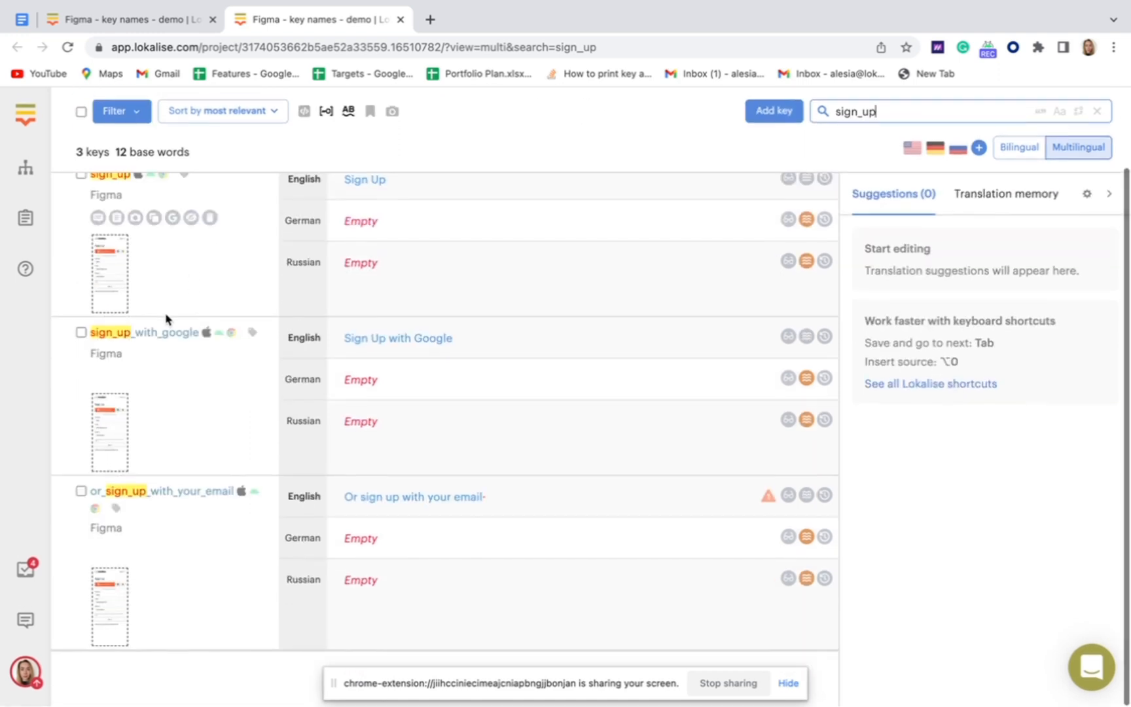
scroll("up", 3)
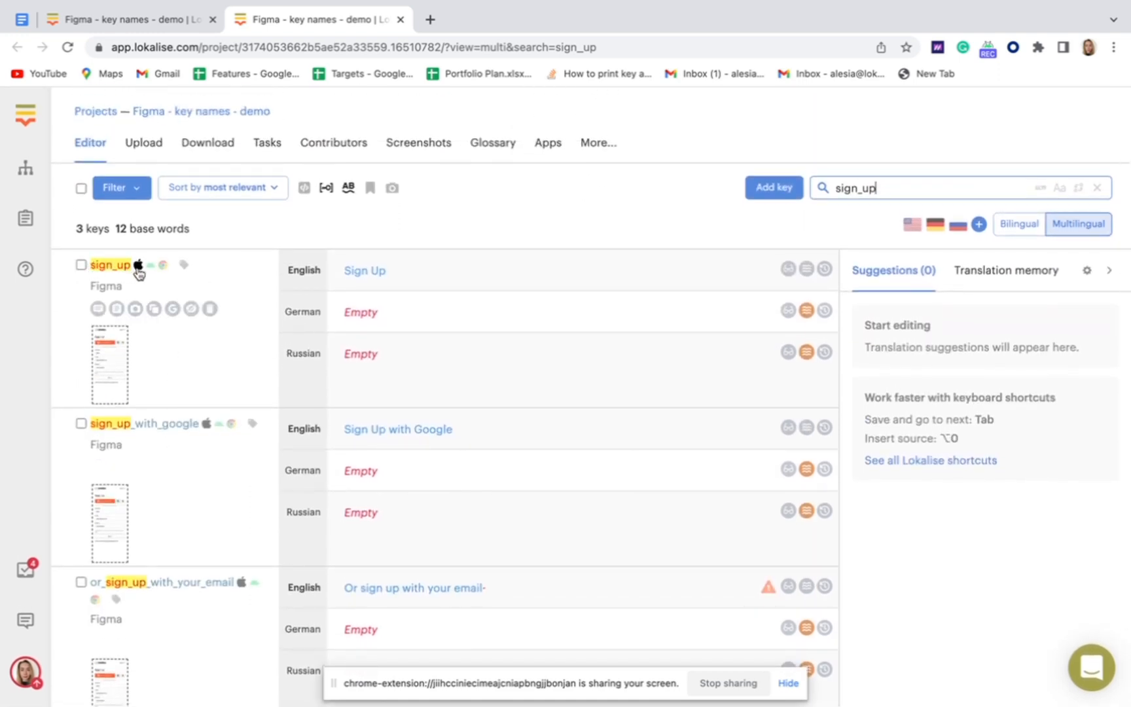
mouse_move(206, 280)
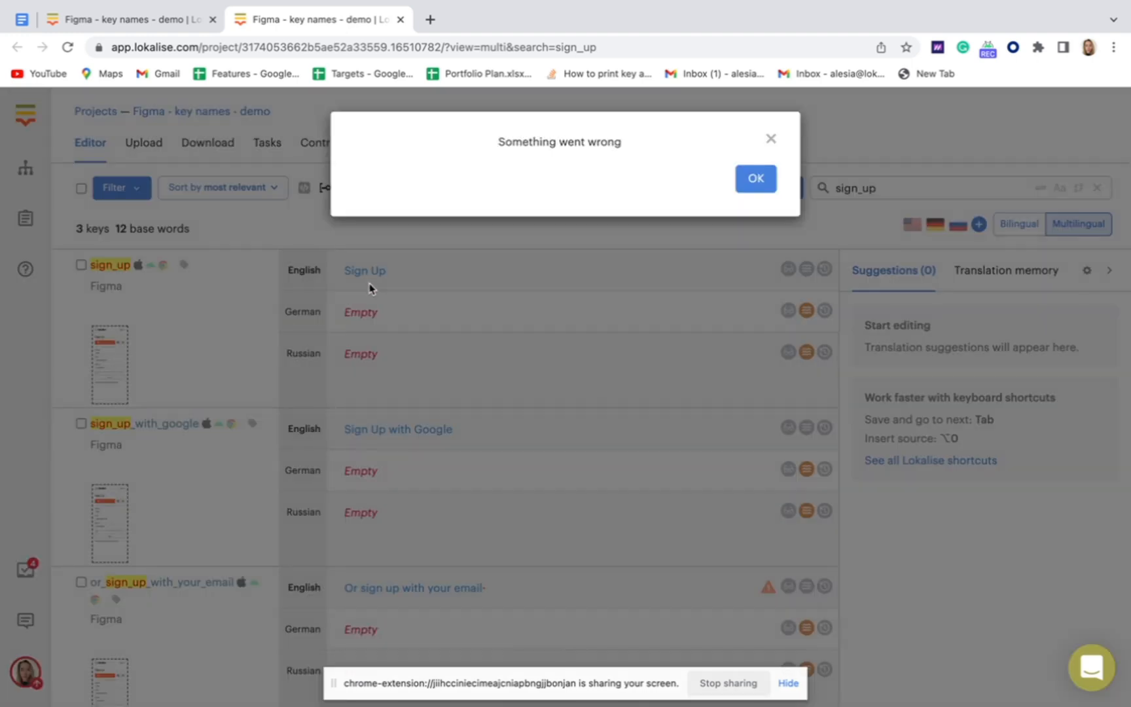
left_click(755, 178)
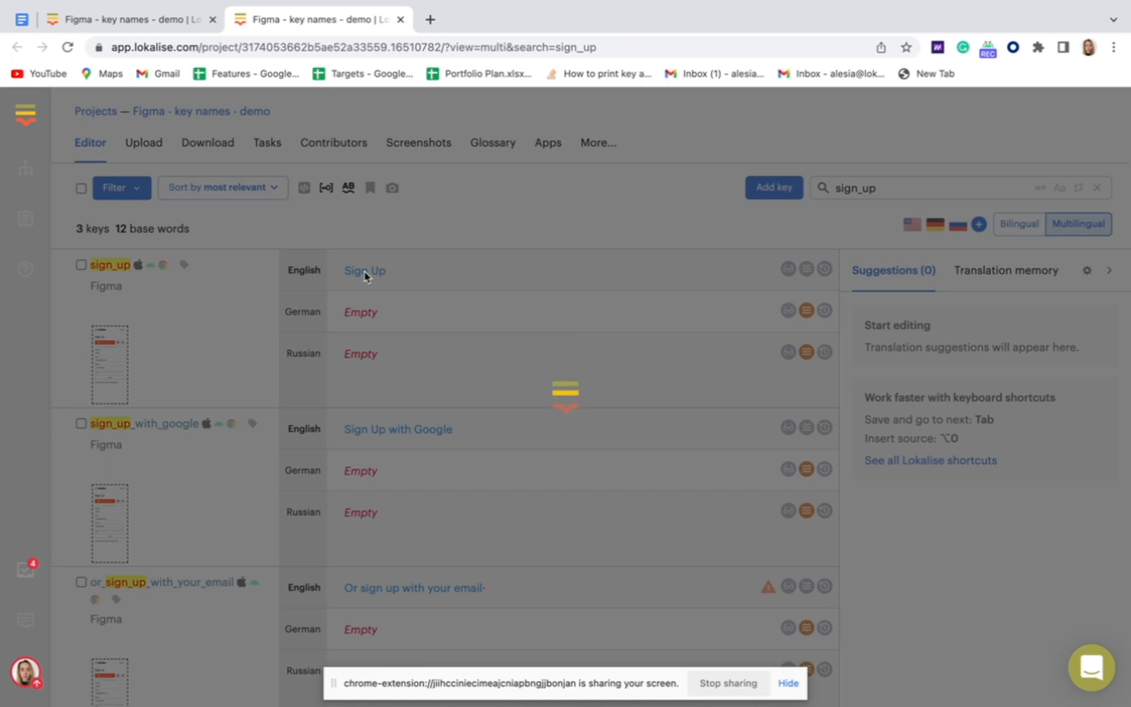
left_click(365, 271)
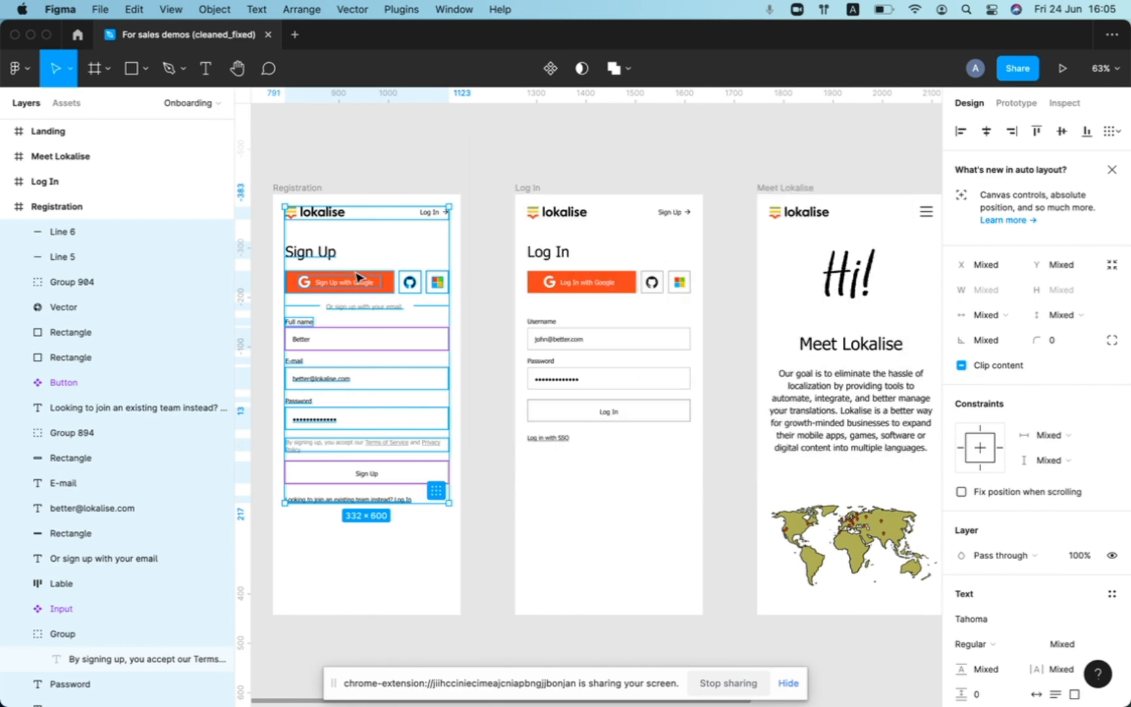
mouse_move(432, 311)
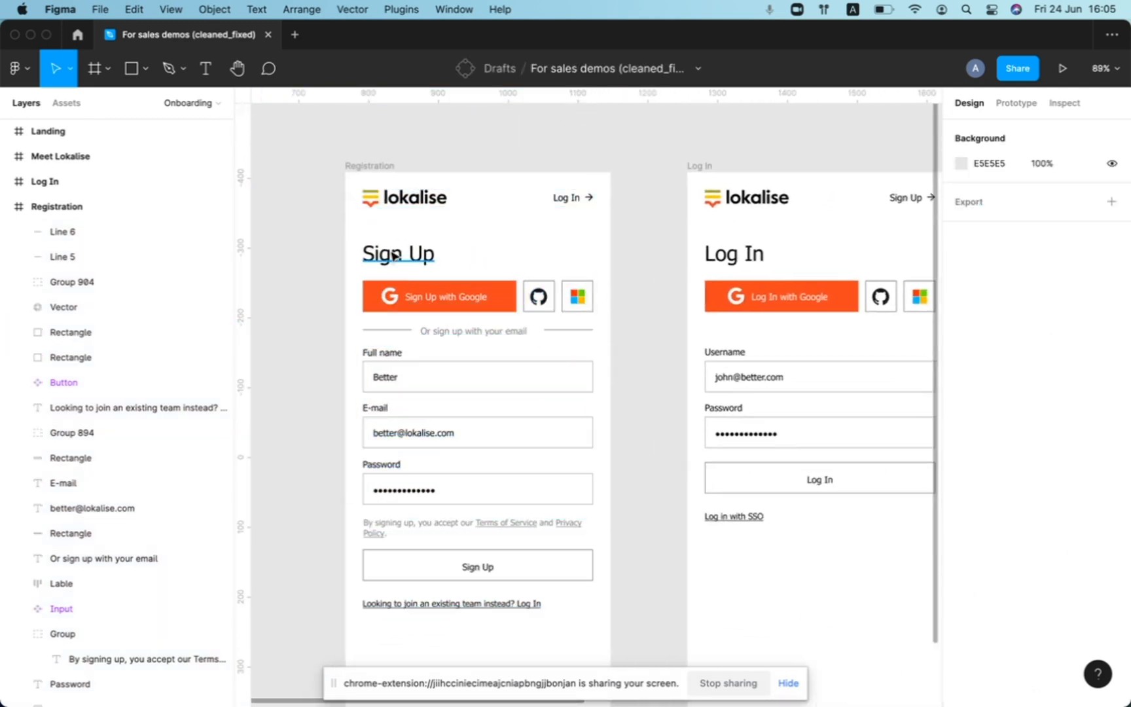
- Select the Sign Up heading text layer in the Registration frame
left_click(397, 254)
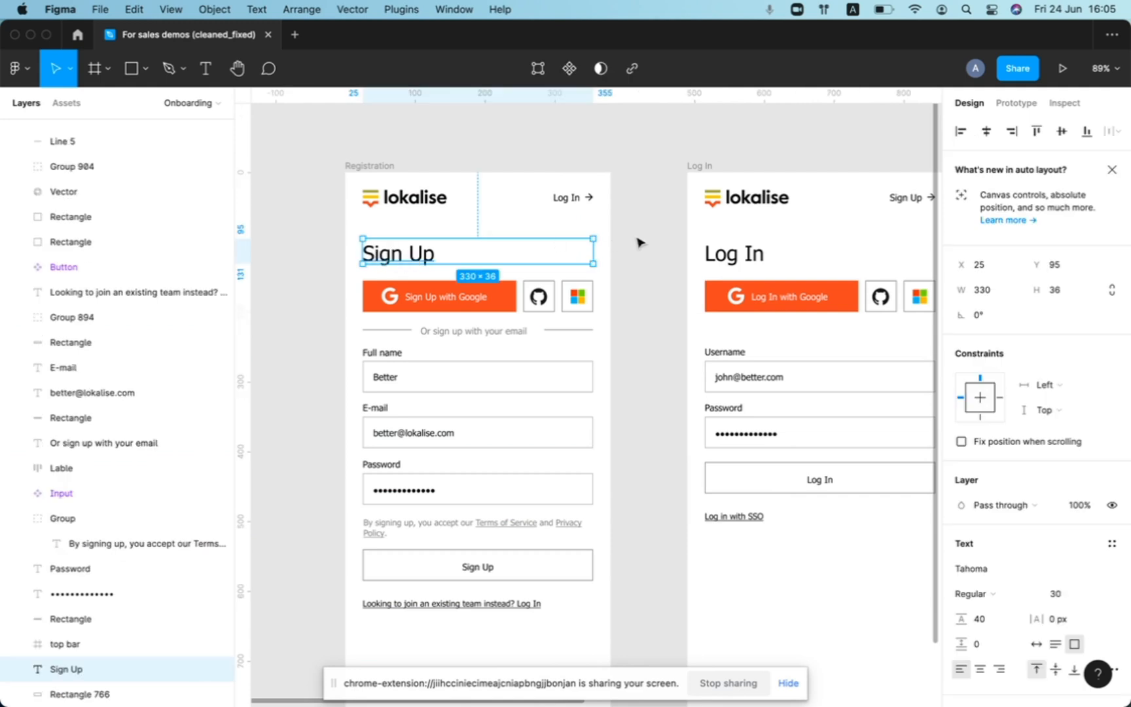
mouse_move(850, 373)
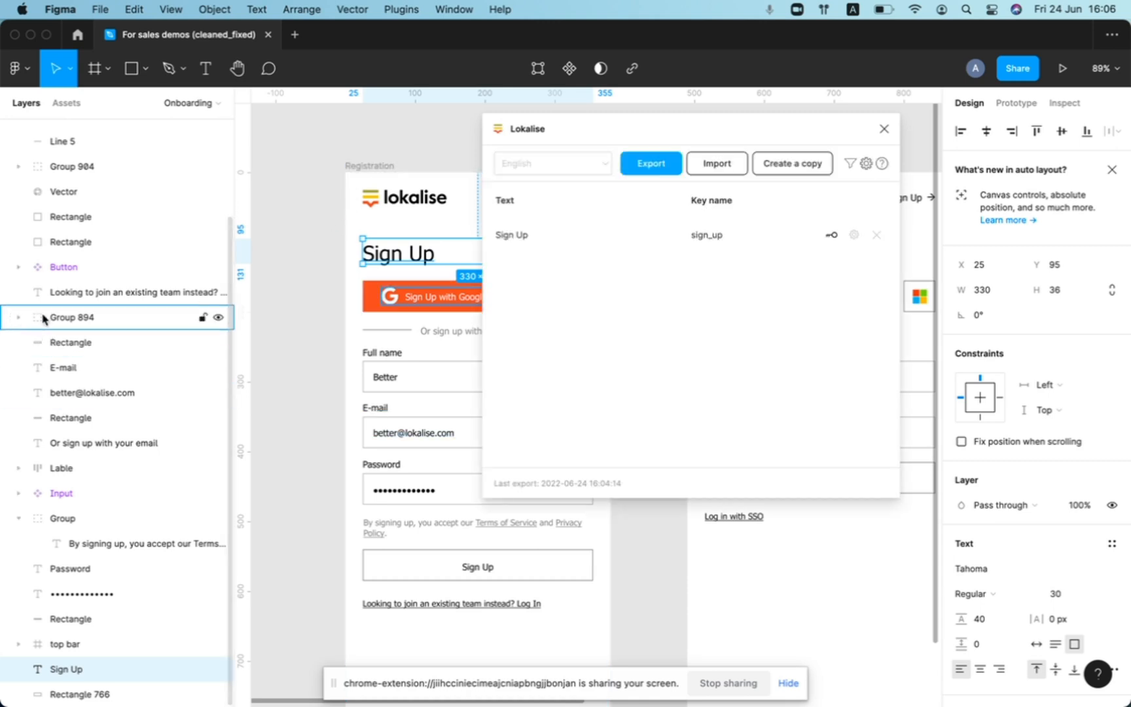
mouse_move(20, 322)
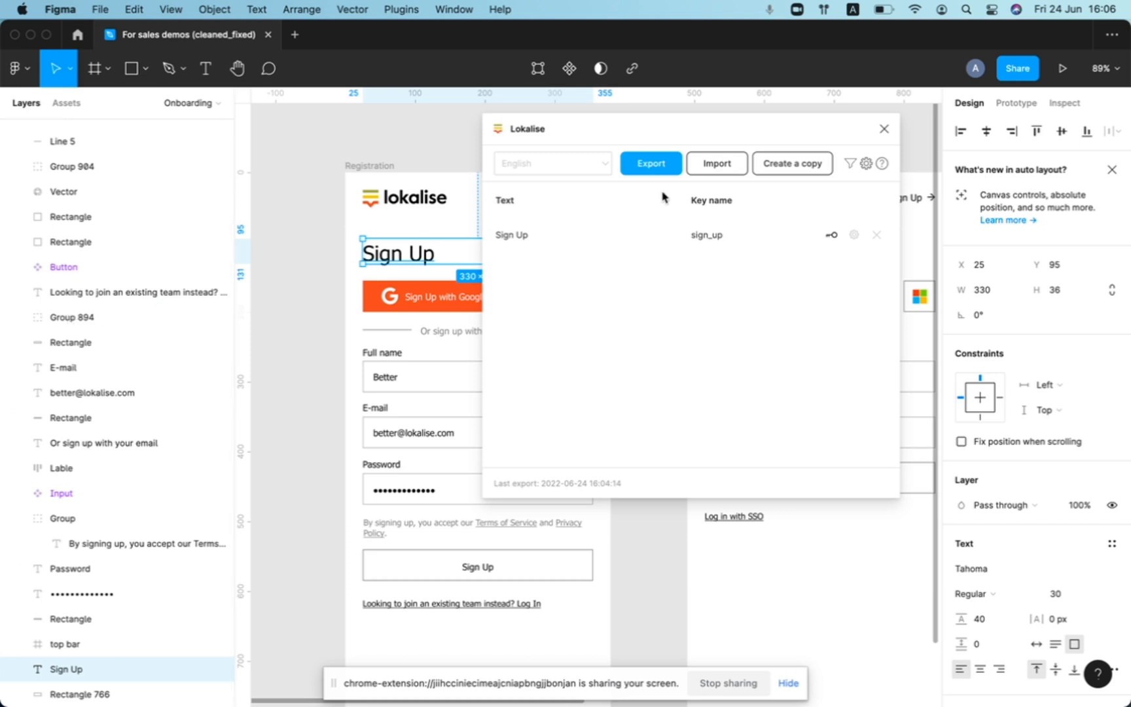
mouse_move(676, 264)
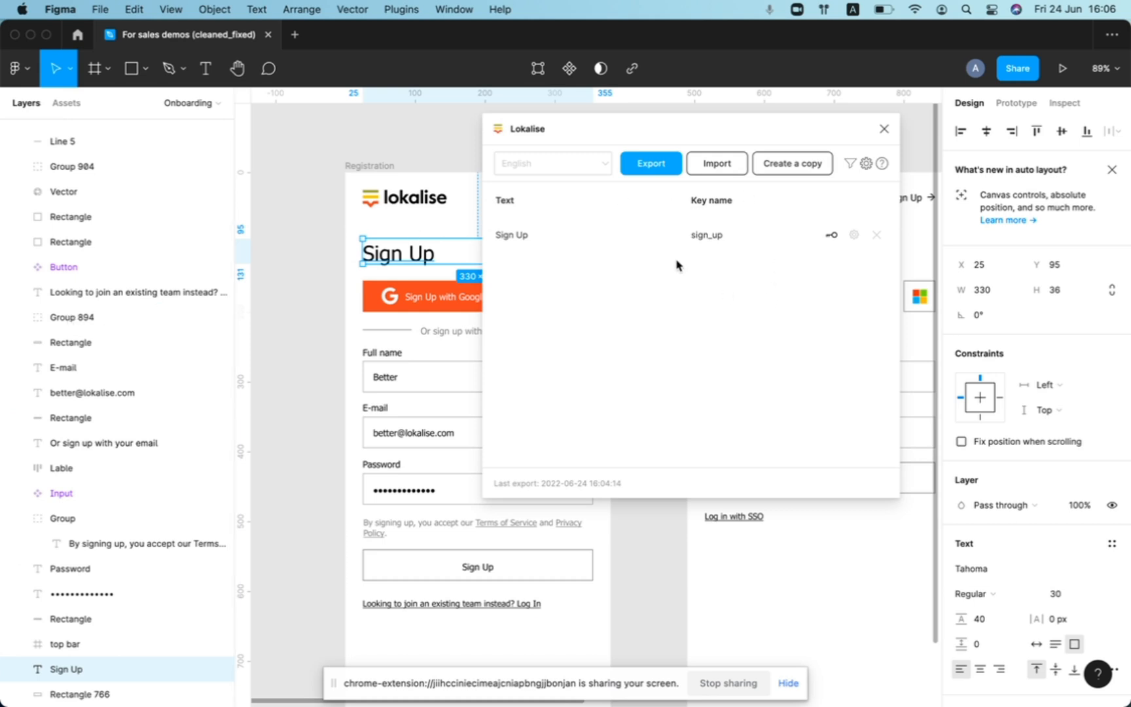
mouse_move(622, 220)
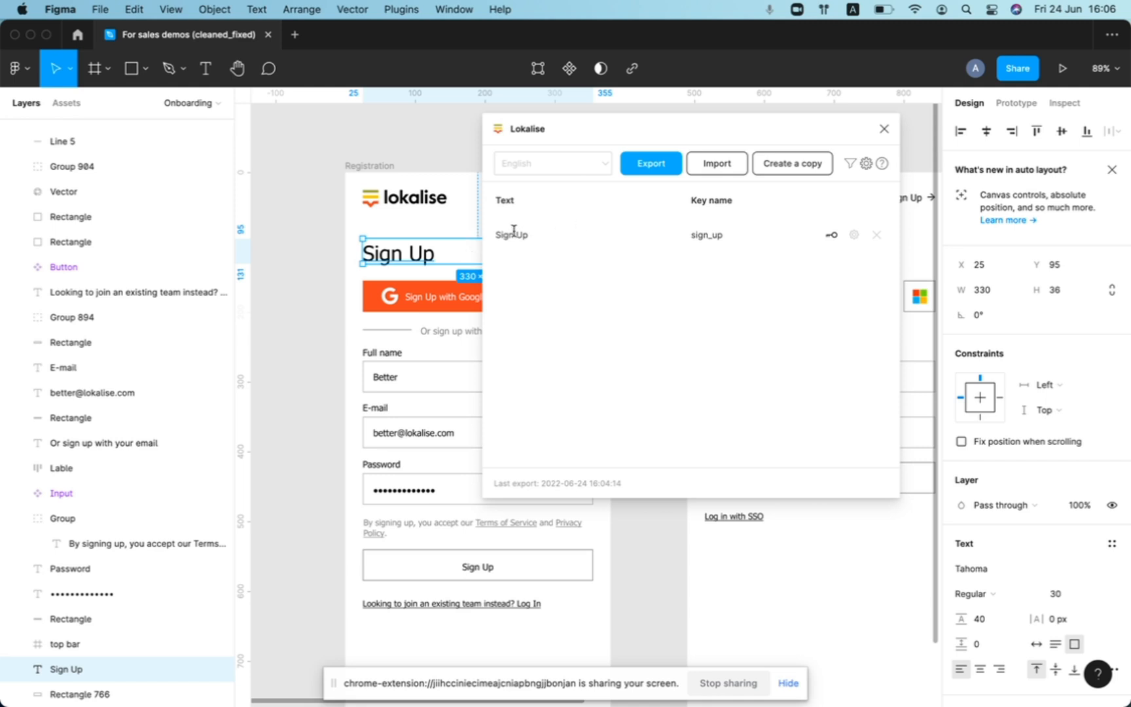
- Start exporting the Sign Up text from the Lokalise plugin
left_click(649, 163)
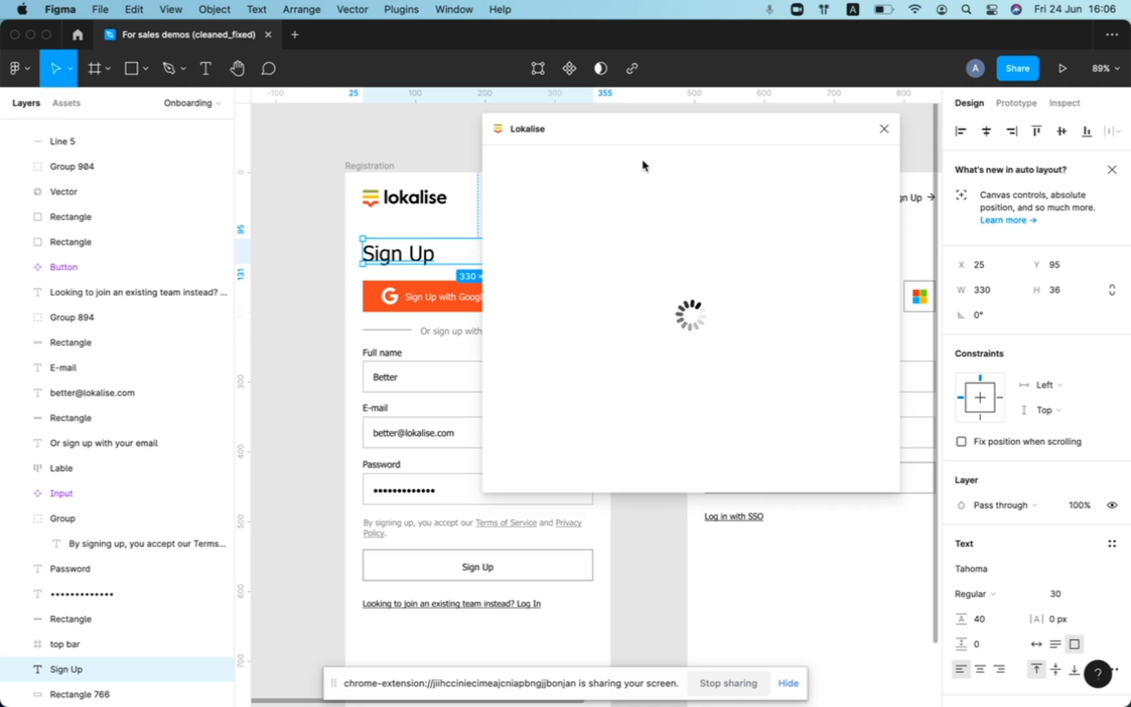
mouse_move(546, 302)
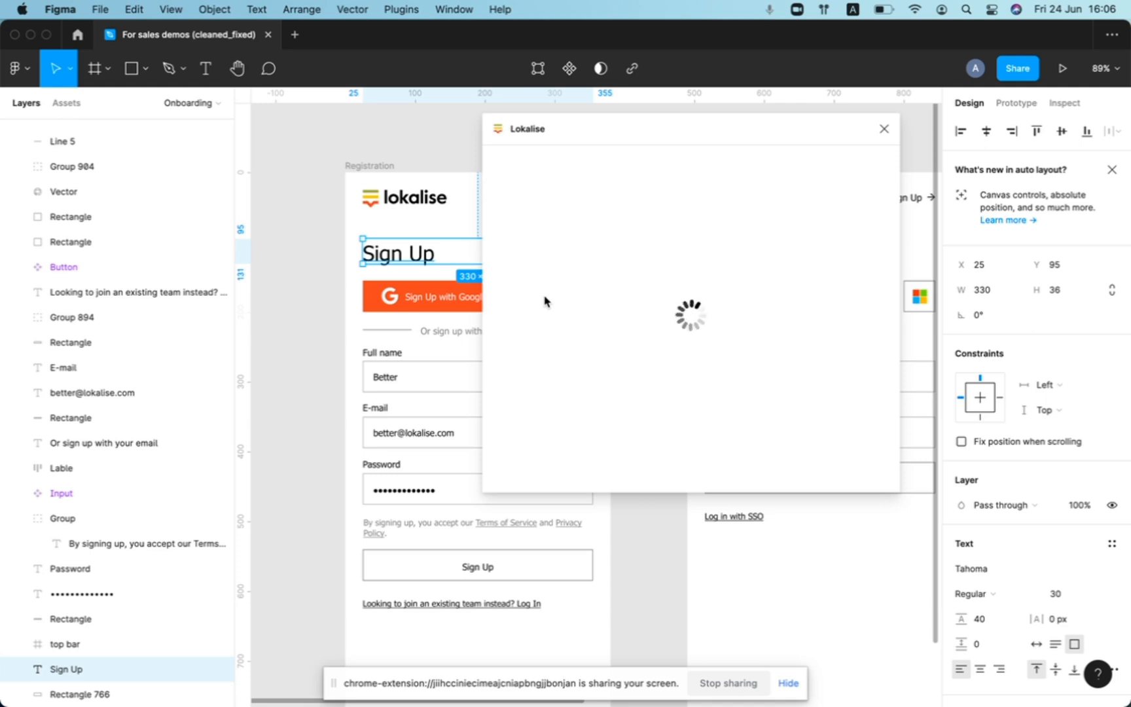
mouse_move(576, 277)
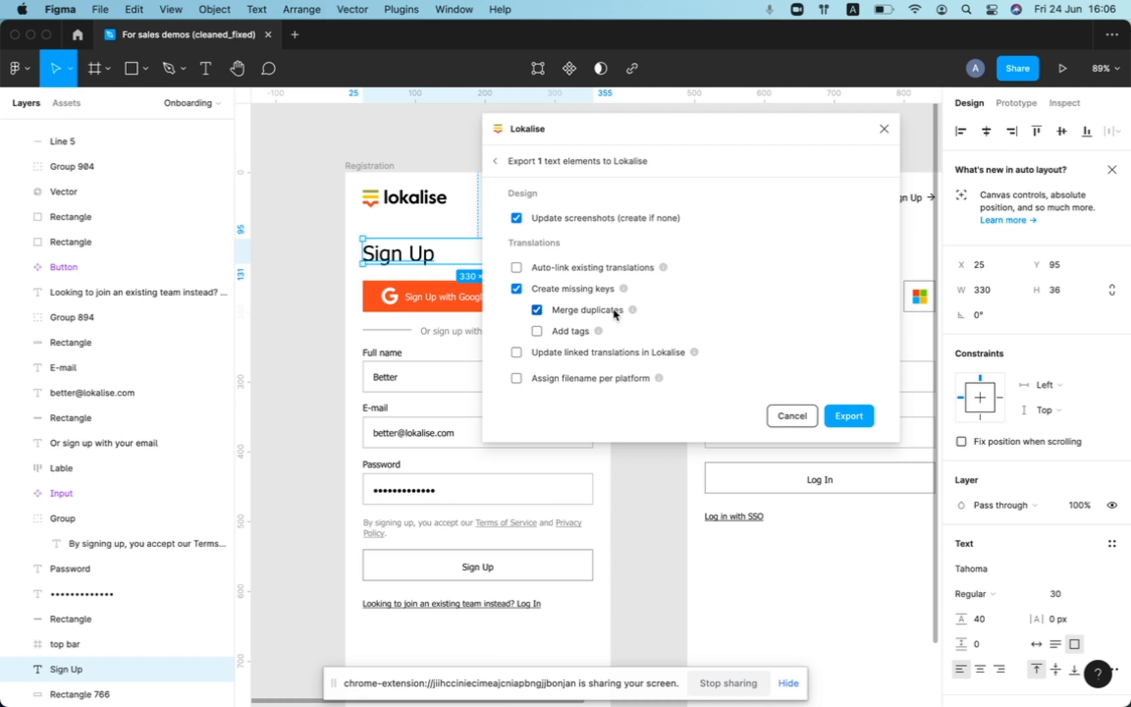
mouse_move(657, 378)
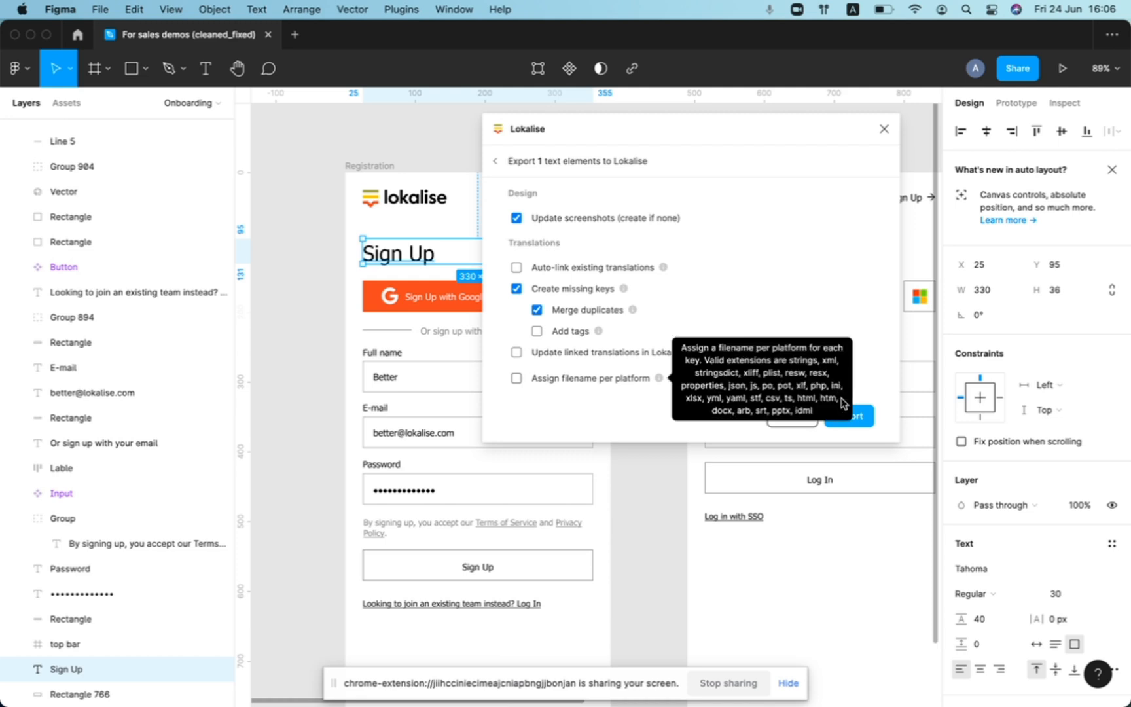